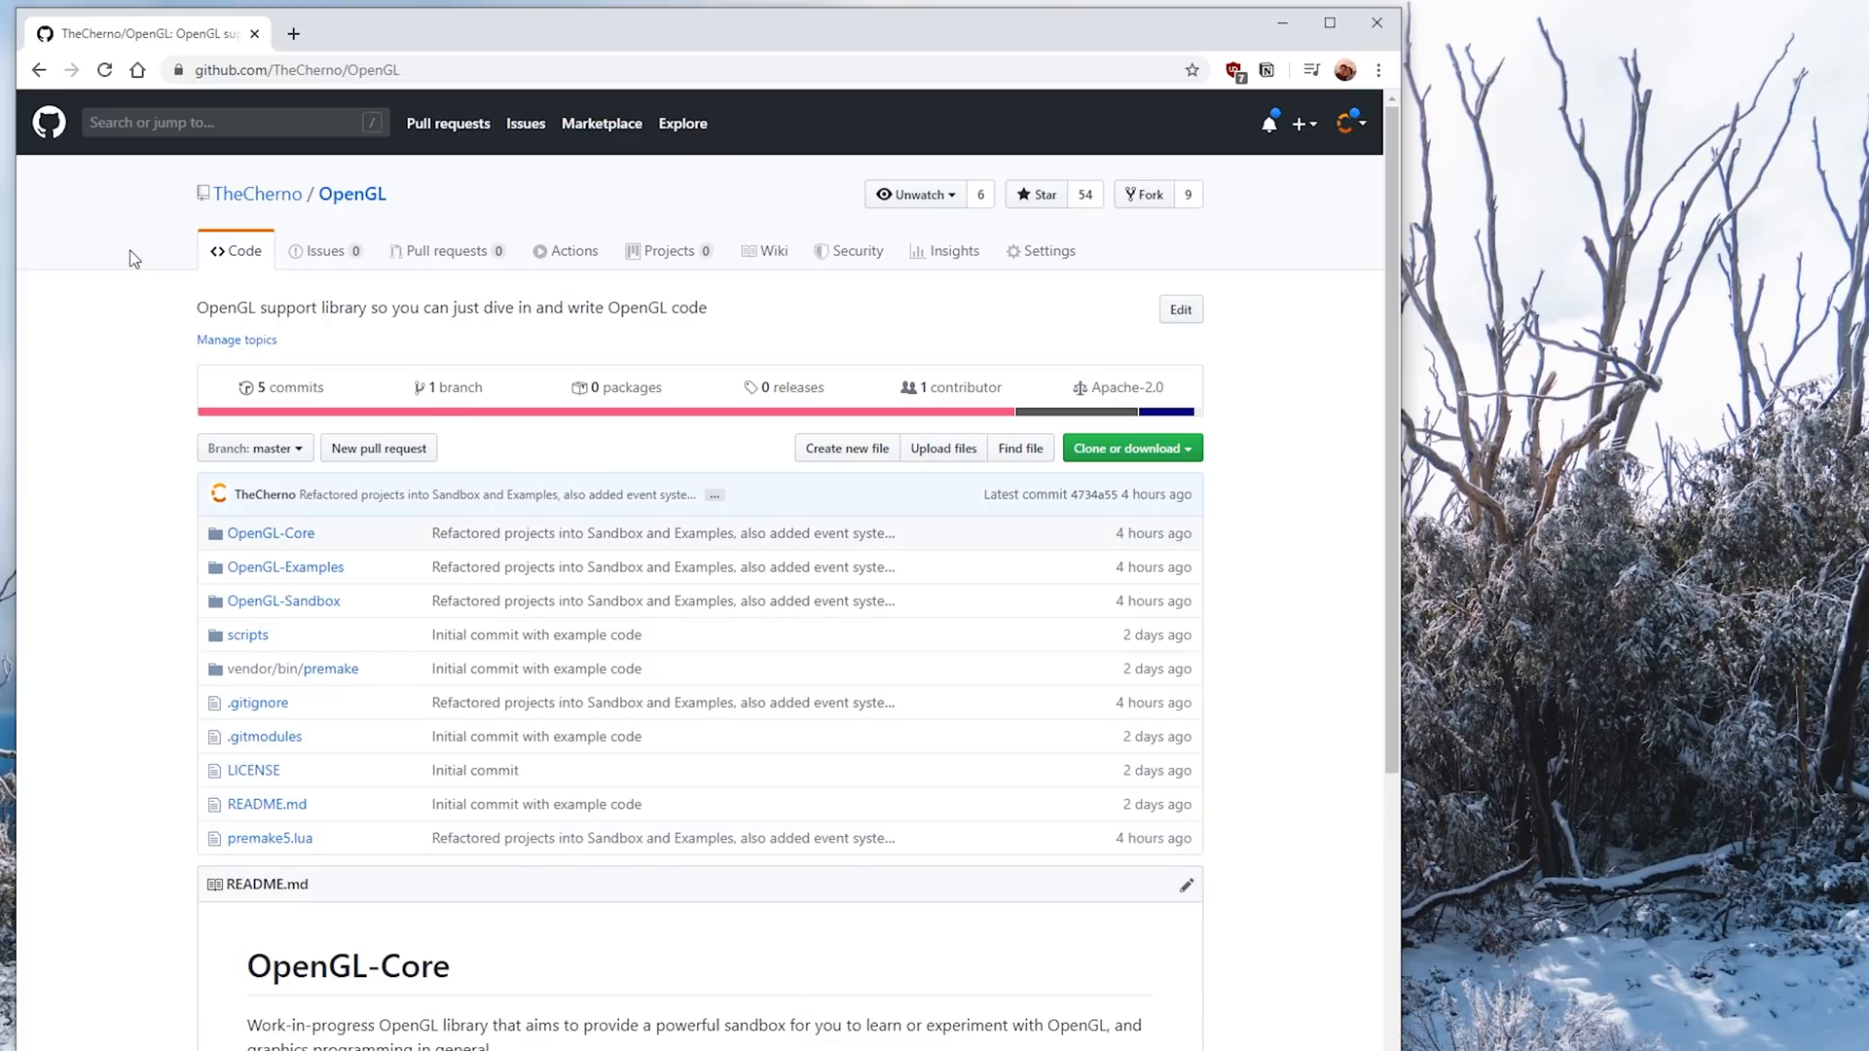
{"action": "mouse_move", "coordinate": [119, 545]}
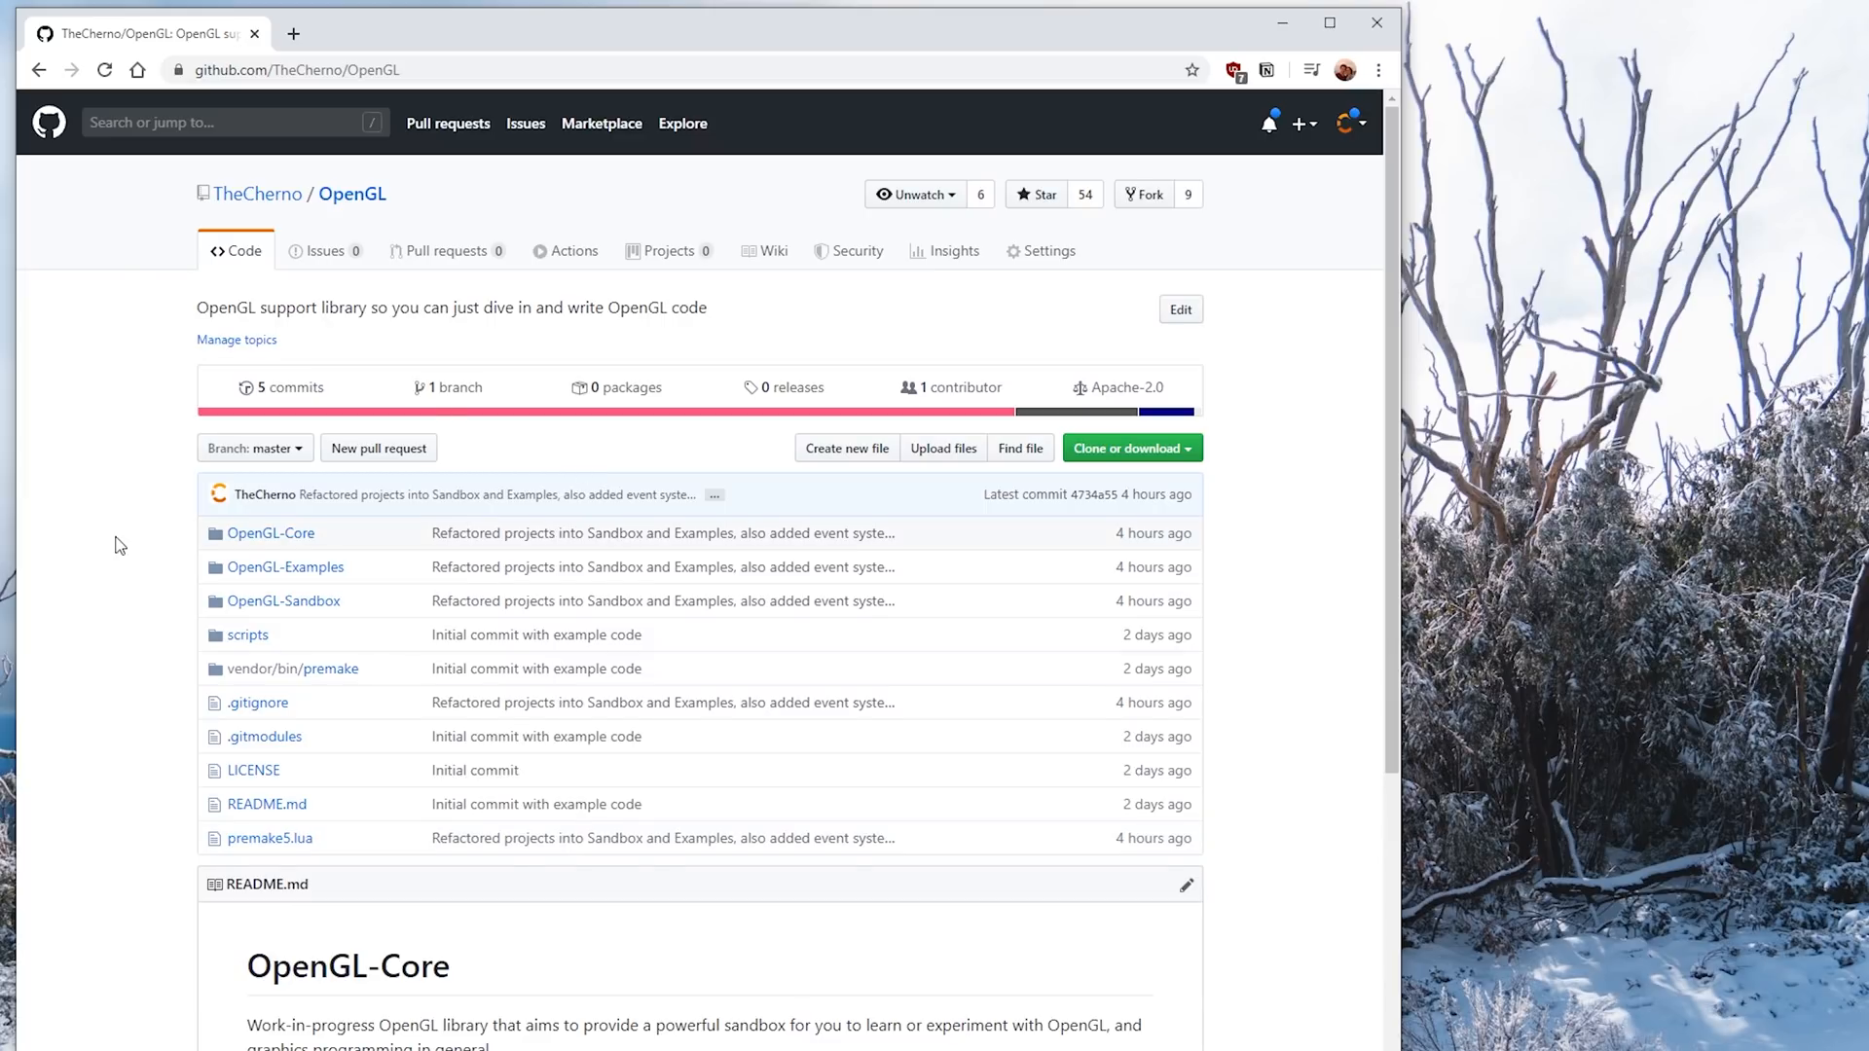
{"action": "mouse_move", "coordinate": [338, 415]}
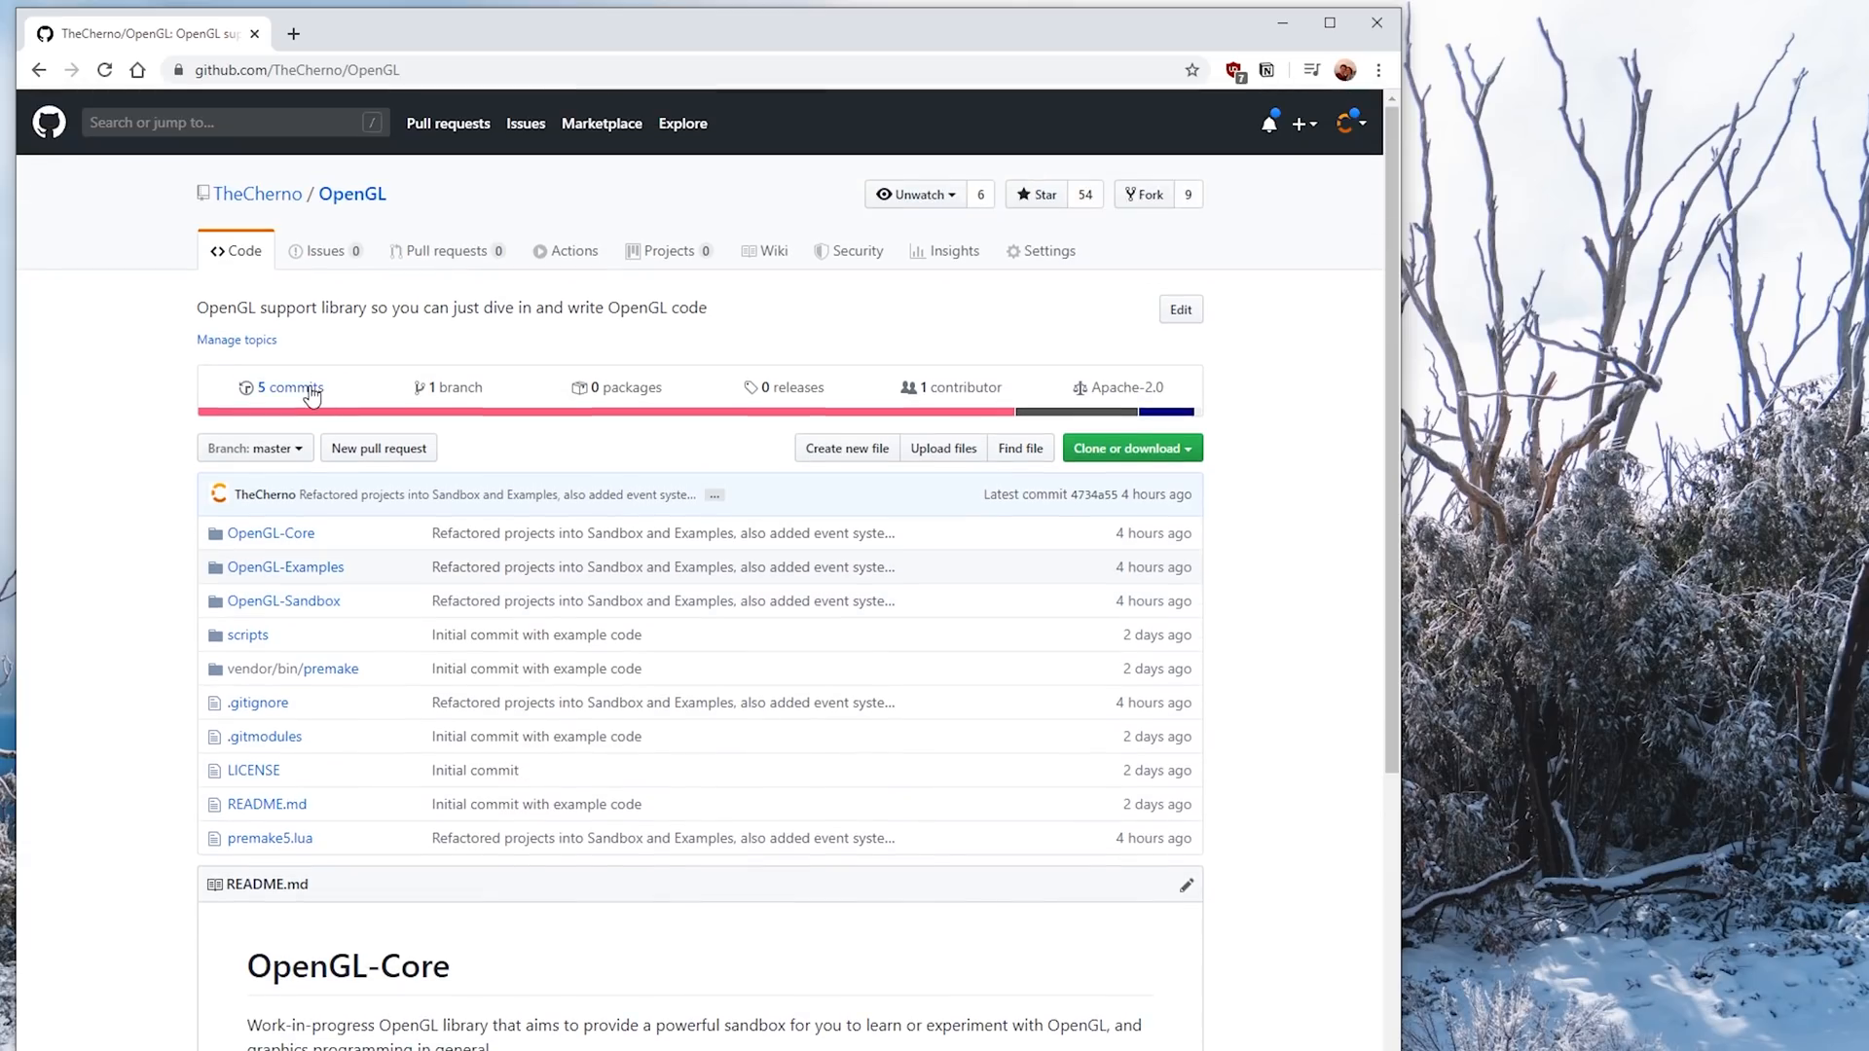
Run scripts/Win-Premake.bat to generate the Examples and Sandbox solutions, then open OpenGL-Sandbox.sln.
{"action": "left_click", "coordinate": [289, 387]}
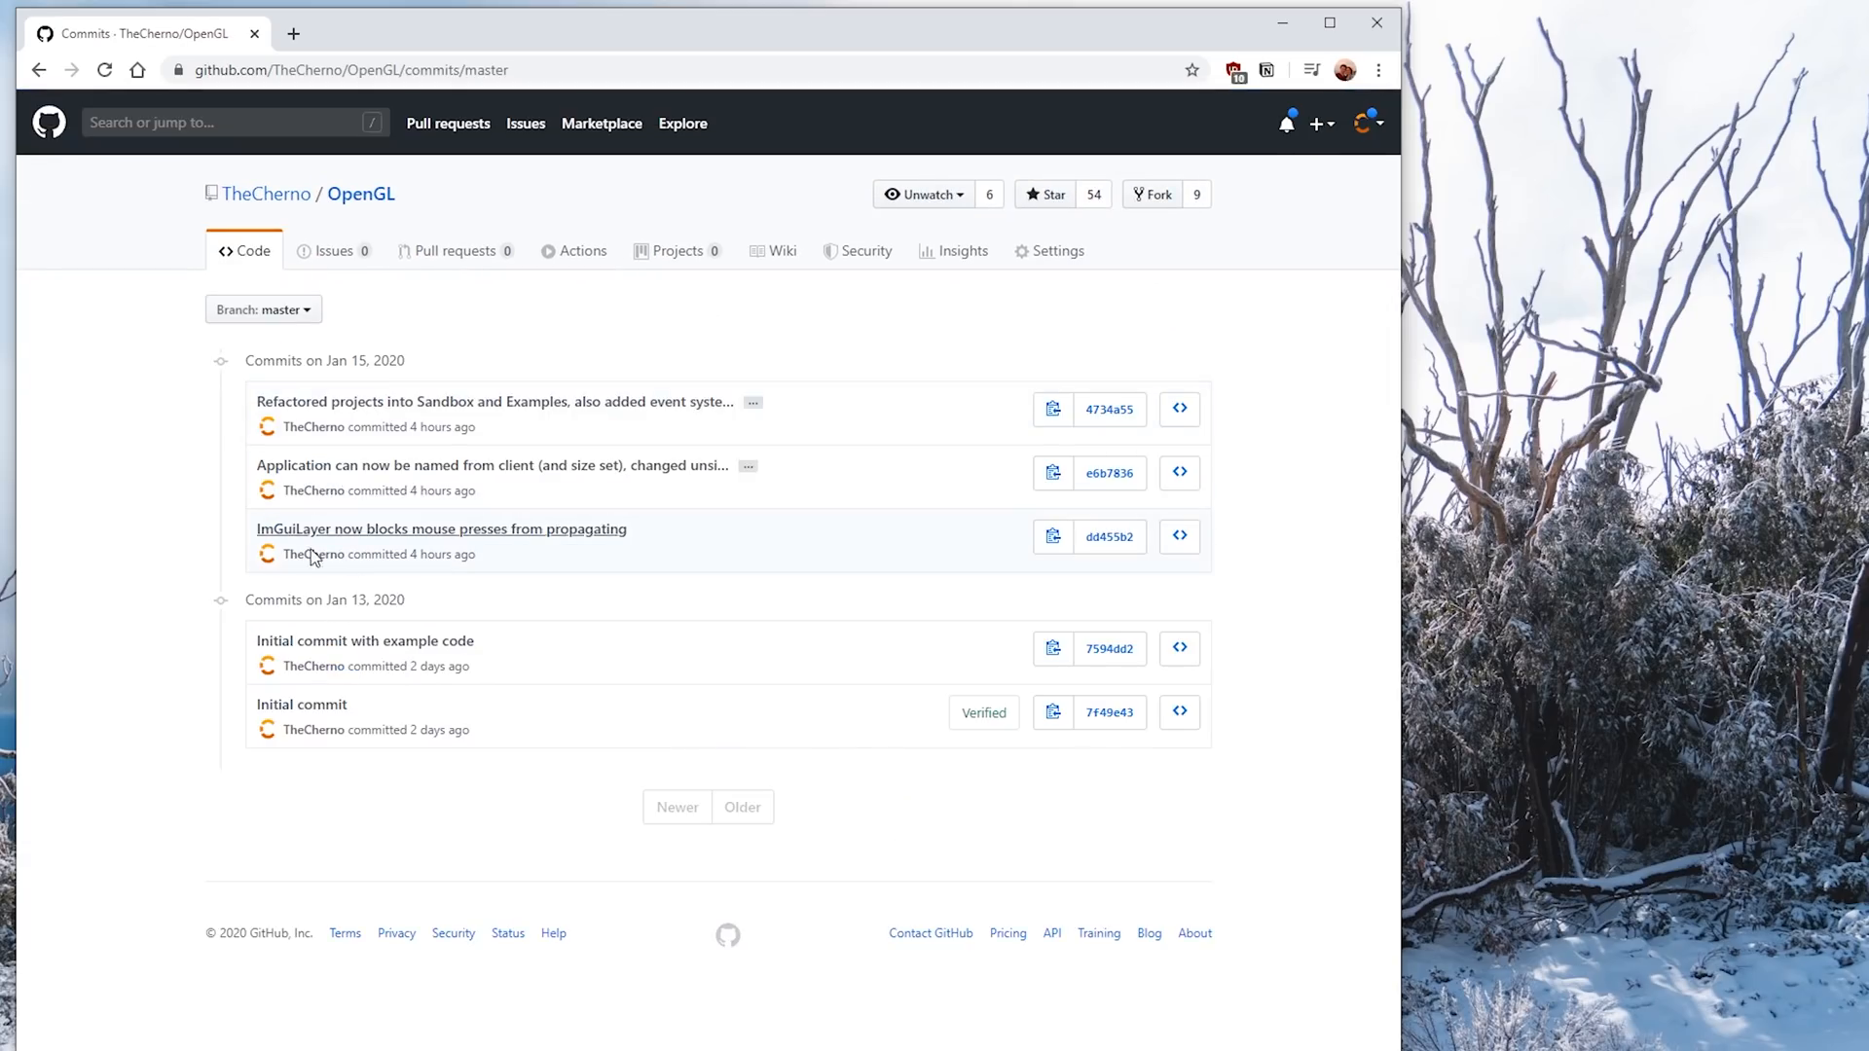
{"action": "mouse_move", "coordinate": [497, 417]}
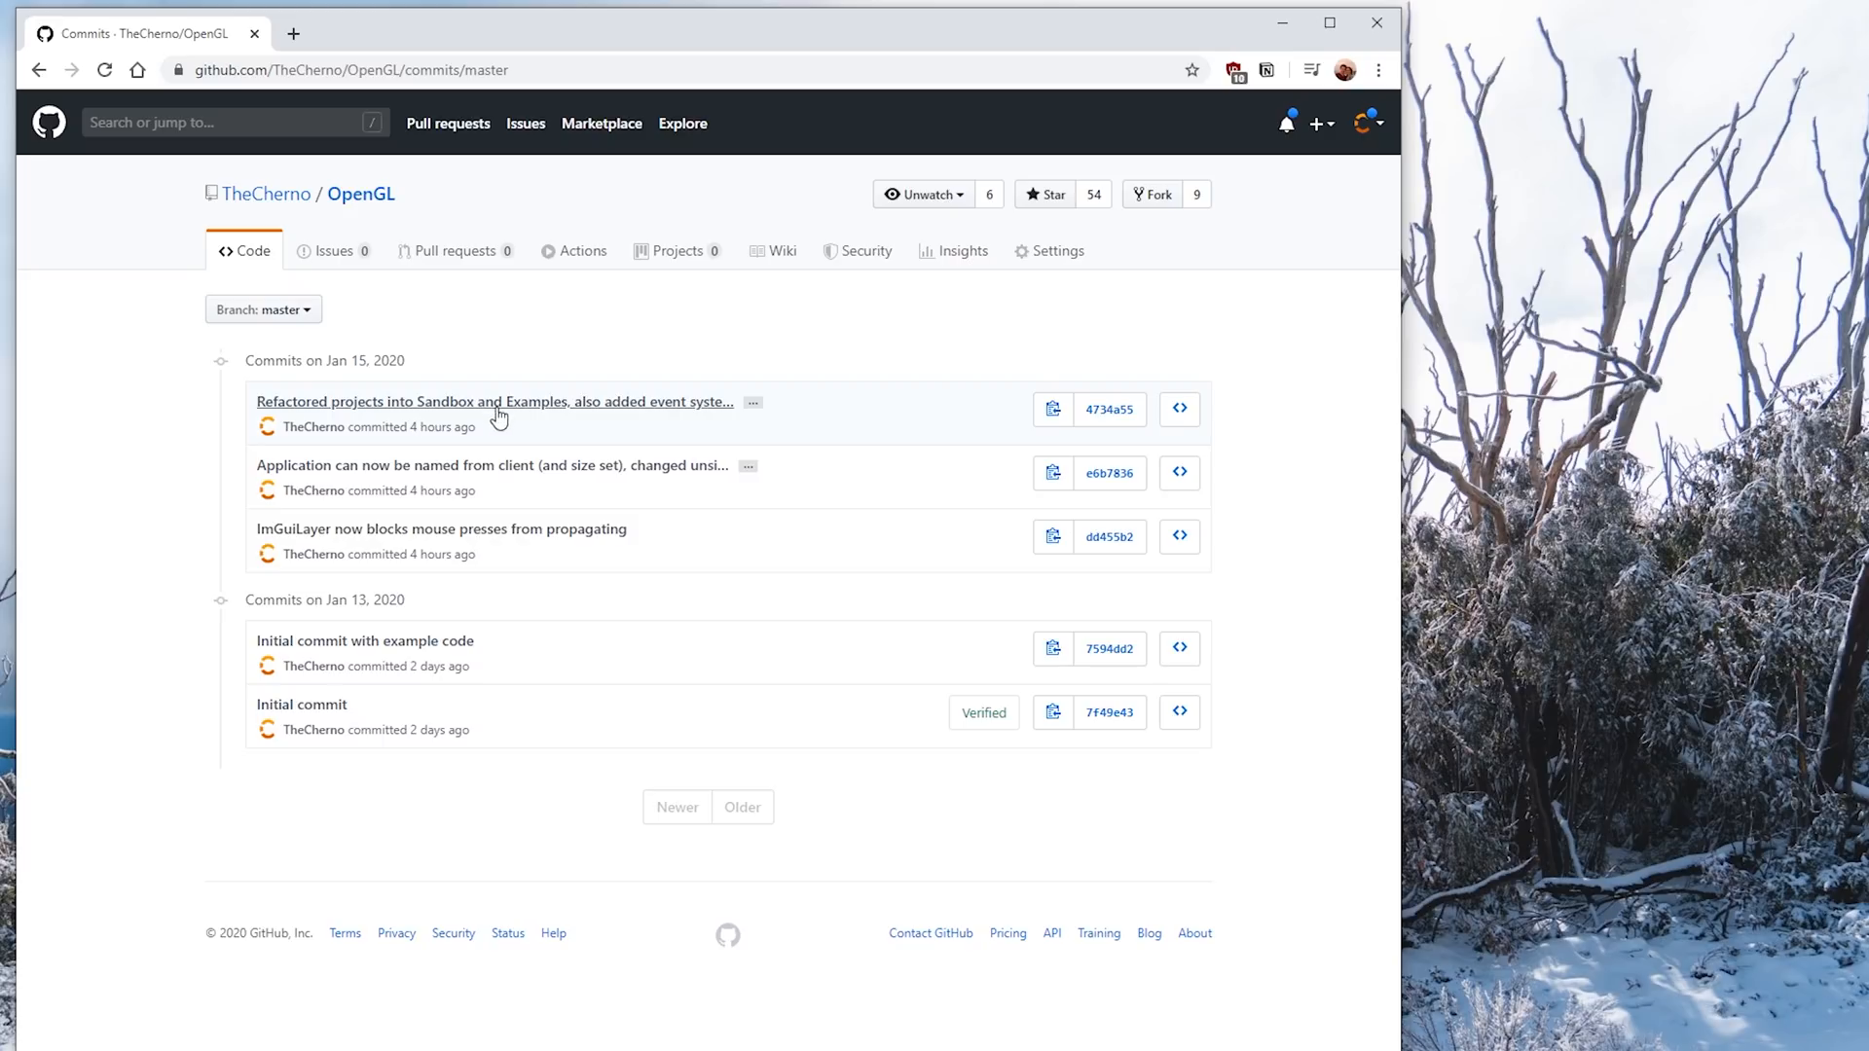
{"action": "mouse_move", "coordinate": [552, 436]}
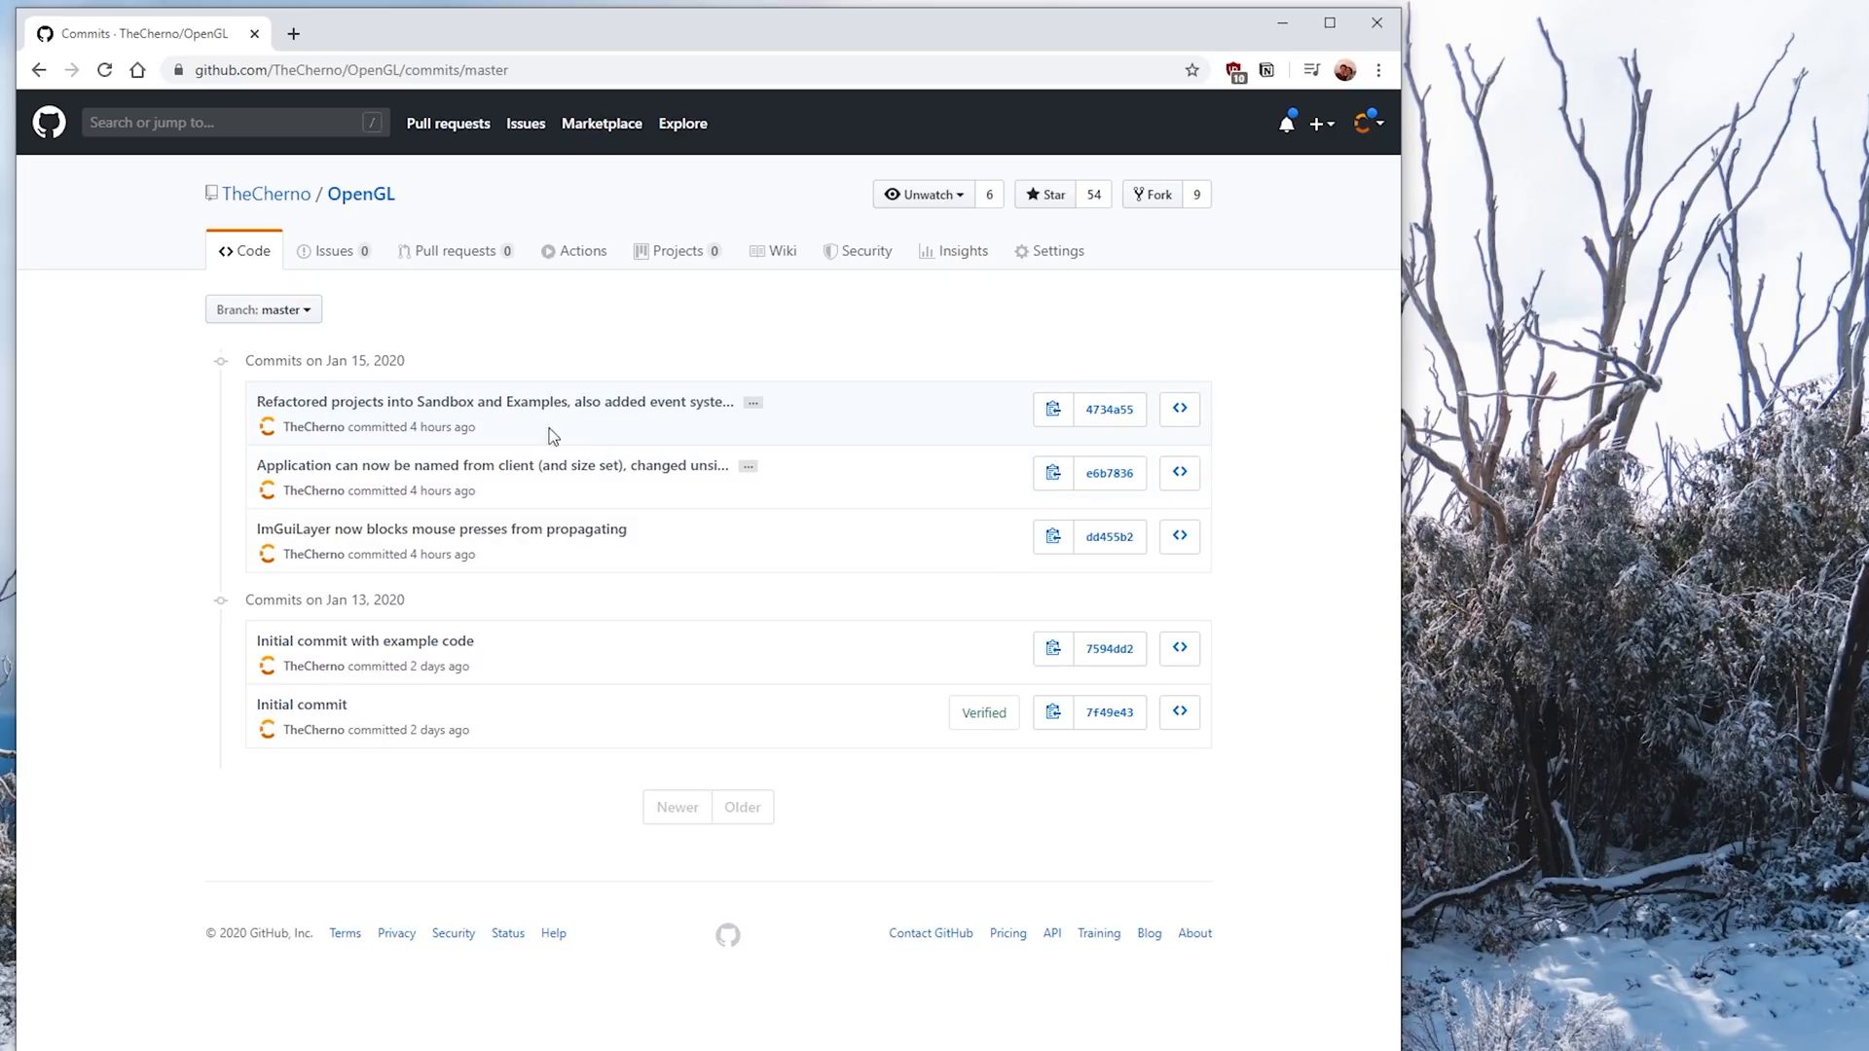
{"action": "mouse_move", "coordinate": [41, 70]}
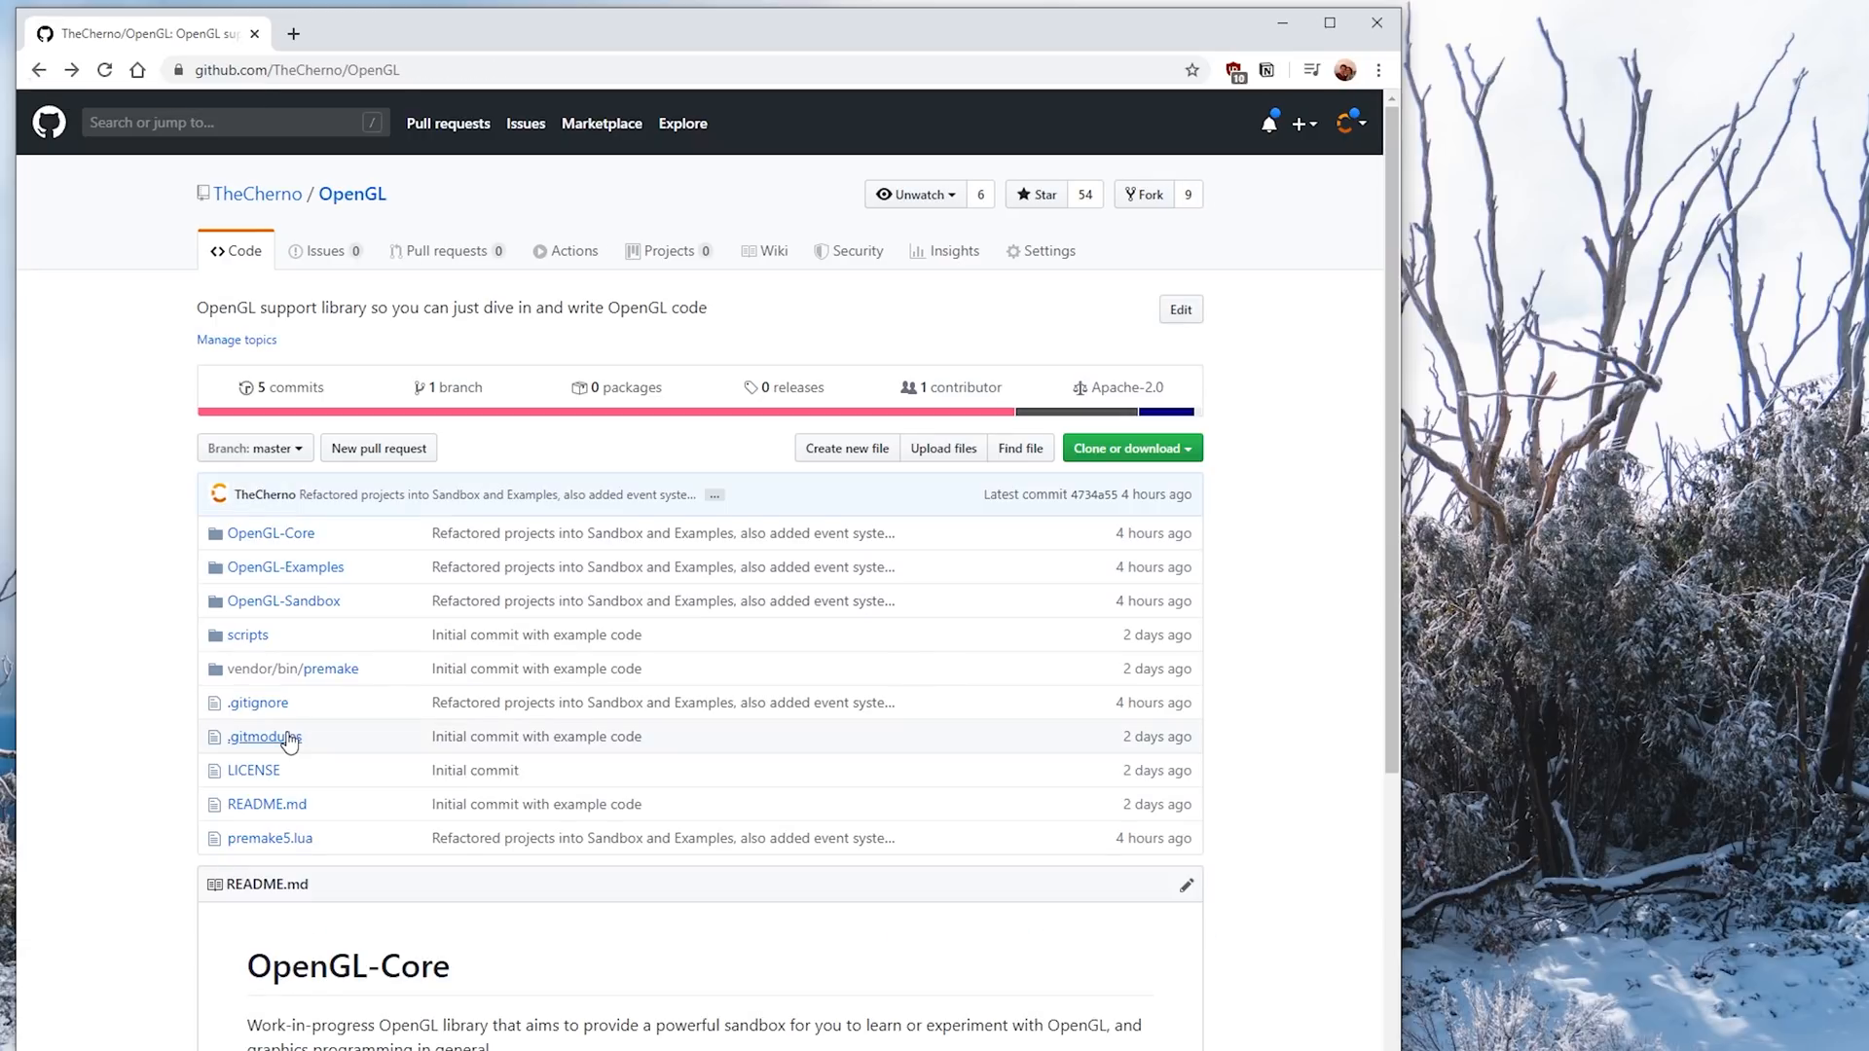
{"action": "scroll", "scroll_direction": "down", "scroll_amount": 3}
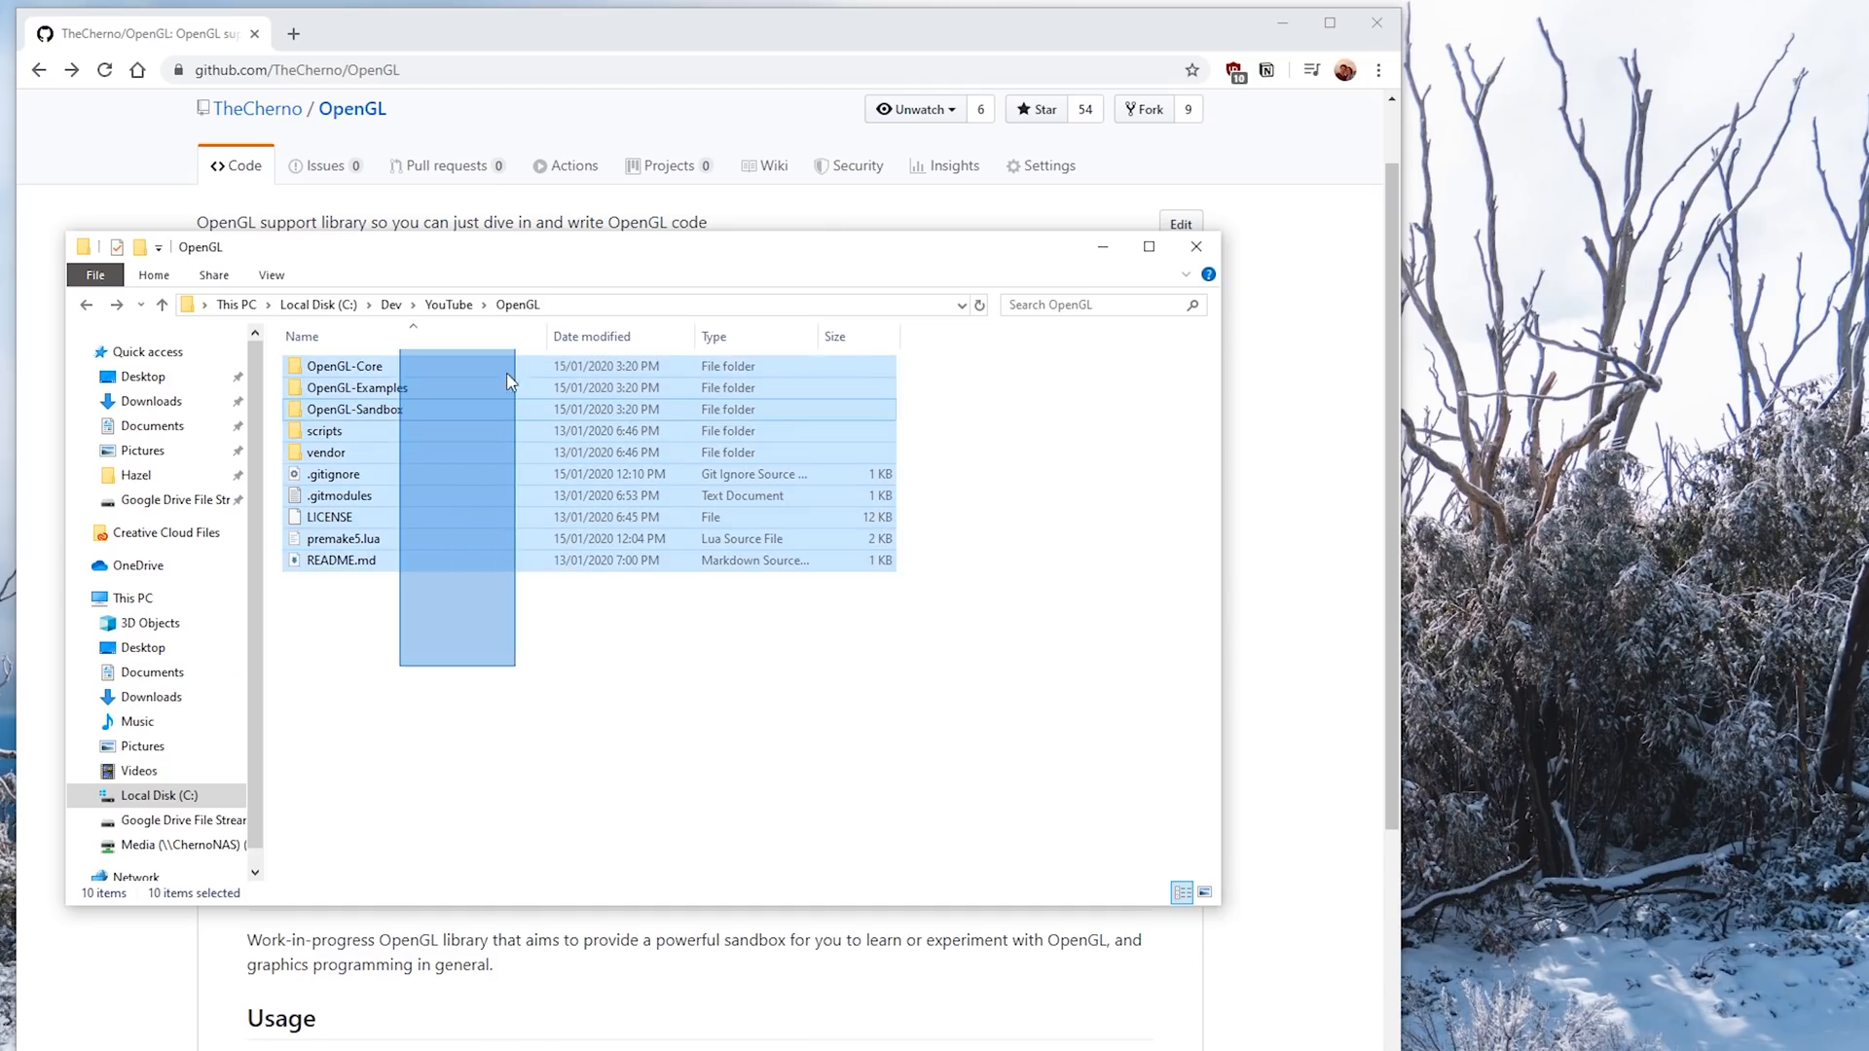
{"action": "left_click", "coordinate": [369, 453]}
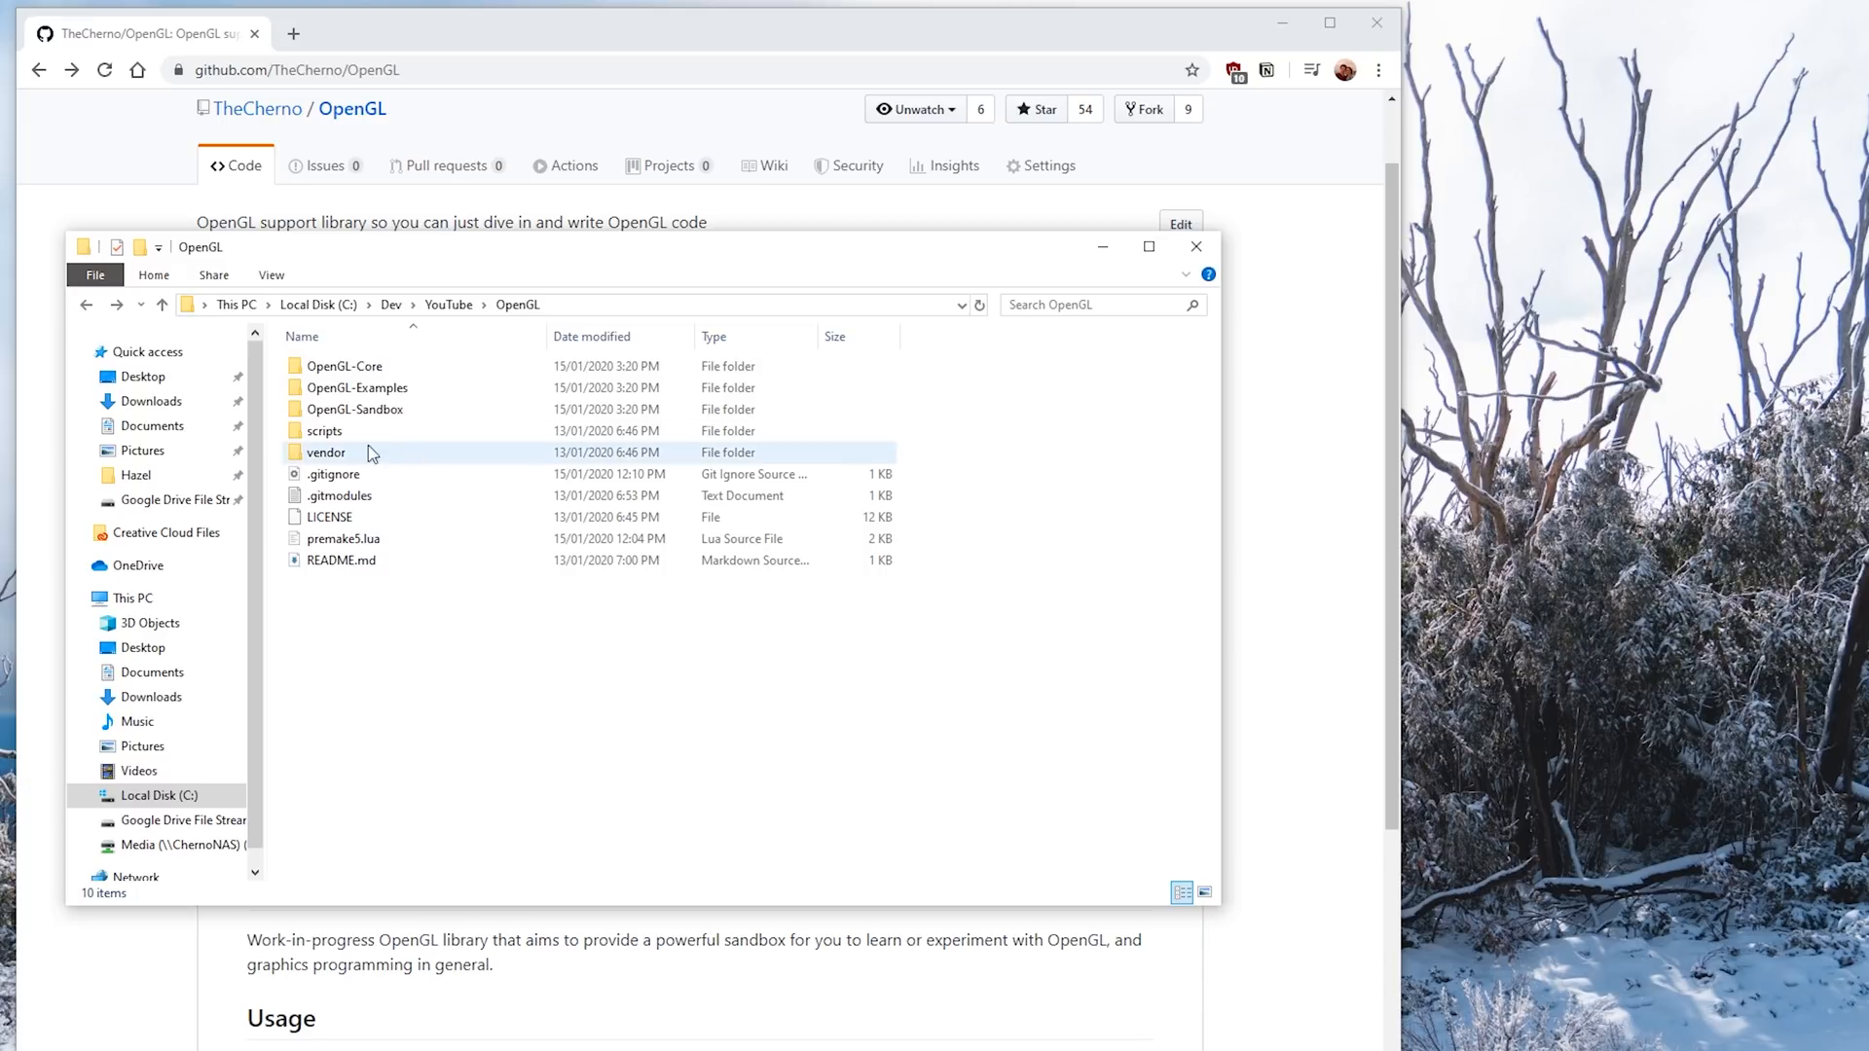
{"action": "double_click", "coordinate": [323, 431]}
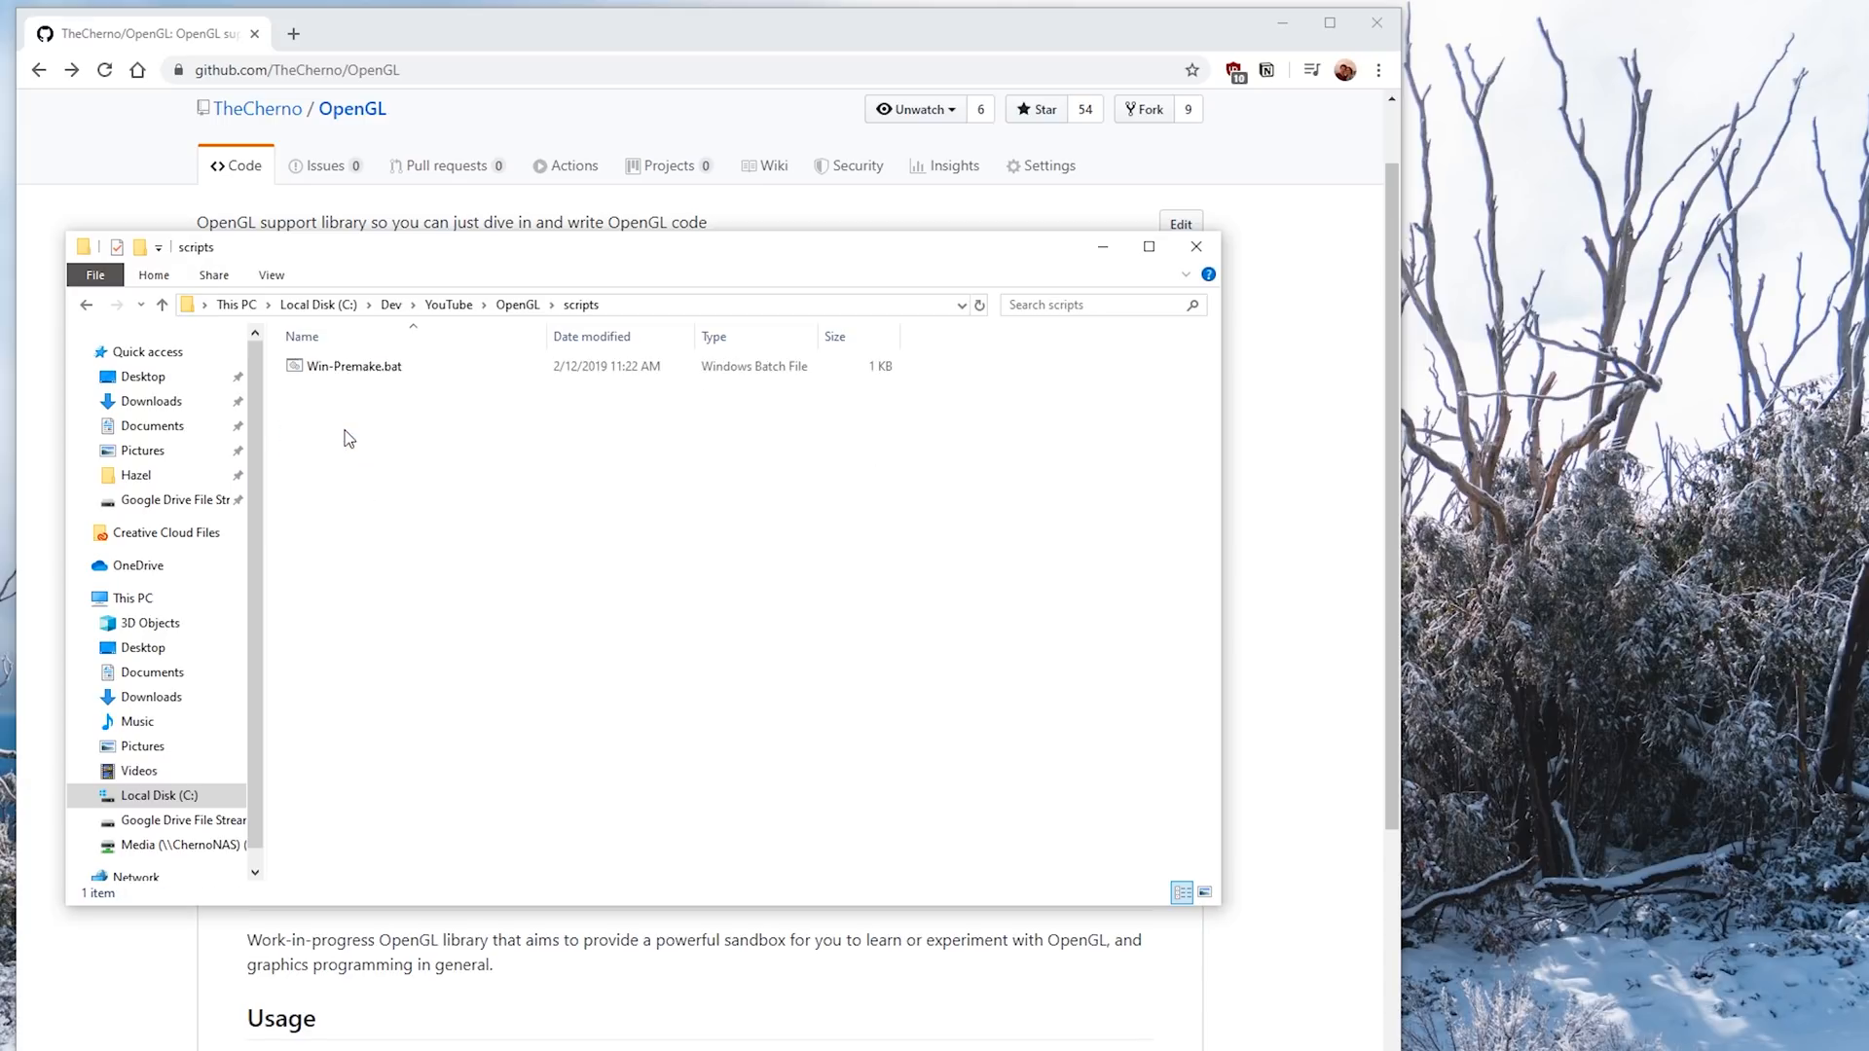
{"action": "double_click", "coordinate": [353, 366]}
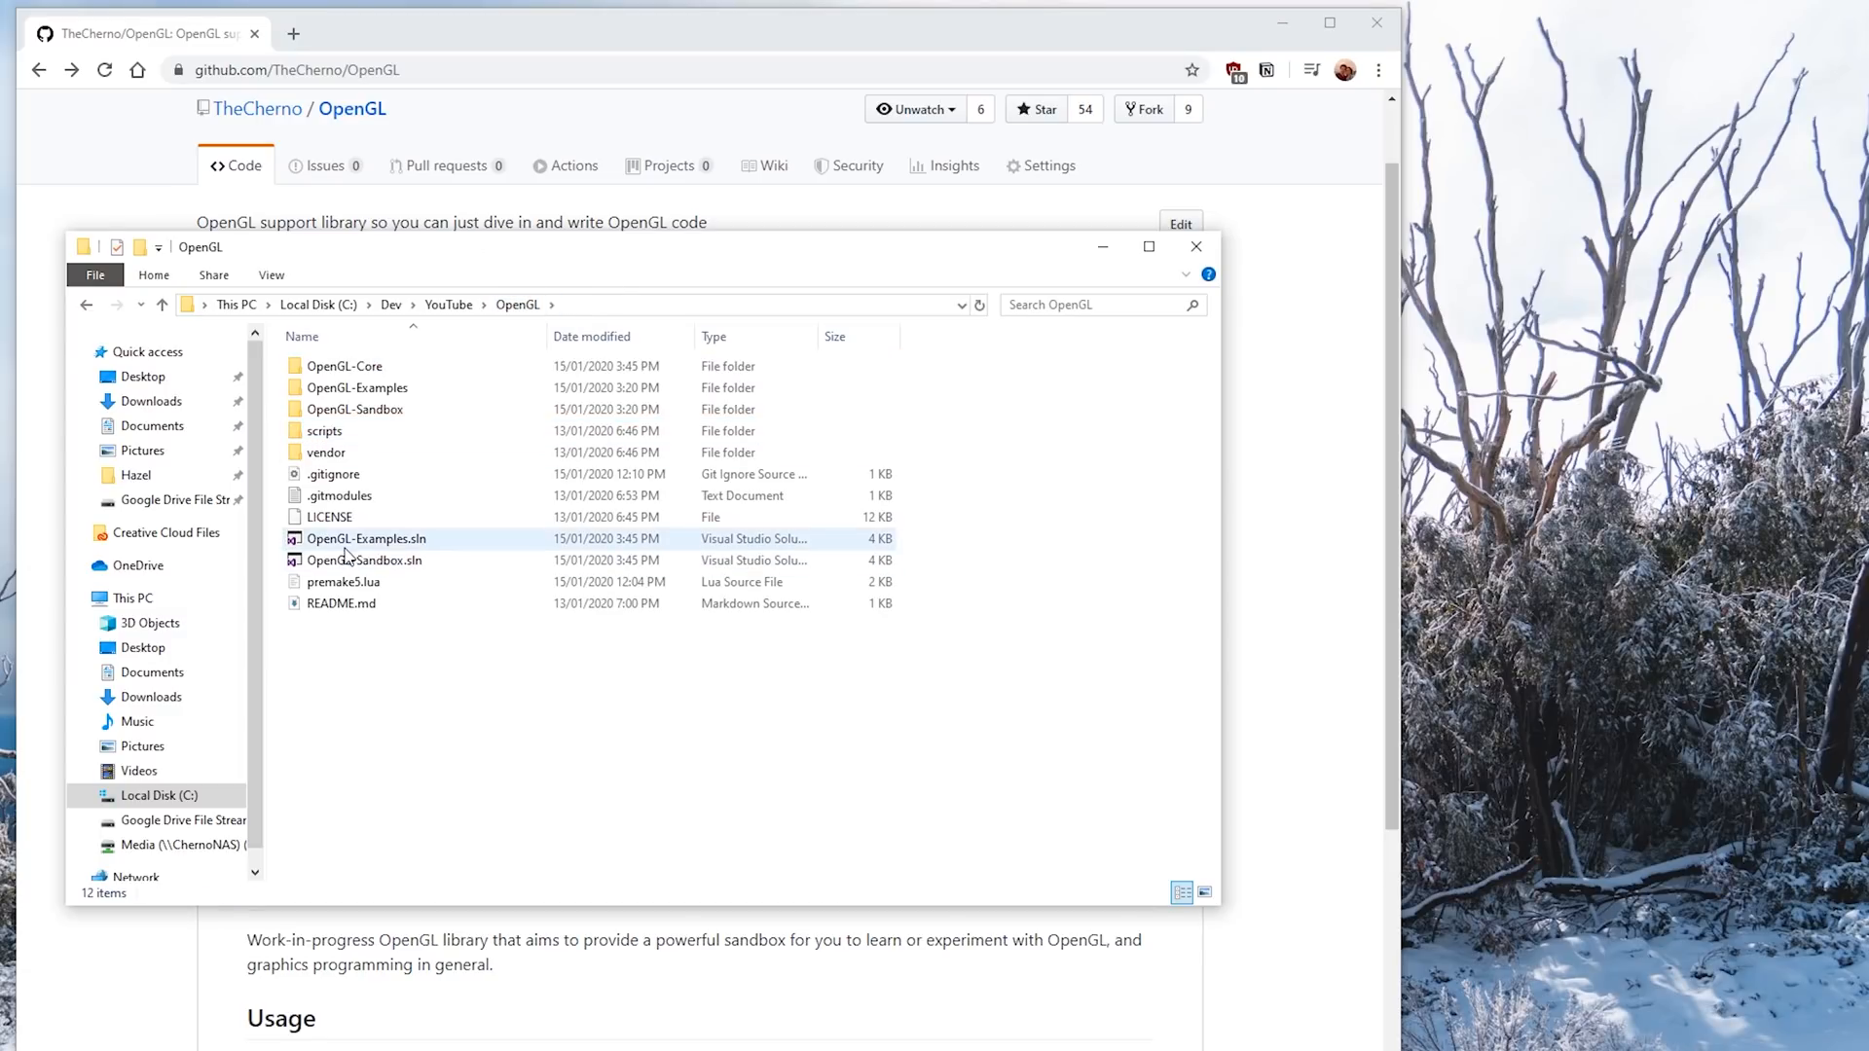
{"action": "left_click", "coordinate": [363, 560]}
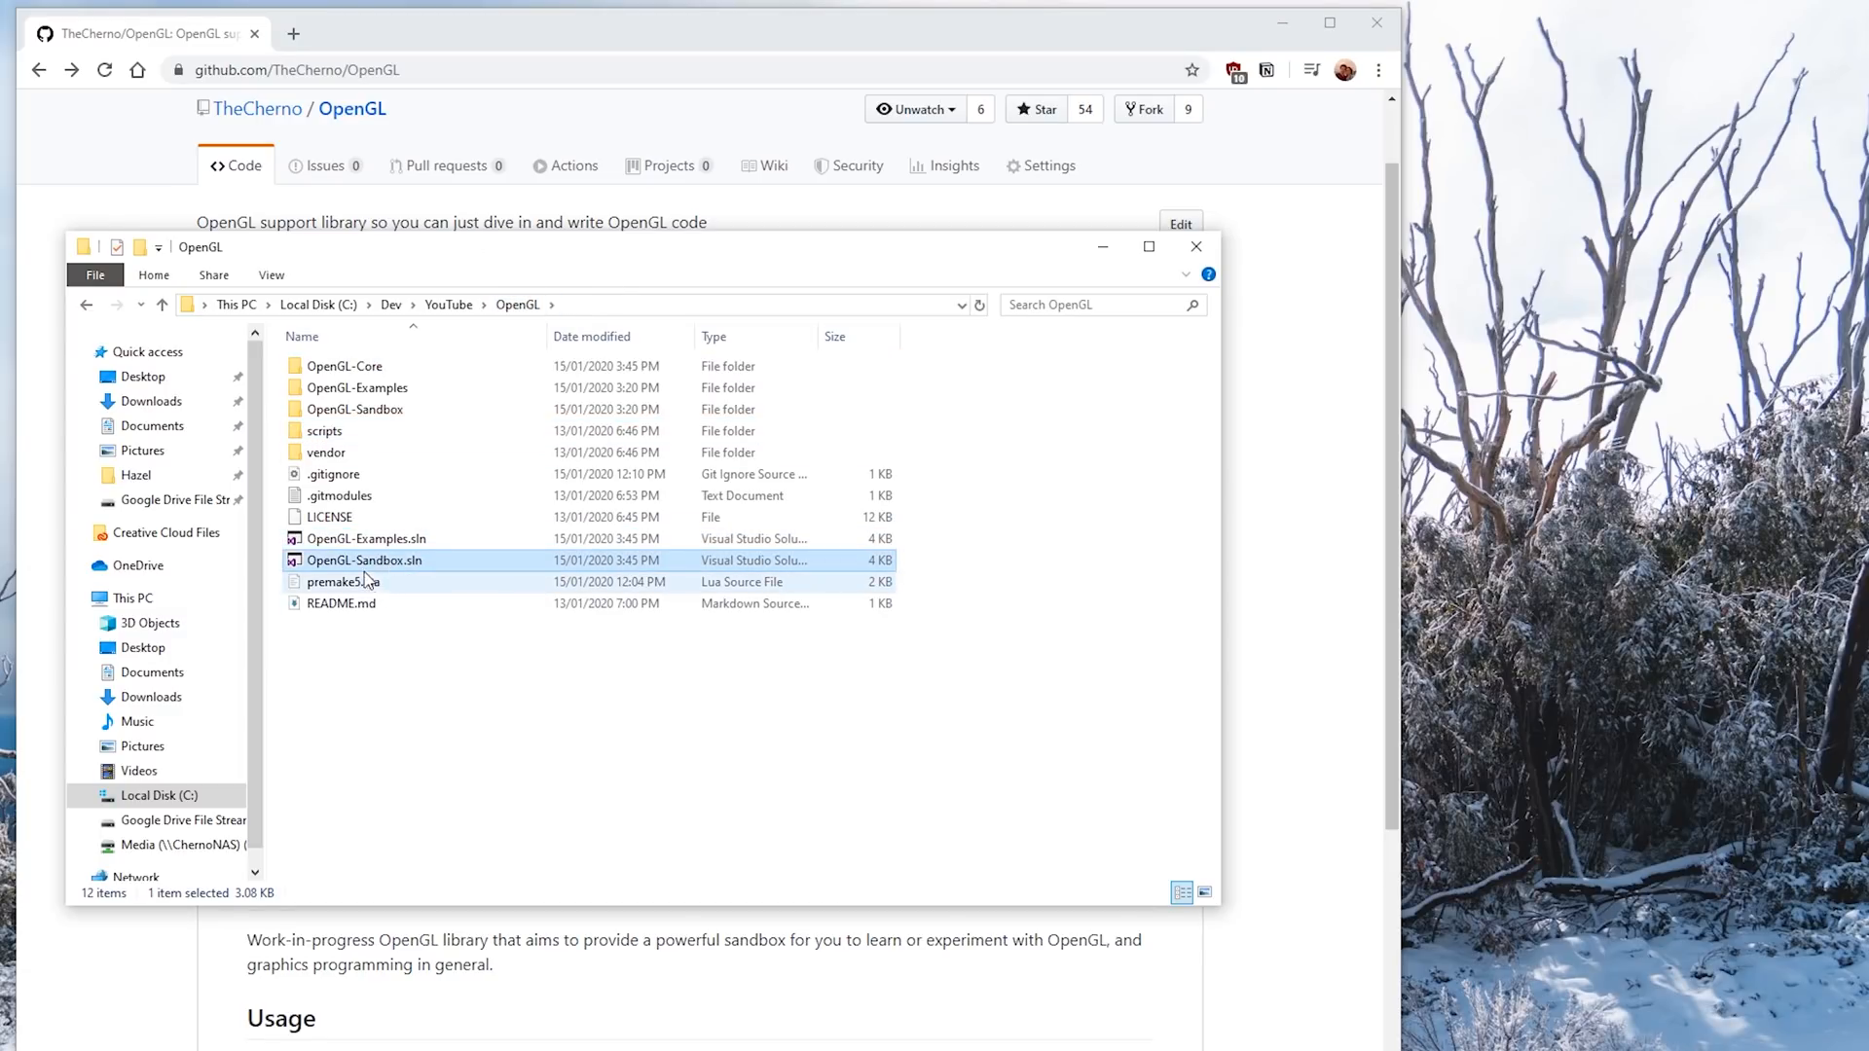
{"action": "double_click", "coordinate": [363, 560]}
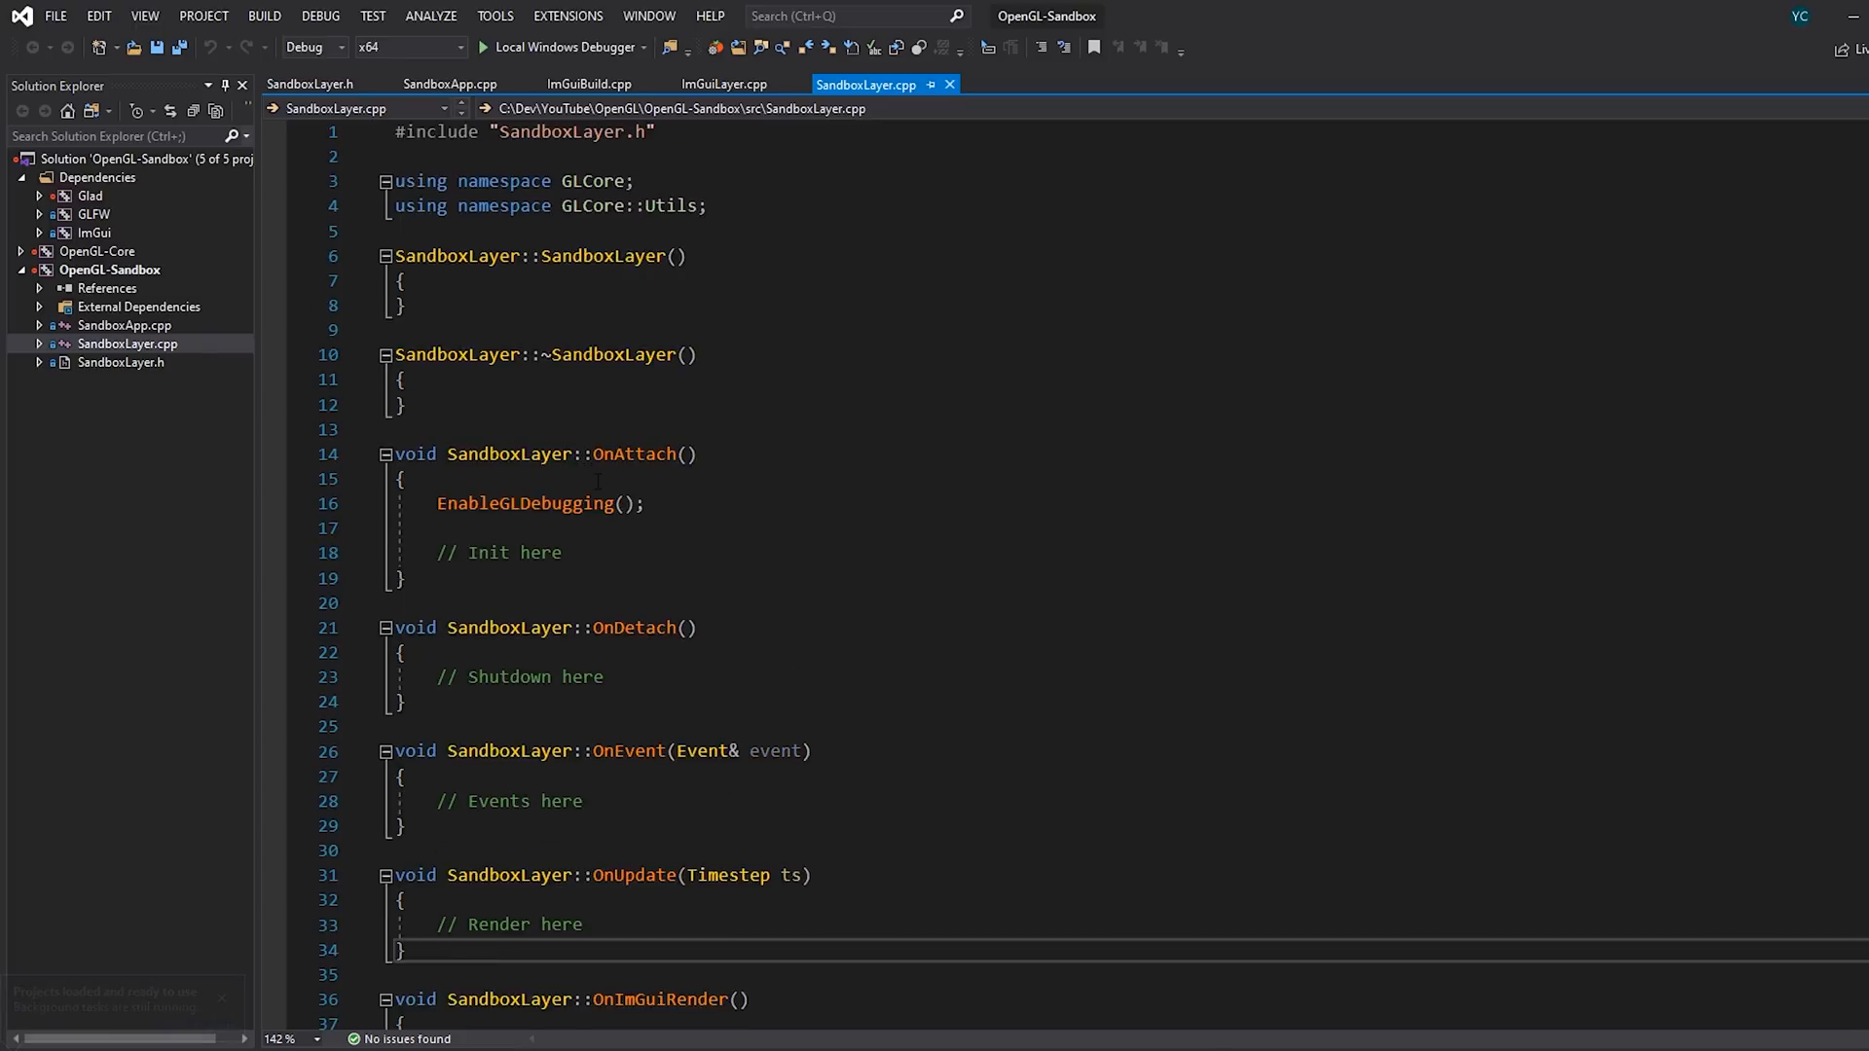
In SandboxLayer.cpp, add glClearColor(0.8f, 0.2f, 0.3f, 1.0f) to OnAttach and glClear(GL_COLOR_BUFFER_BIT) to OnUpdate.
{"action": "scroll", "scroll_direction": "down", "scroll_amount": 3}
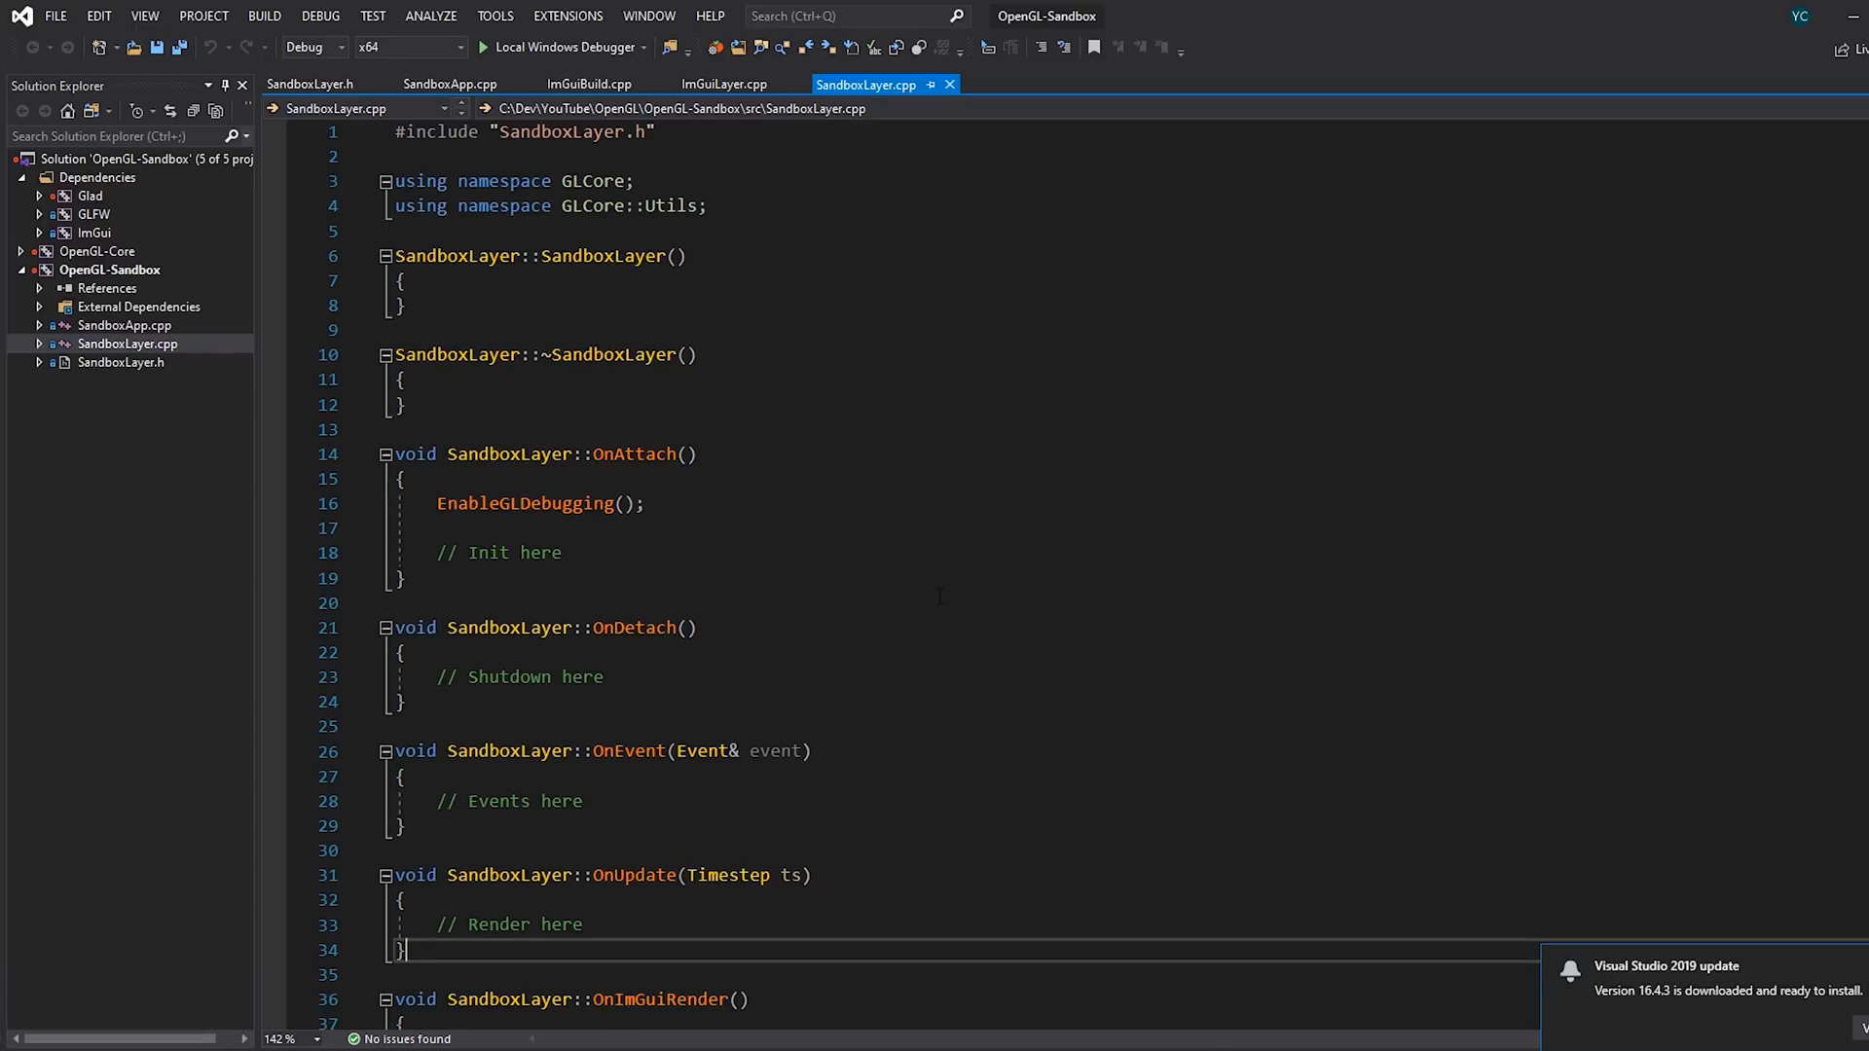
{"action": "scroll", "scroll_direction": "down", "scroll_amount": 3}
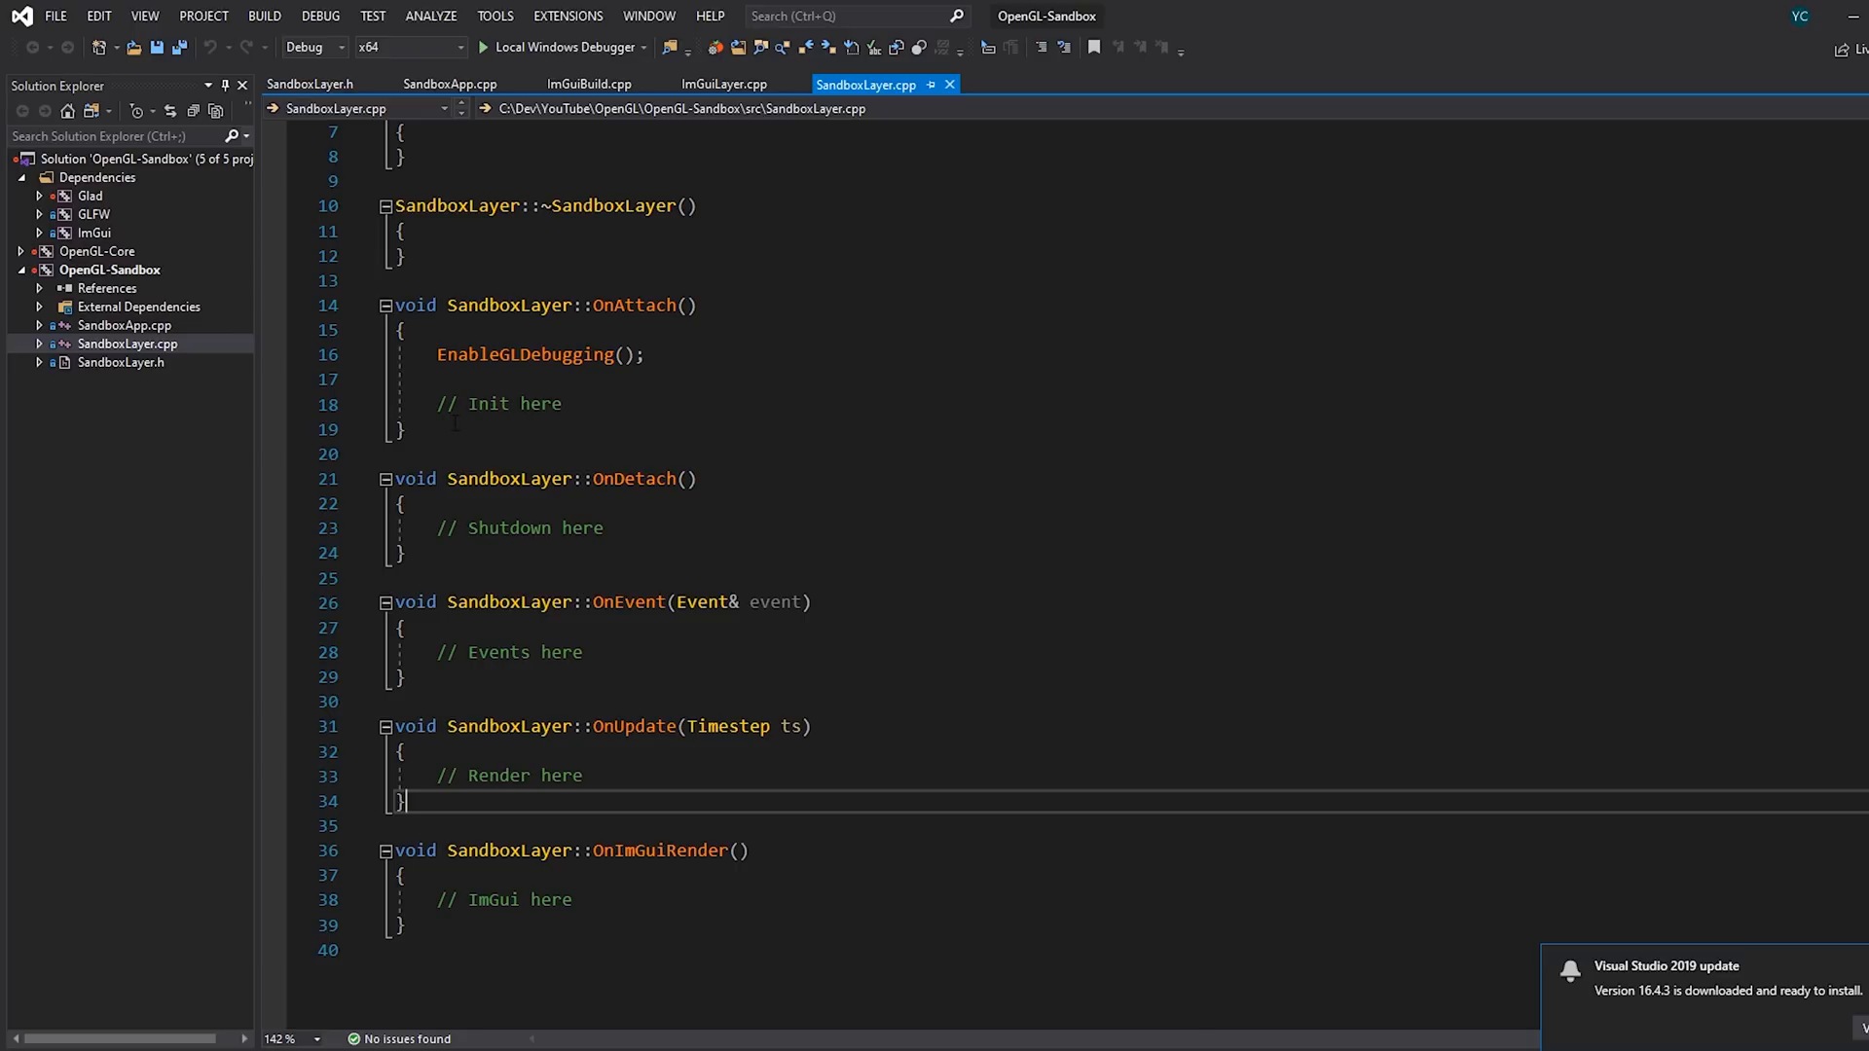
{"action": "double_click", "coordinate": [504, 403]}
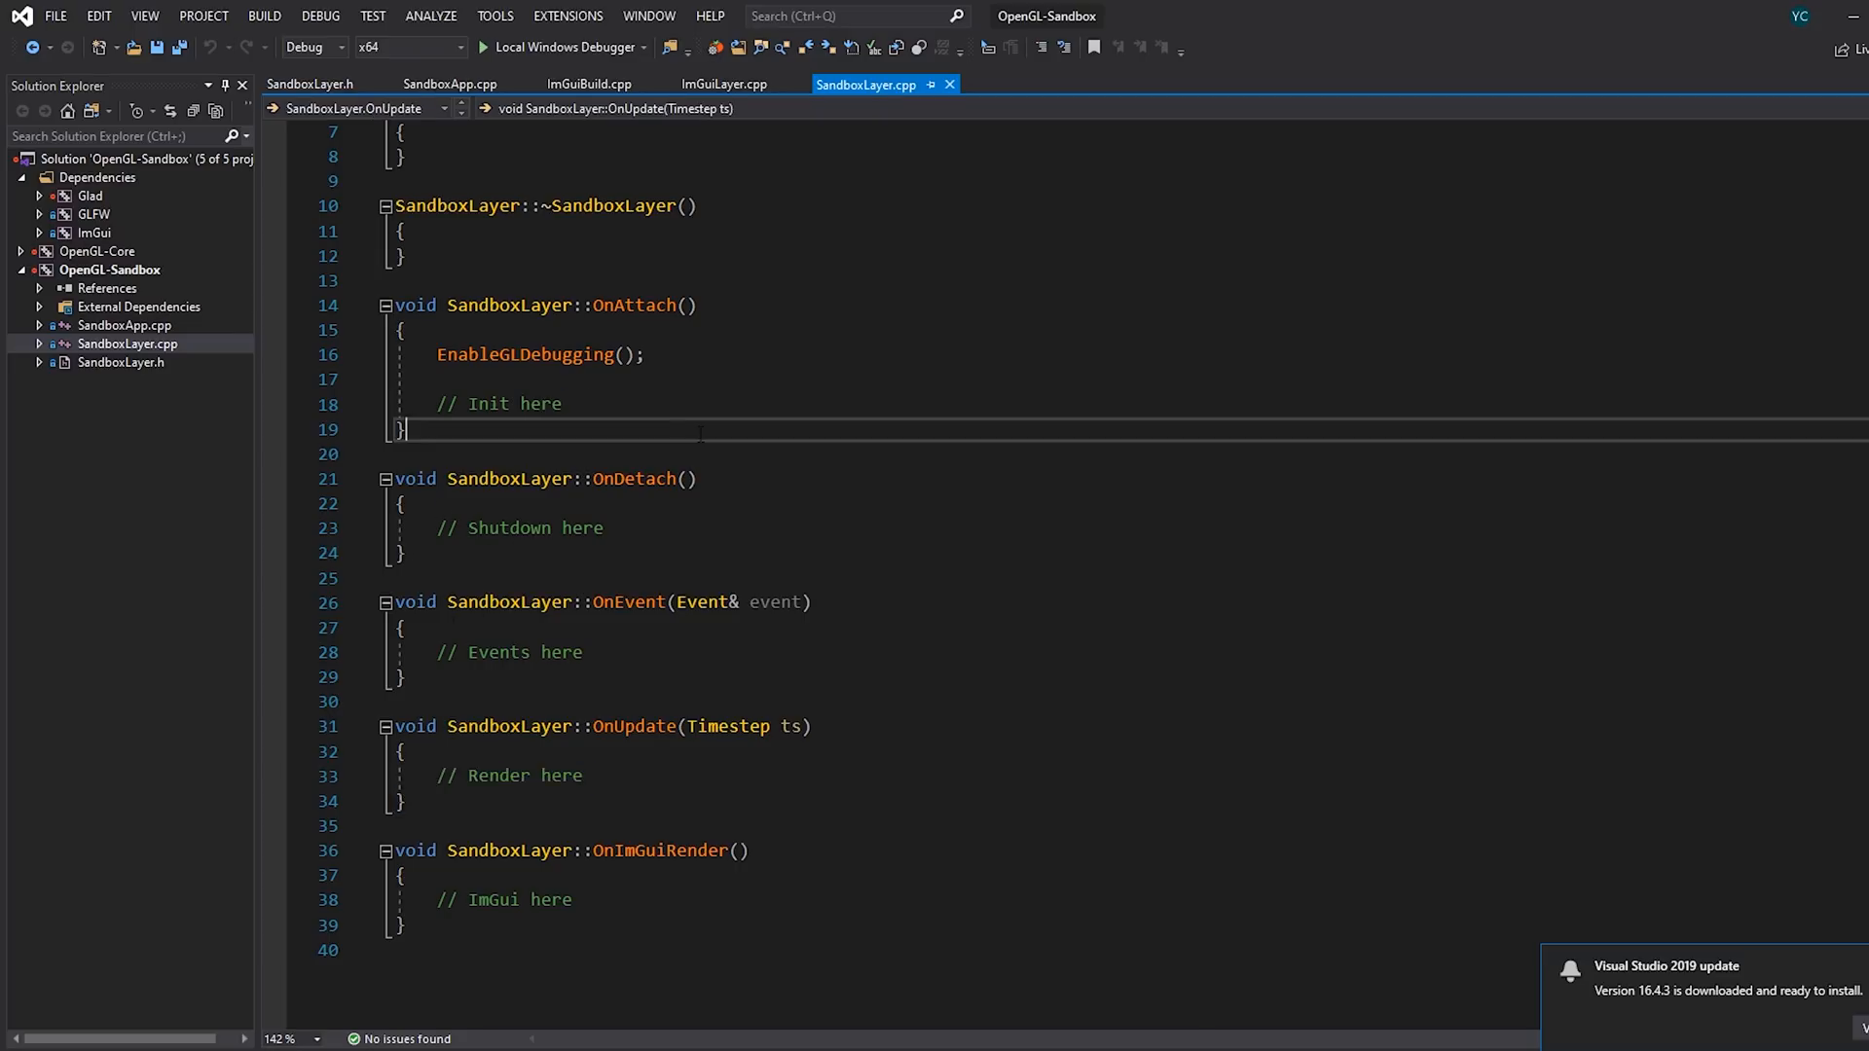
{"action": "type", "text": "gl"}
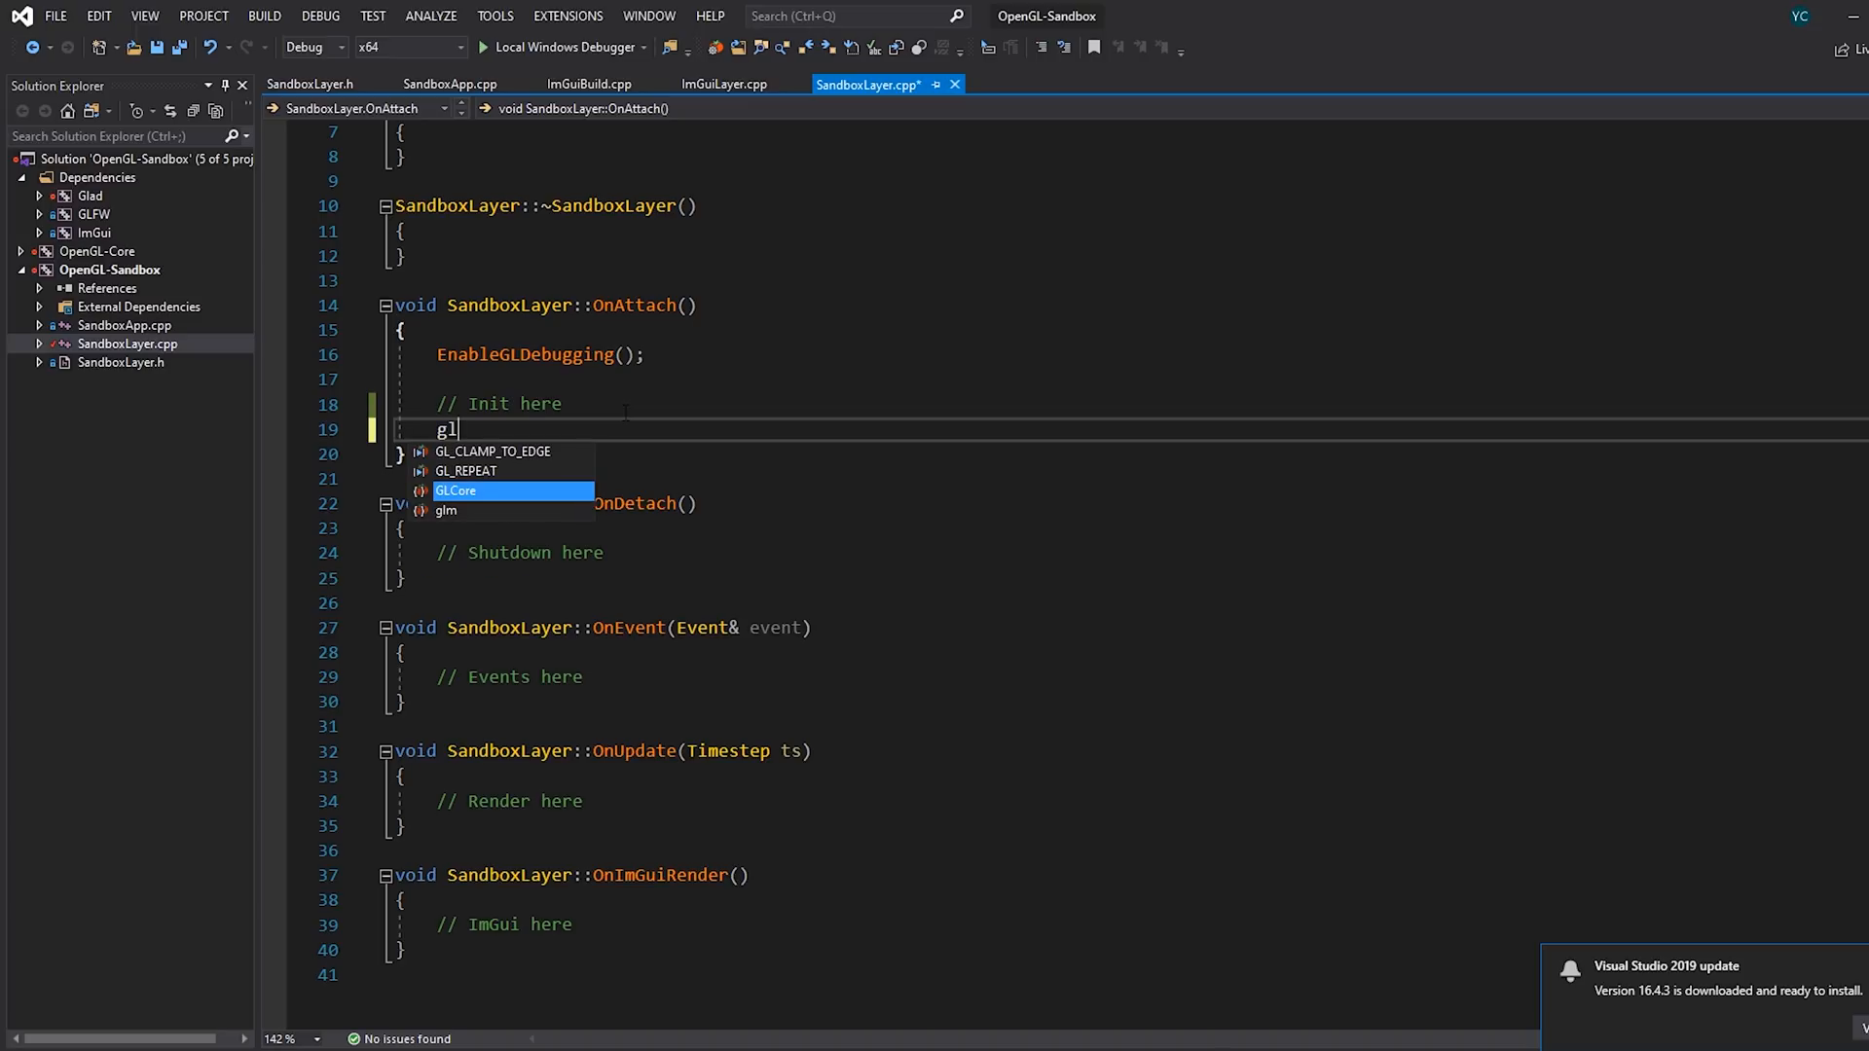
{"action": "type", "text": "ClearColor(0.8f, 0.2f, 0.3f, 1.0f);"}
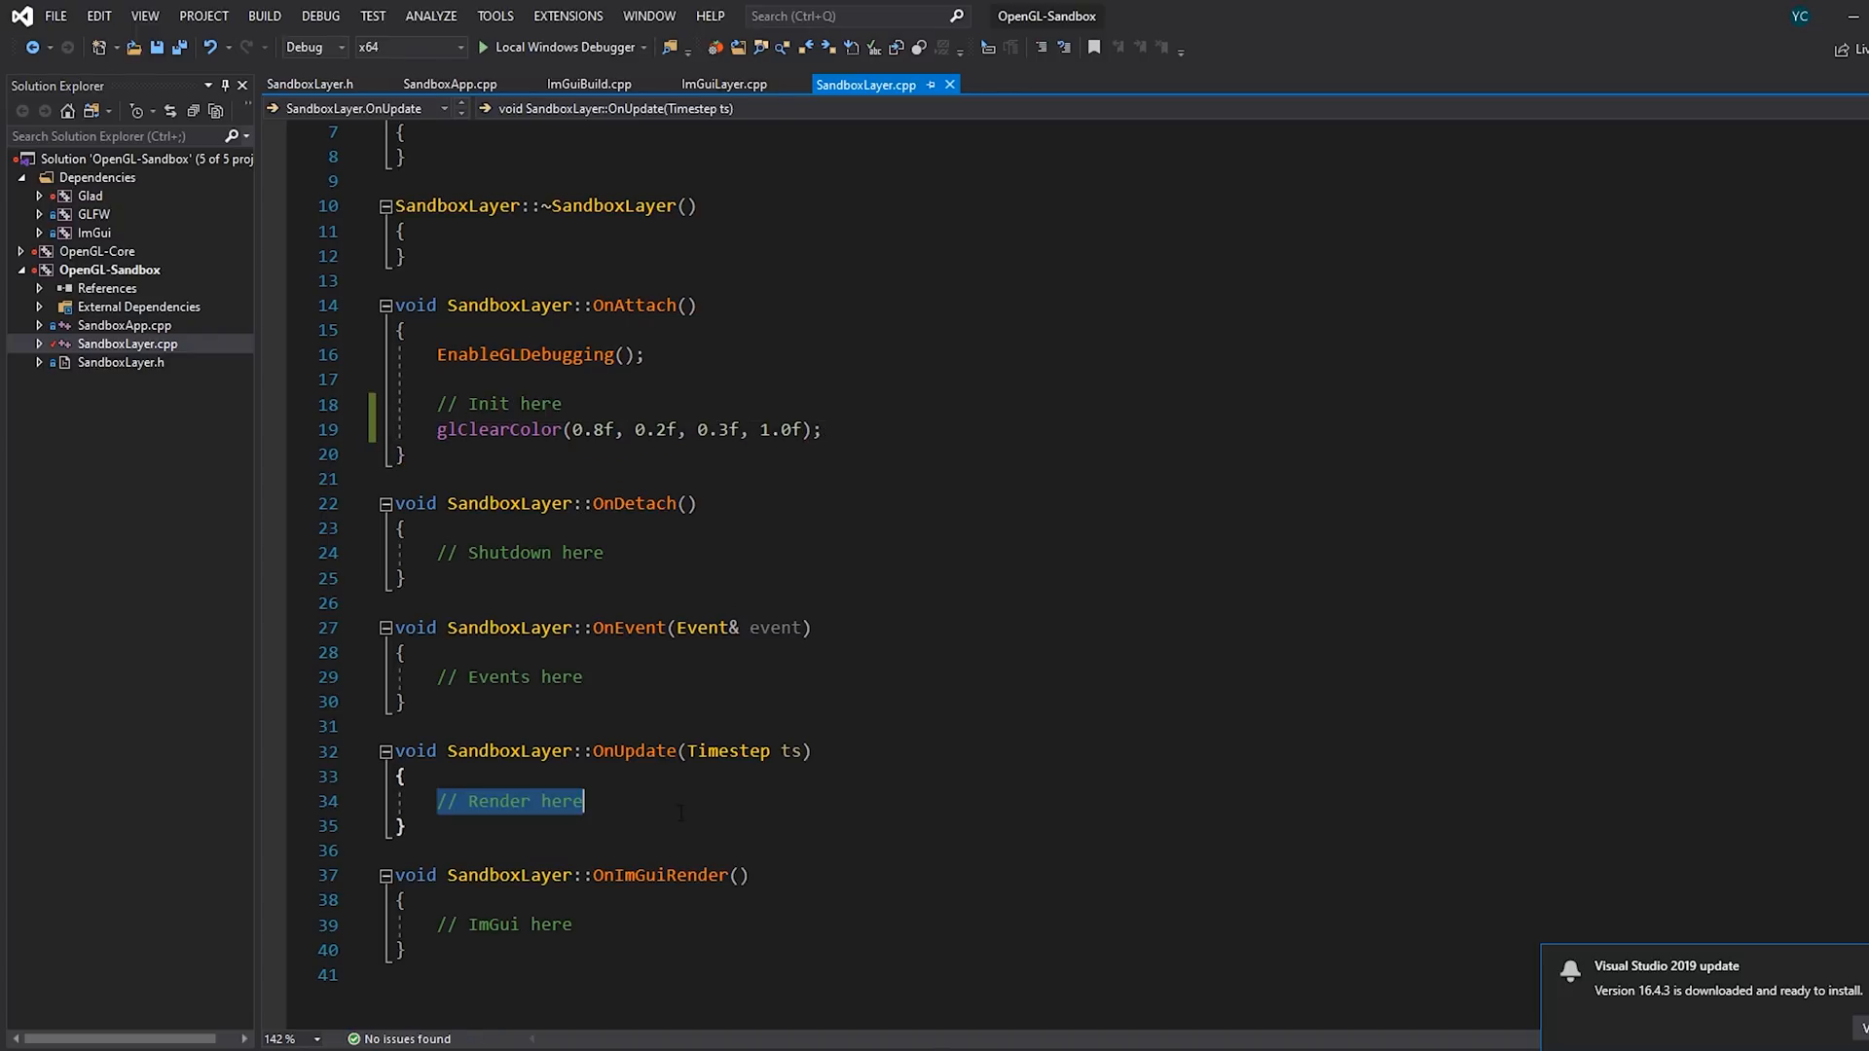
{"action": "type", "text": "glClear"}
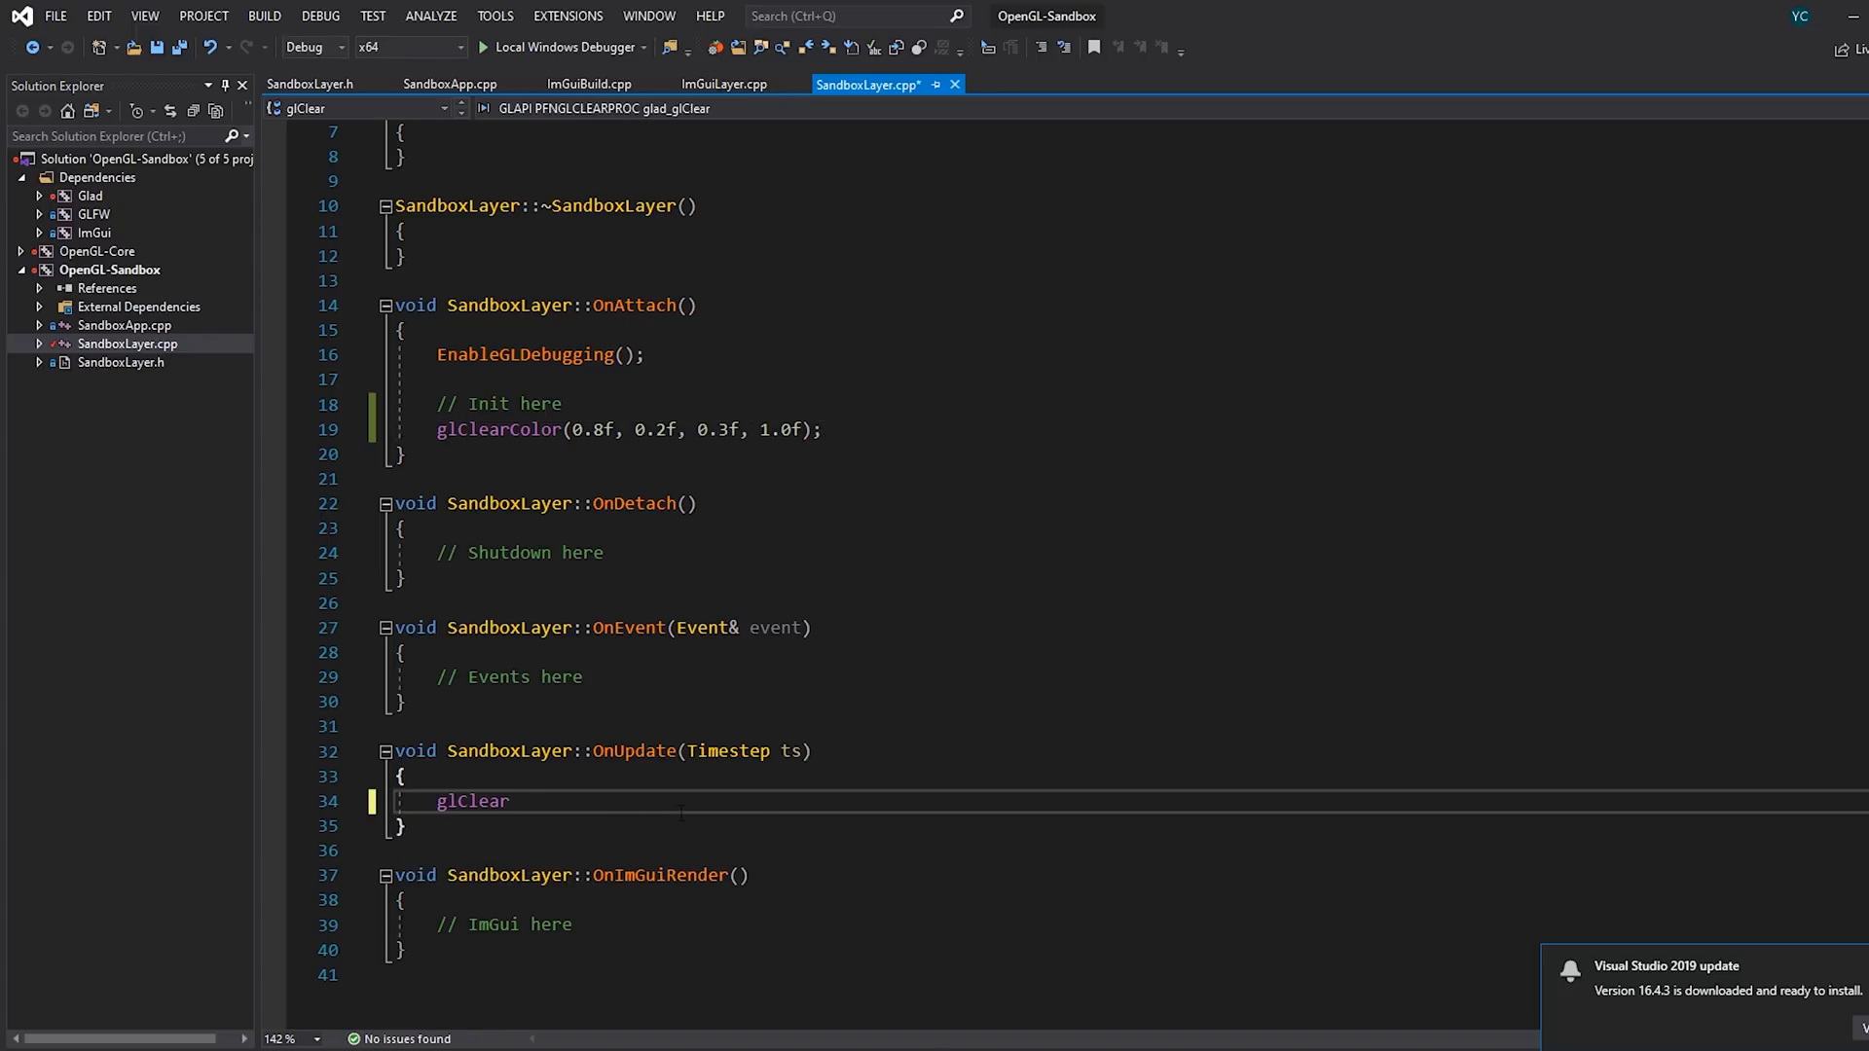
{"action": "type", "text": "(GL_COLOR_BUFFER_BIT);"}
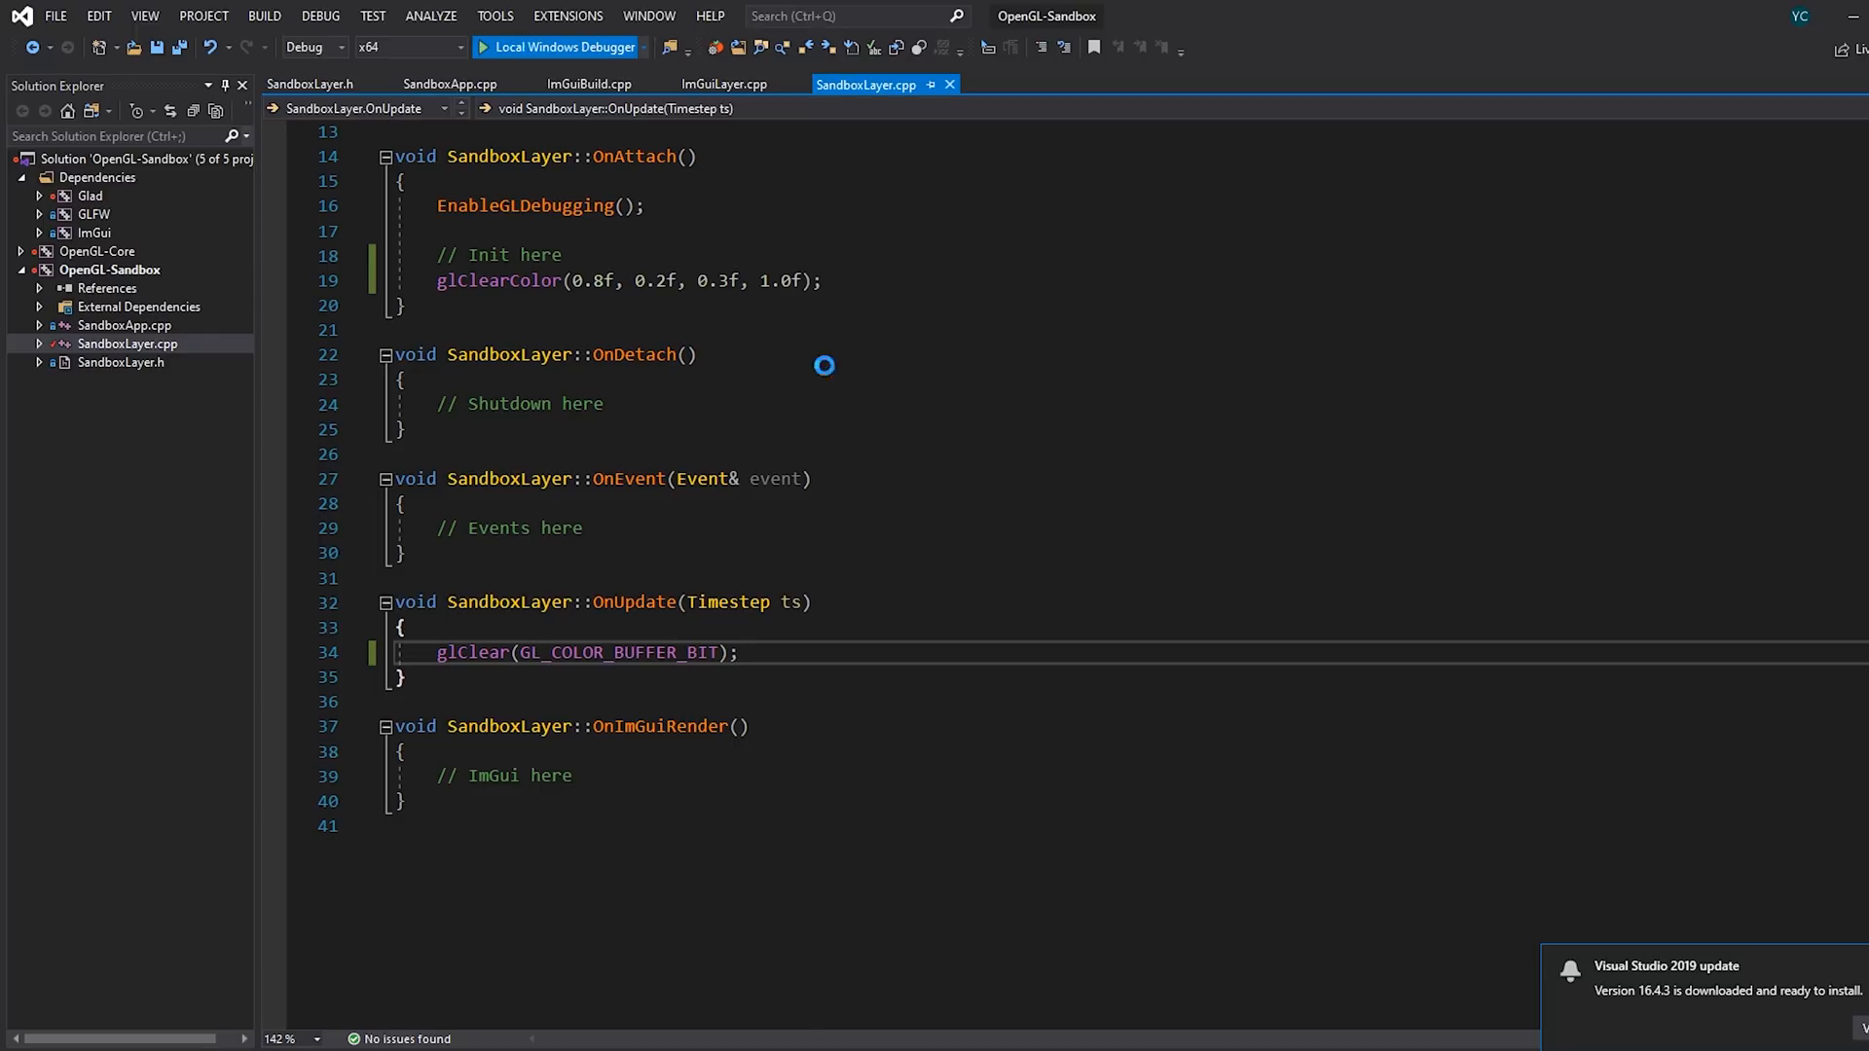
{"action": "left_click", "coordinate": [559, 47]}
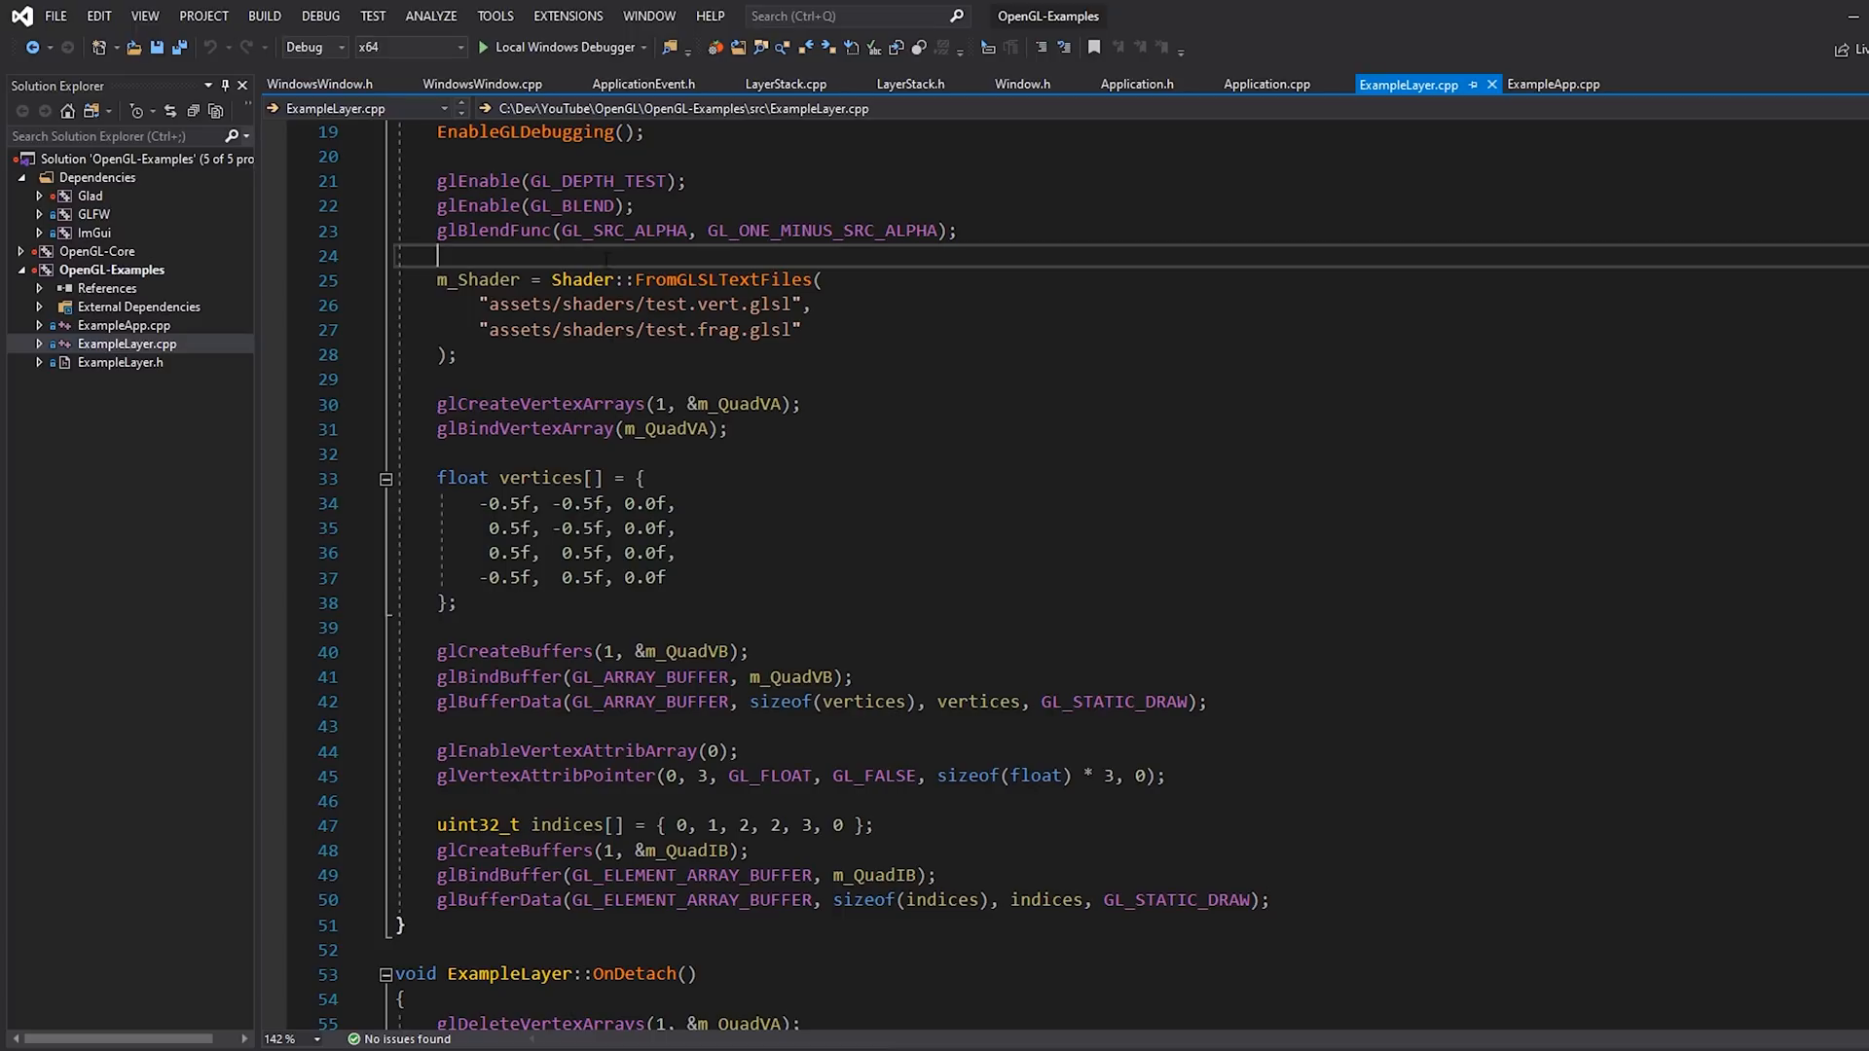
{"action": "scroll", "scroll_direction": "down", "scroll_amount": 3}
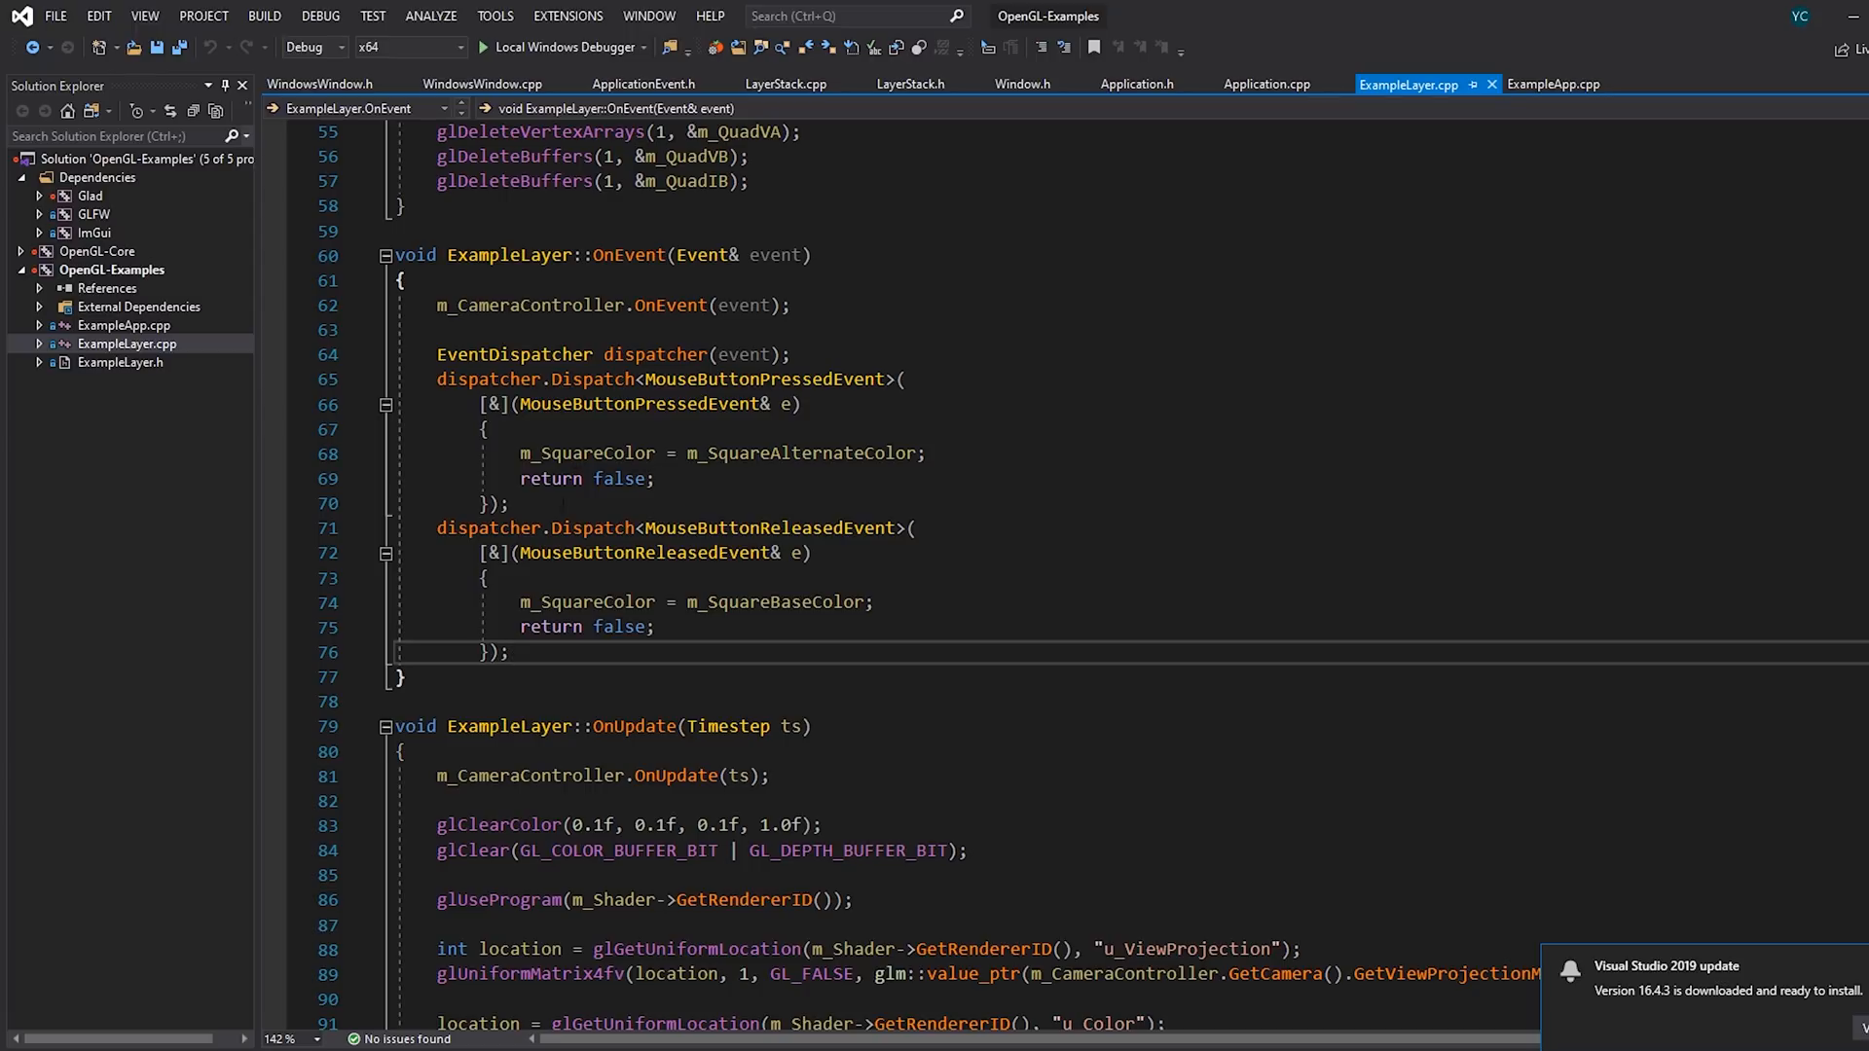
{"action": "scroll", "scroll_direction": "down", "scroll_amount": 3}
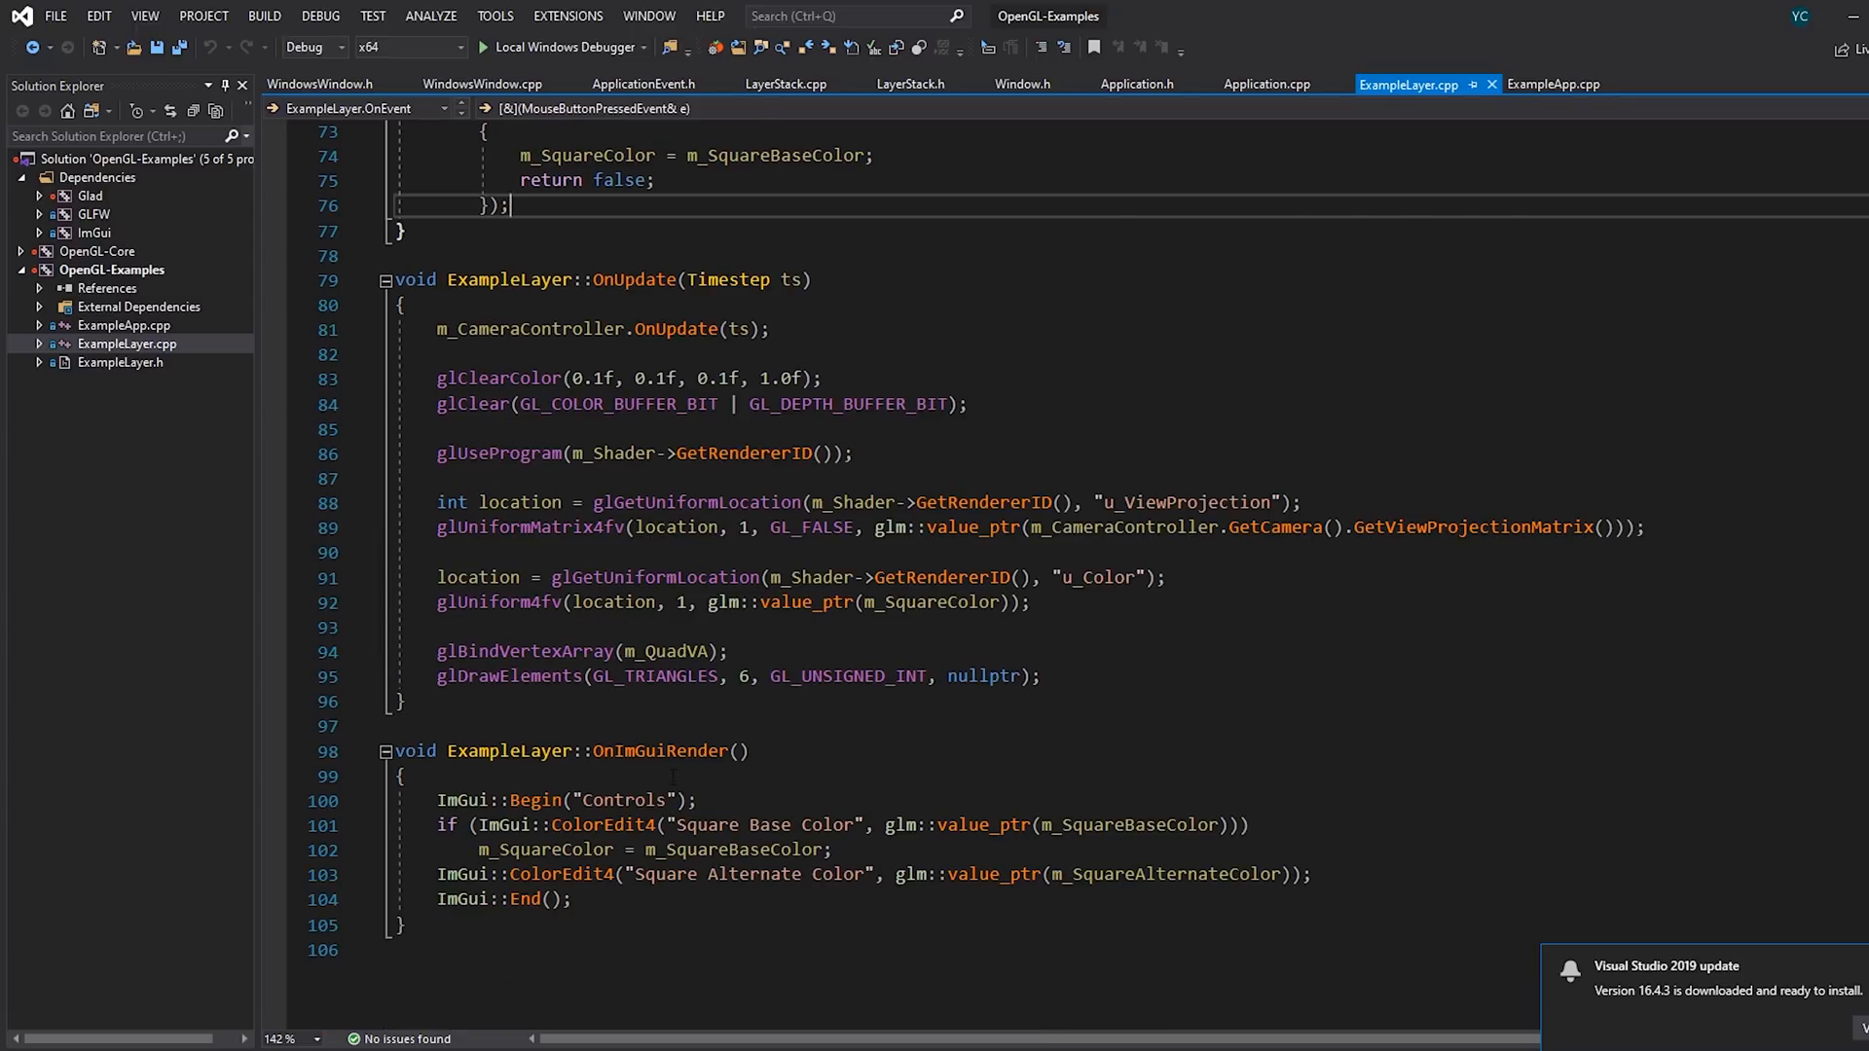
{"action": "scroll", "scroll_direction": "down", "scroll_amount": 3}
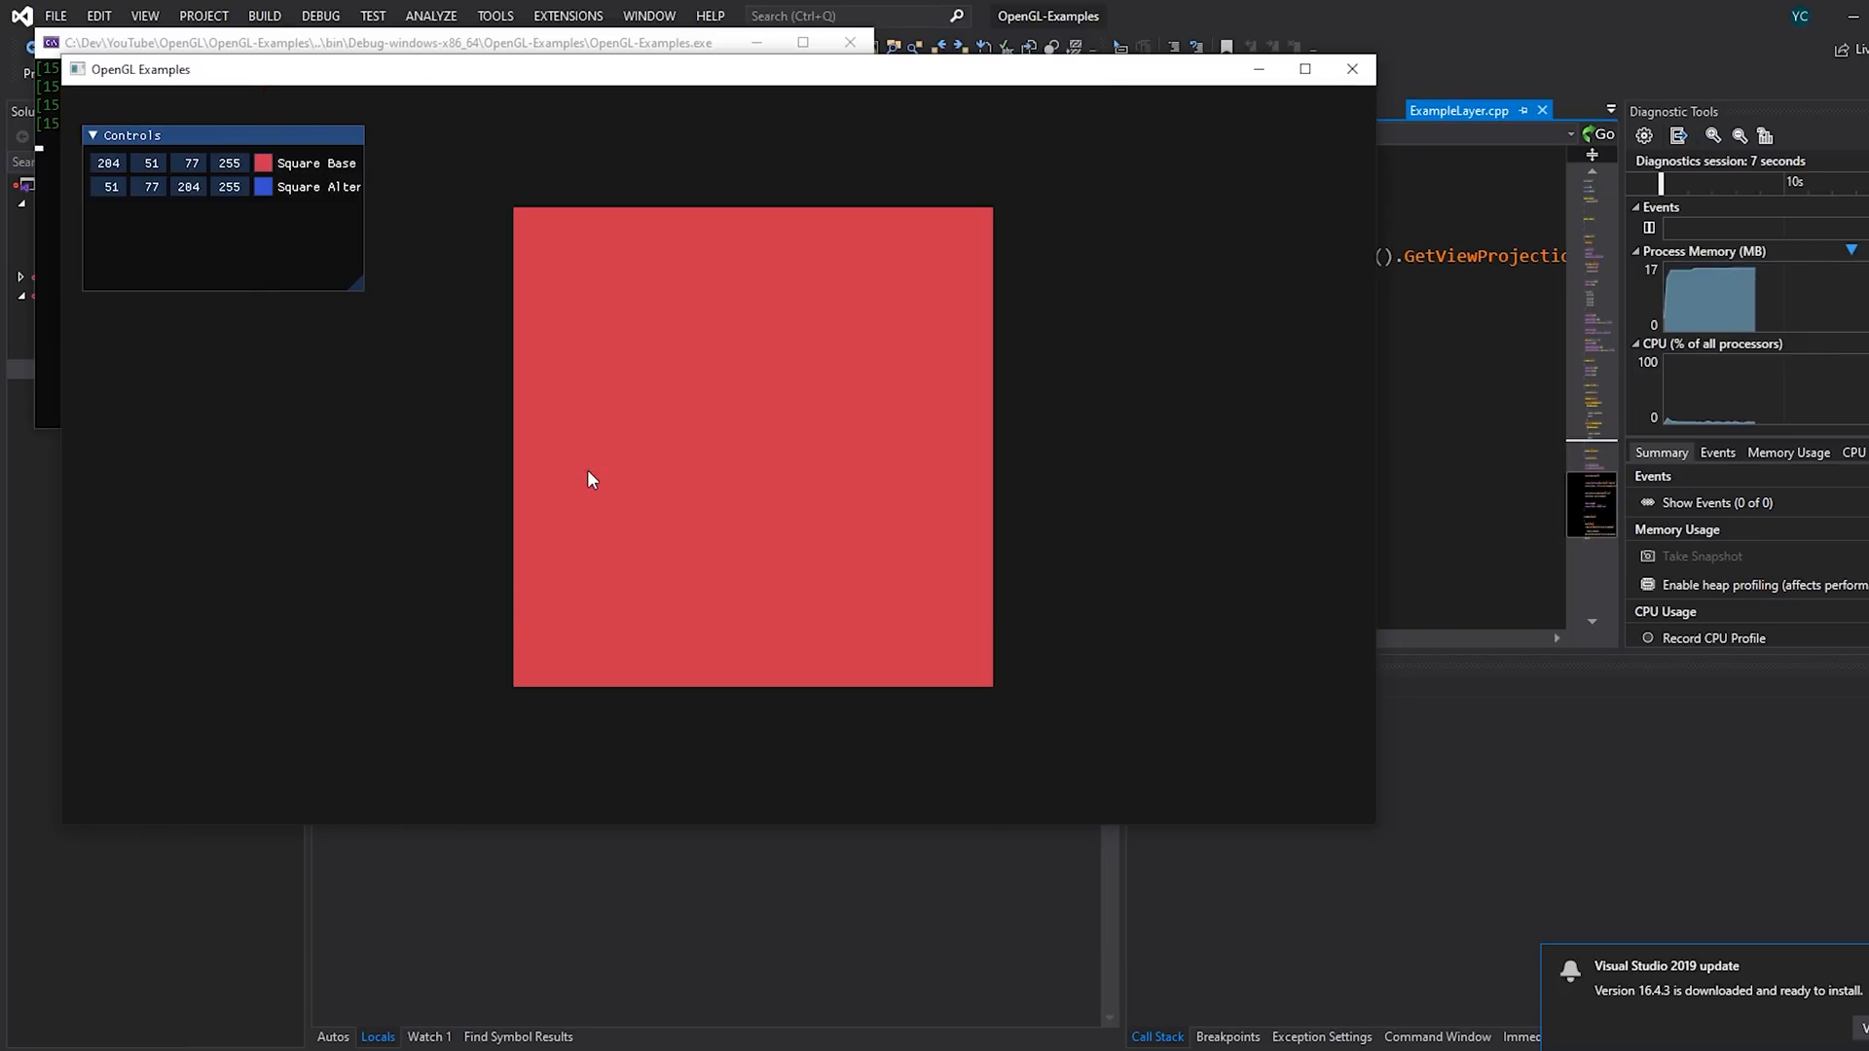
{"action": "mouse_move", "coordinate": [394, 531]}
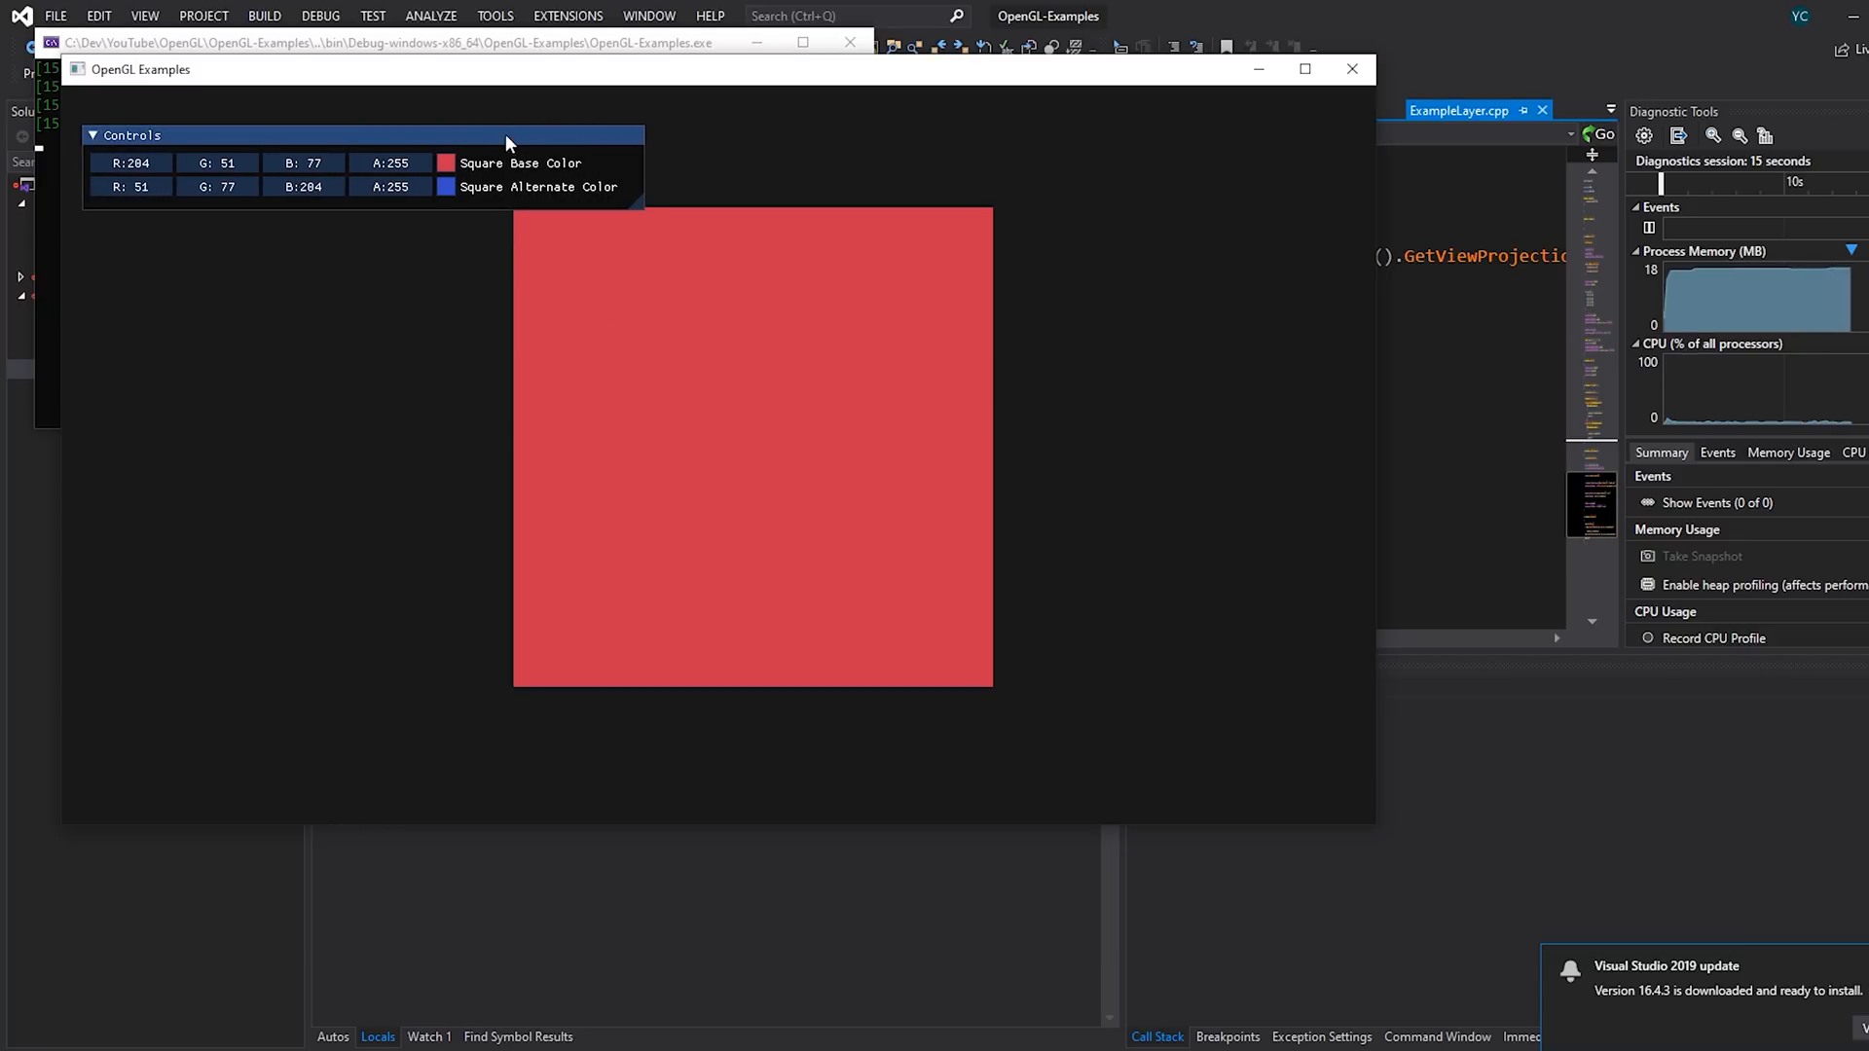
{"action": "left_click", "coordinate": [450, 162]}
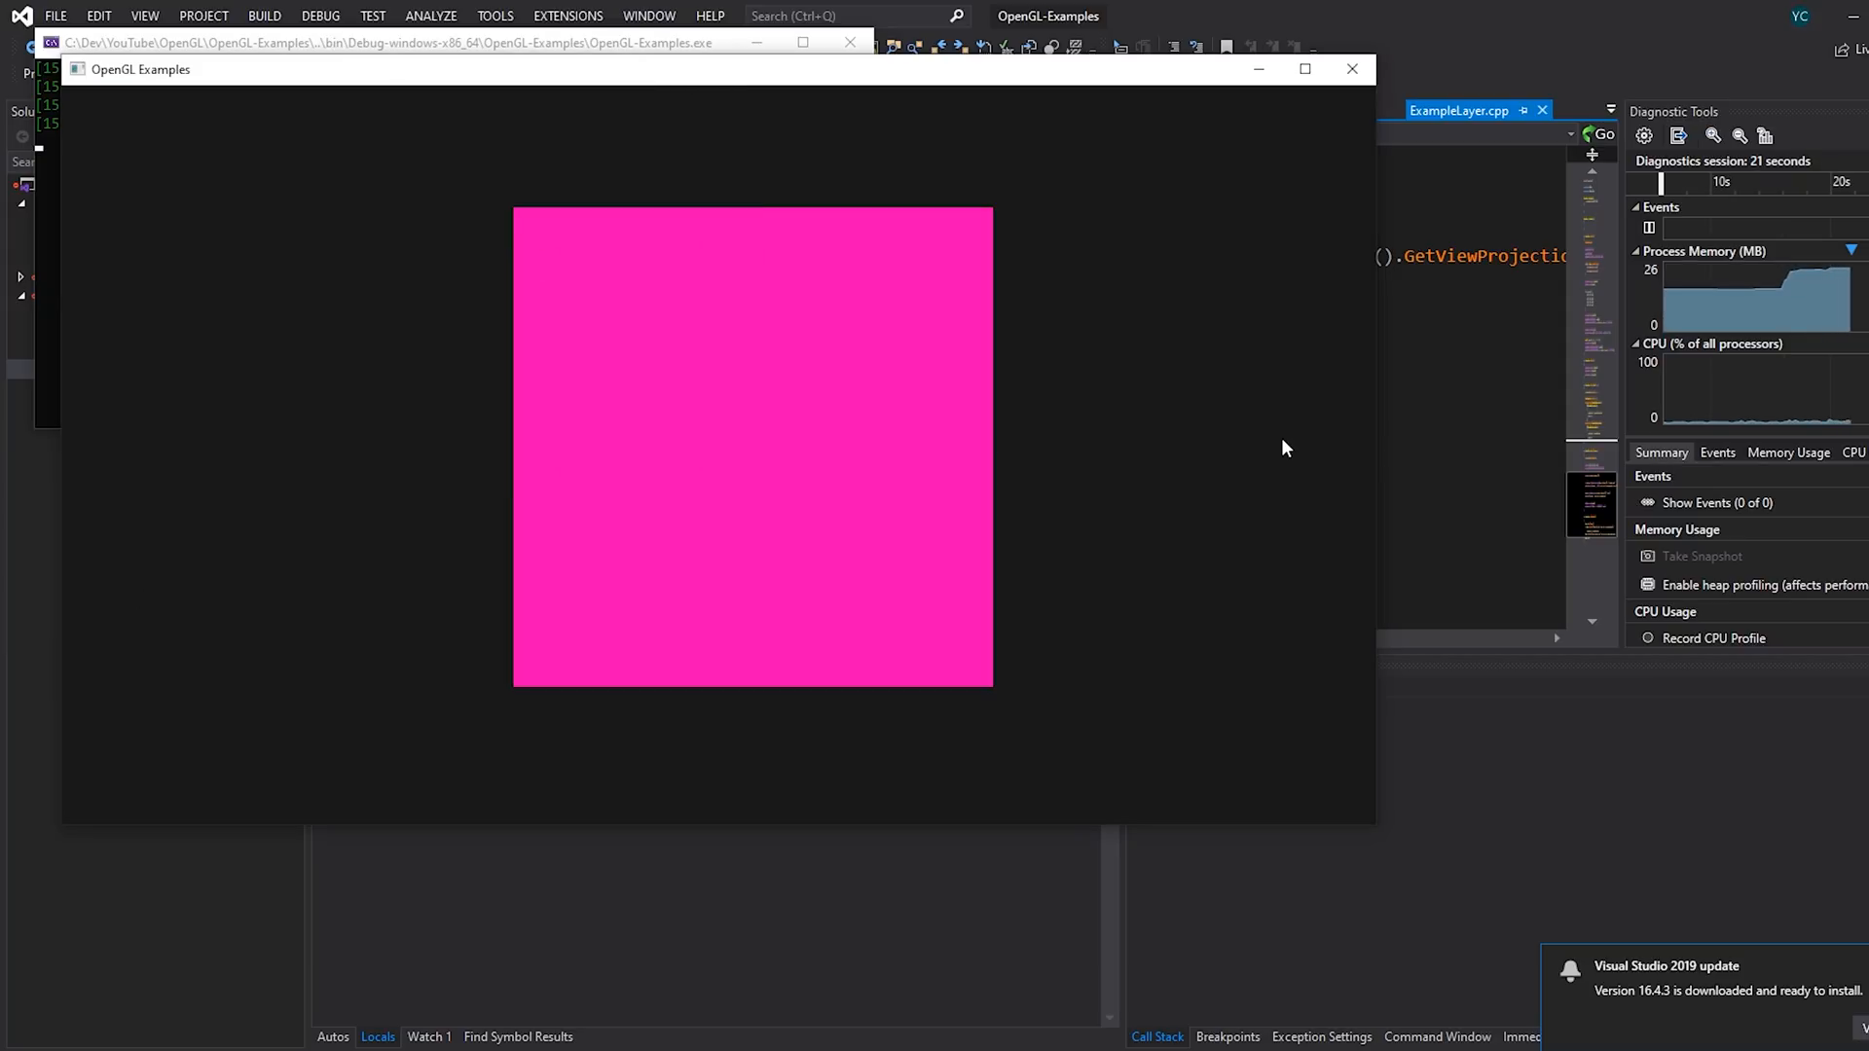
{"action": "mouse_move", "coordinate": [717, 550]}
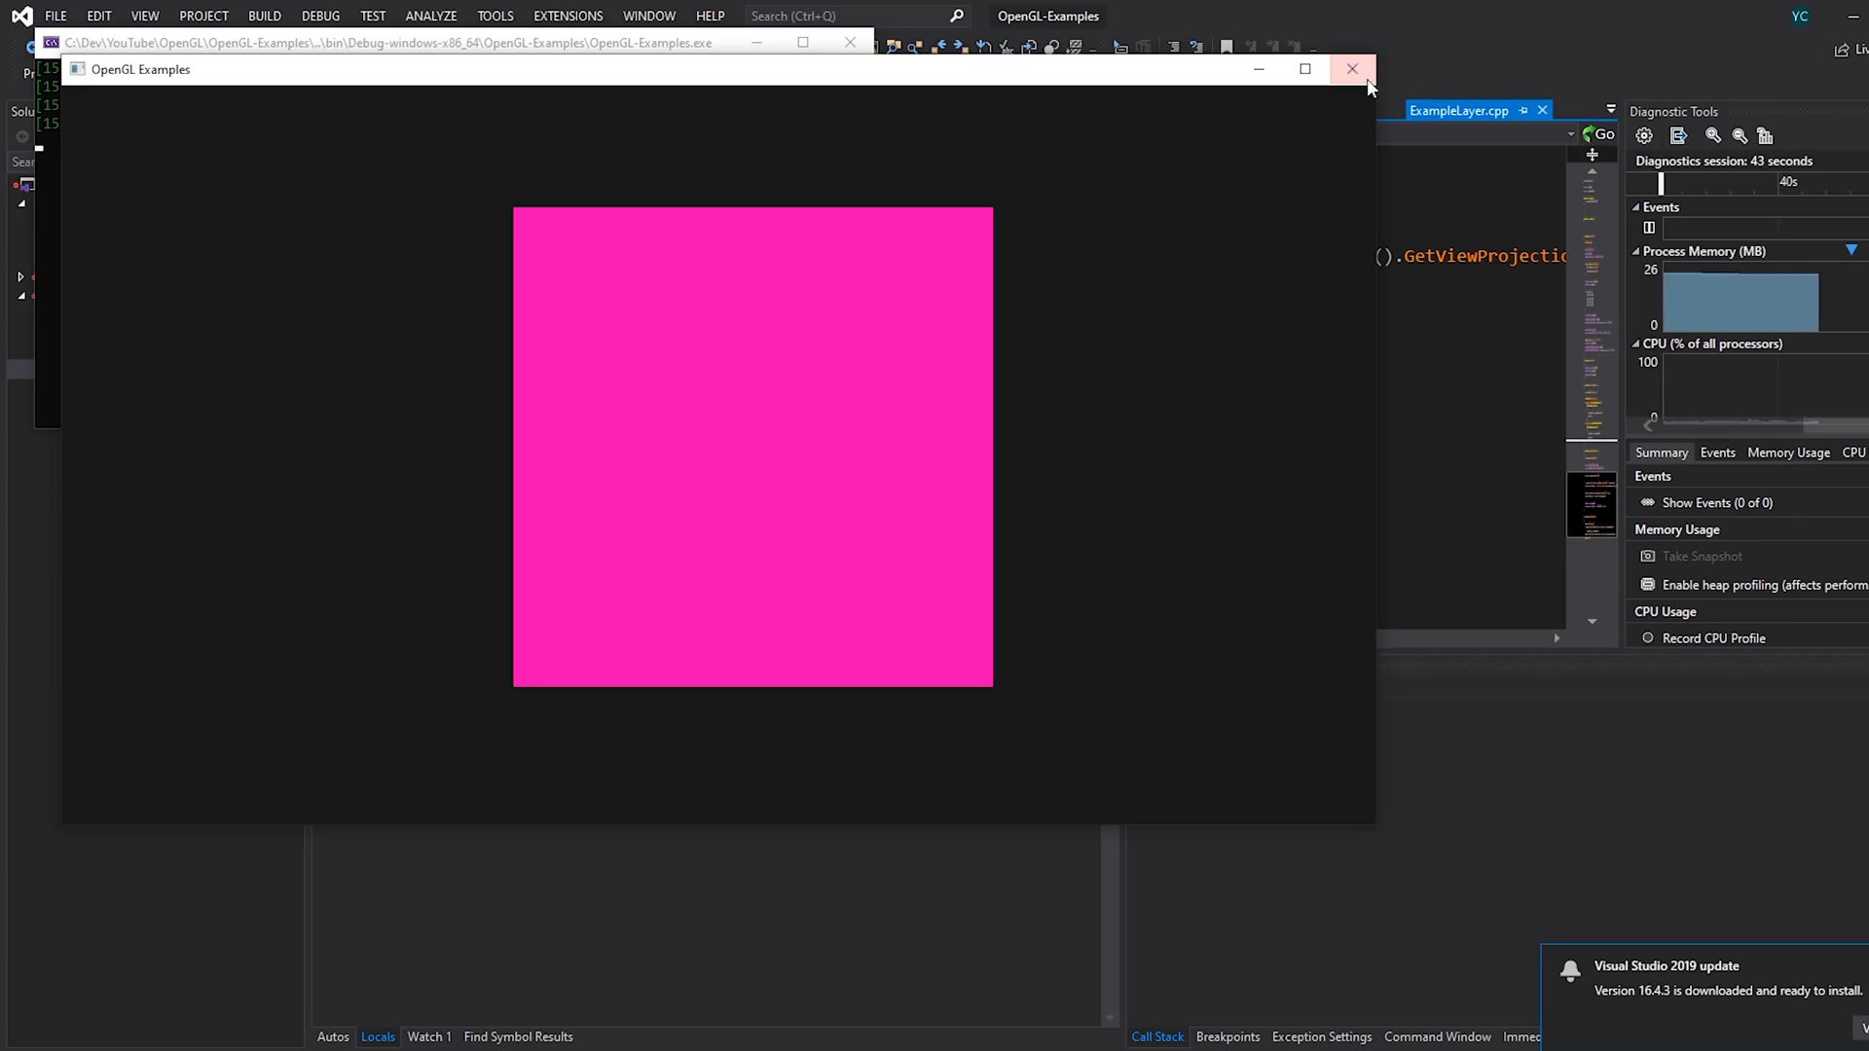
{"action": "left_click", "coordinate": [1352, 69]}
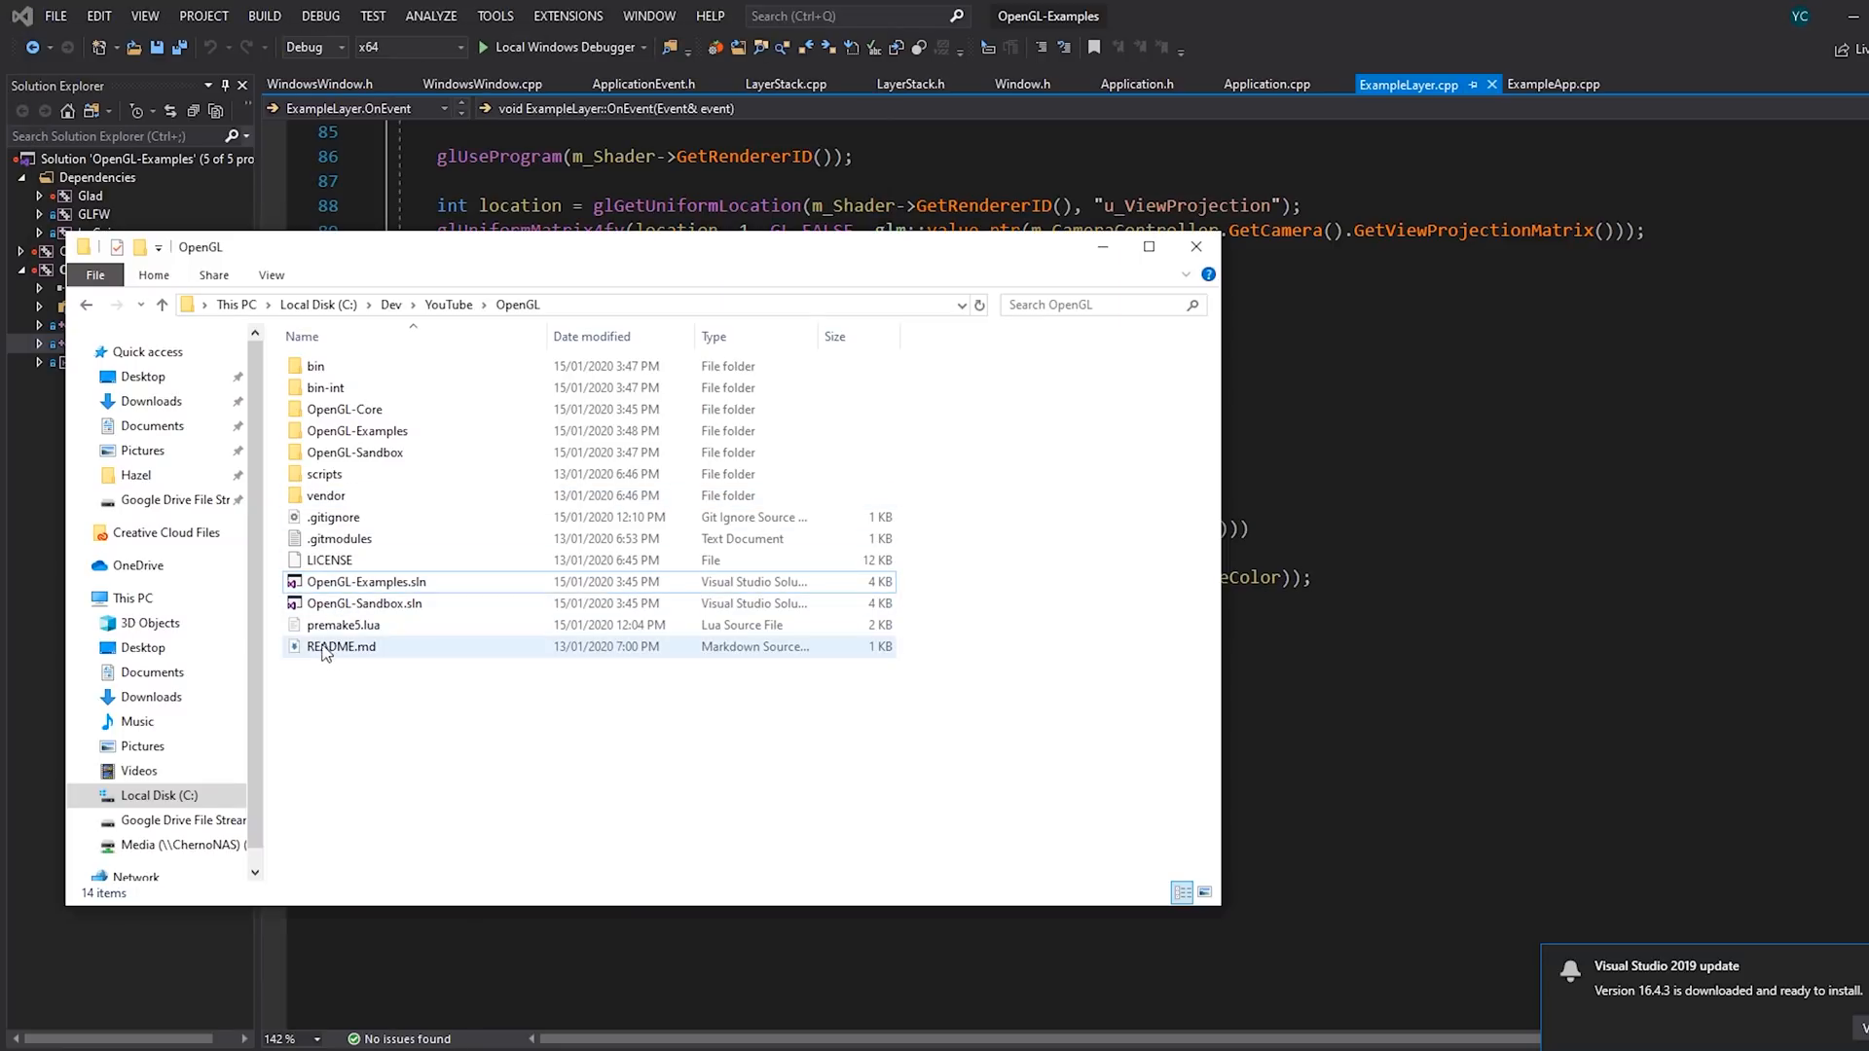
Open the OpenGL folder's root premake5.lua in VS Code.
{"action": "left_click", "coordinate": [342, 625]}
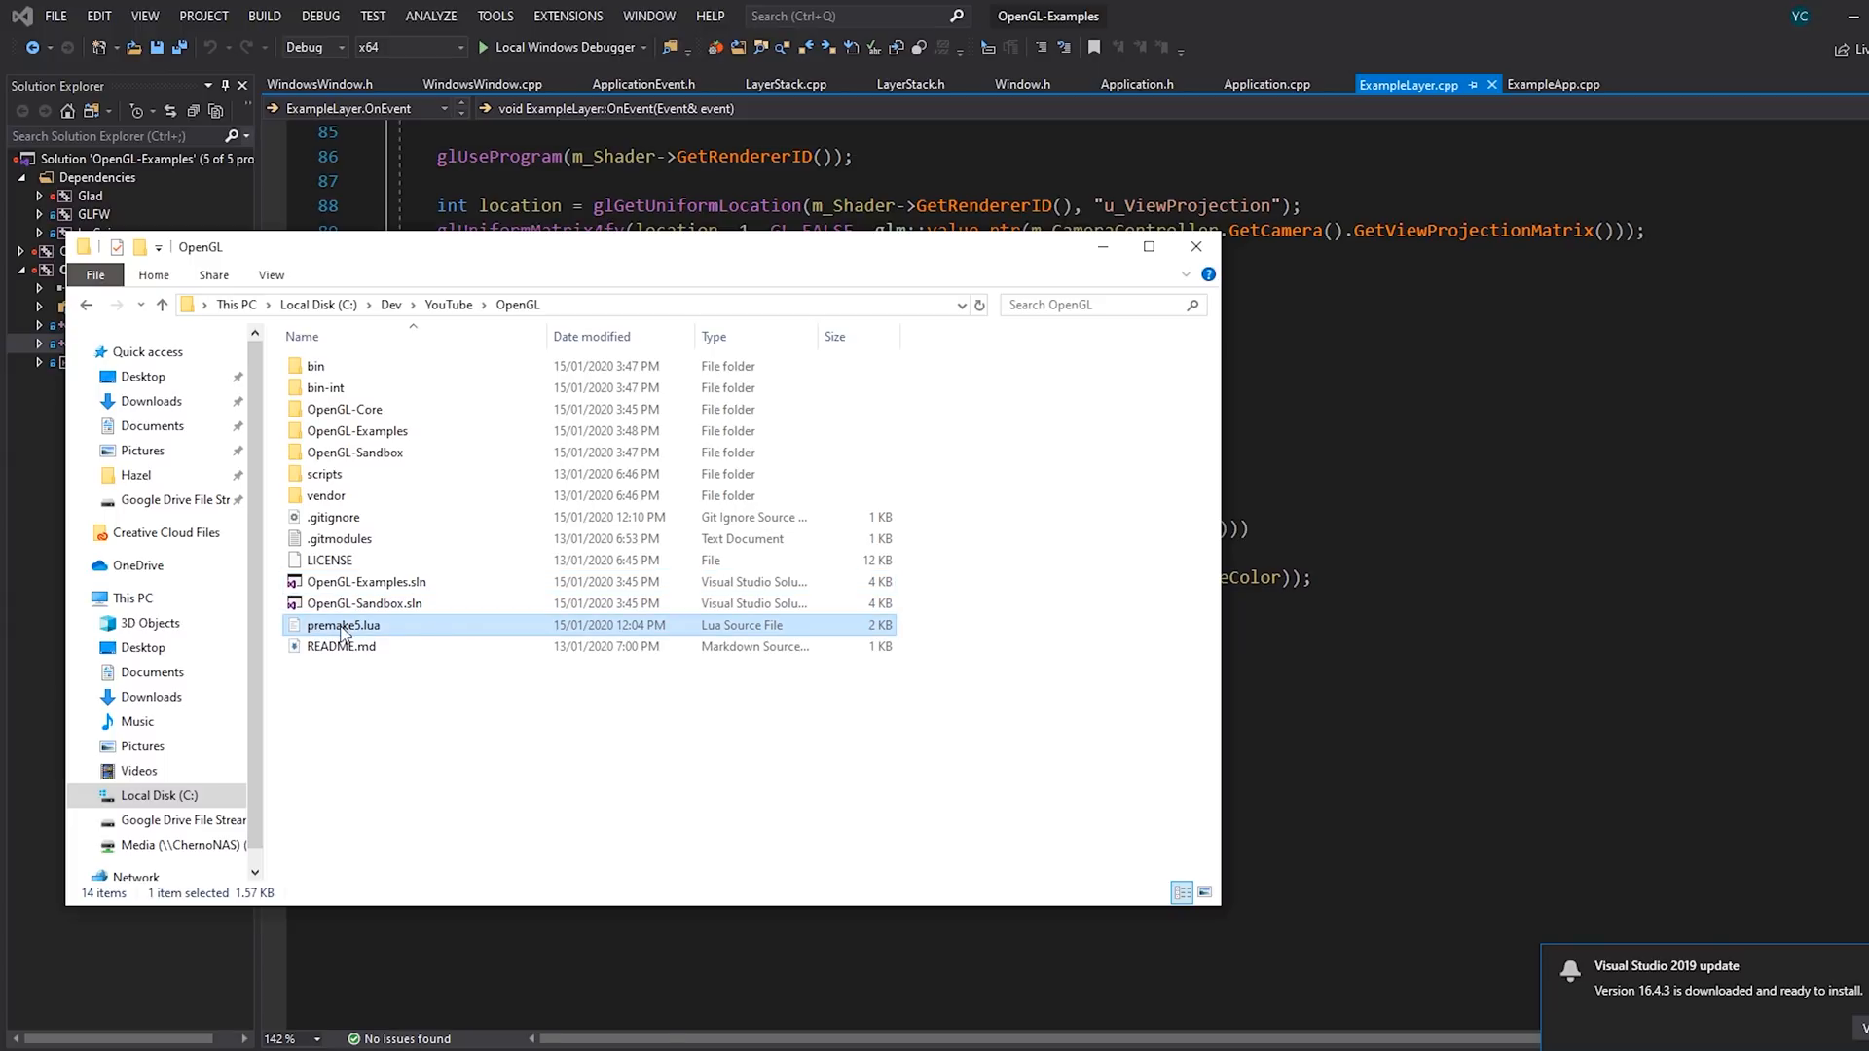
{"action": "double_click", "coordinate": [342, 624]}
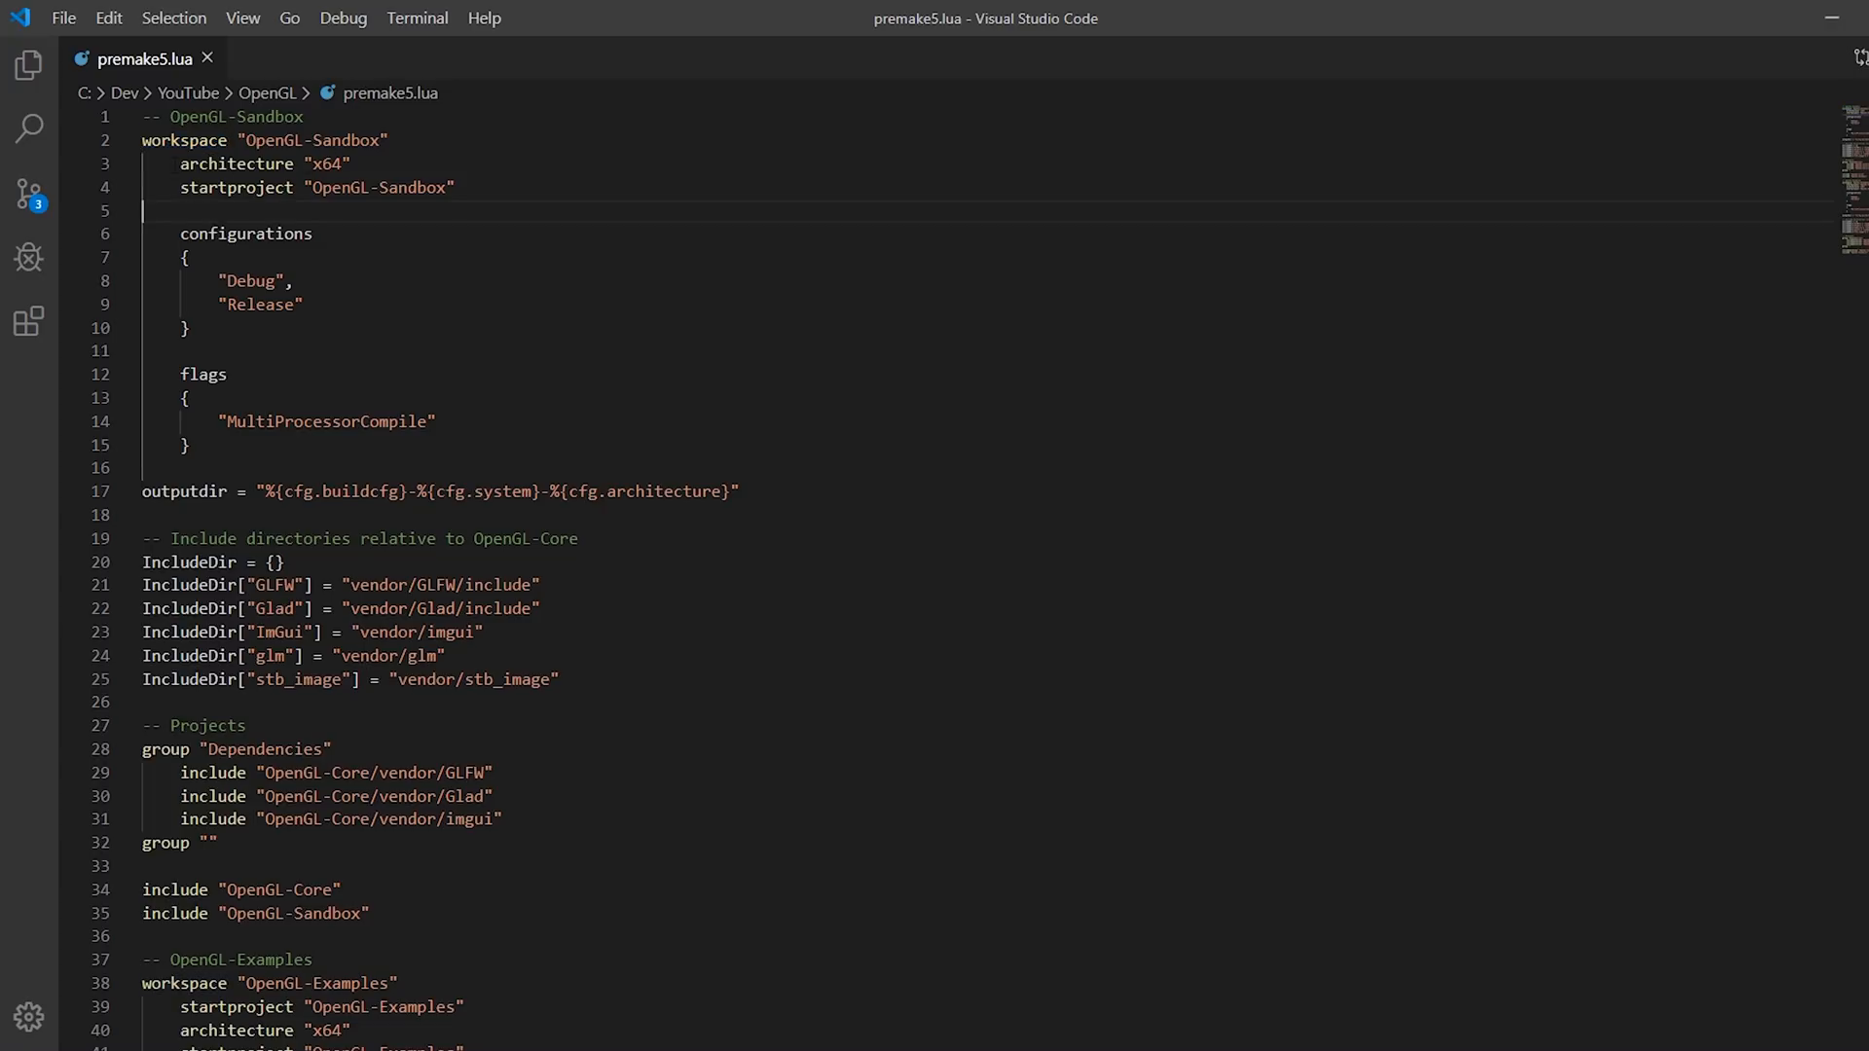
{"action": "scroll", "scroll_direction": "down", "scroll_amount": 3}
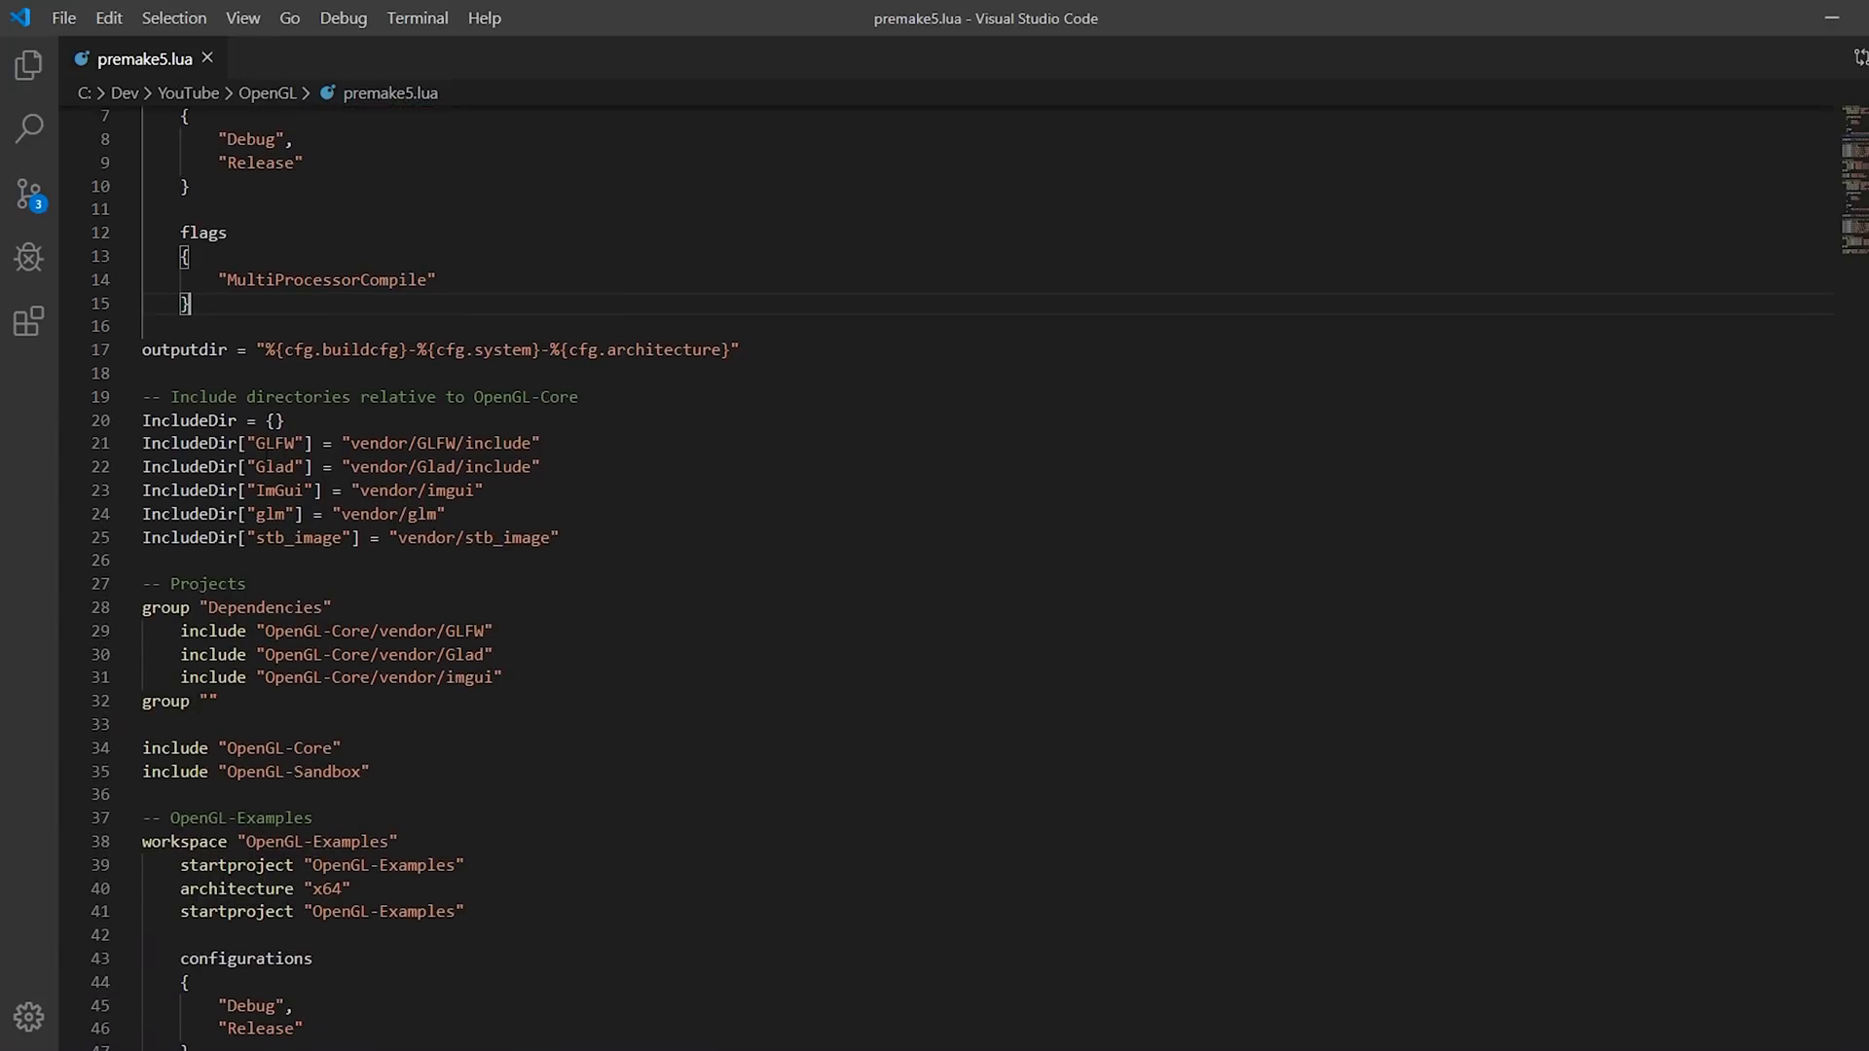
{"action": "scroll", "scroll_direction": "down", "scroll_amount": 3}
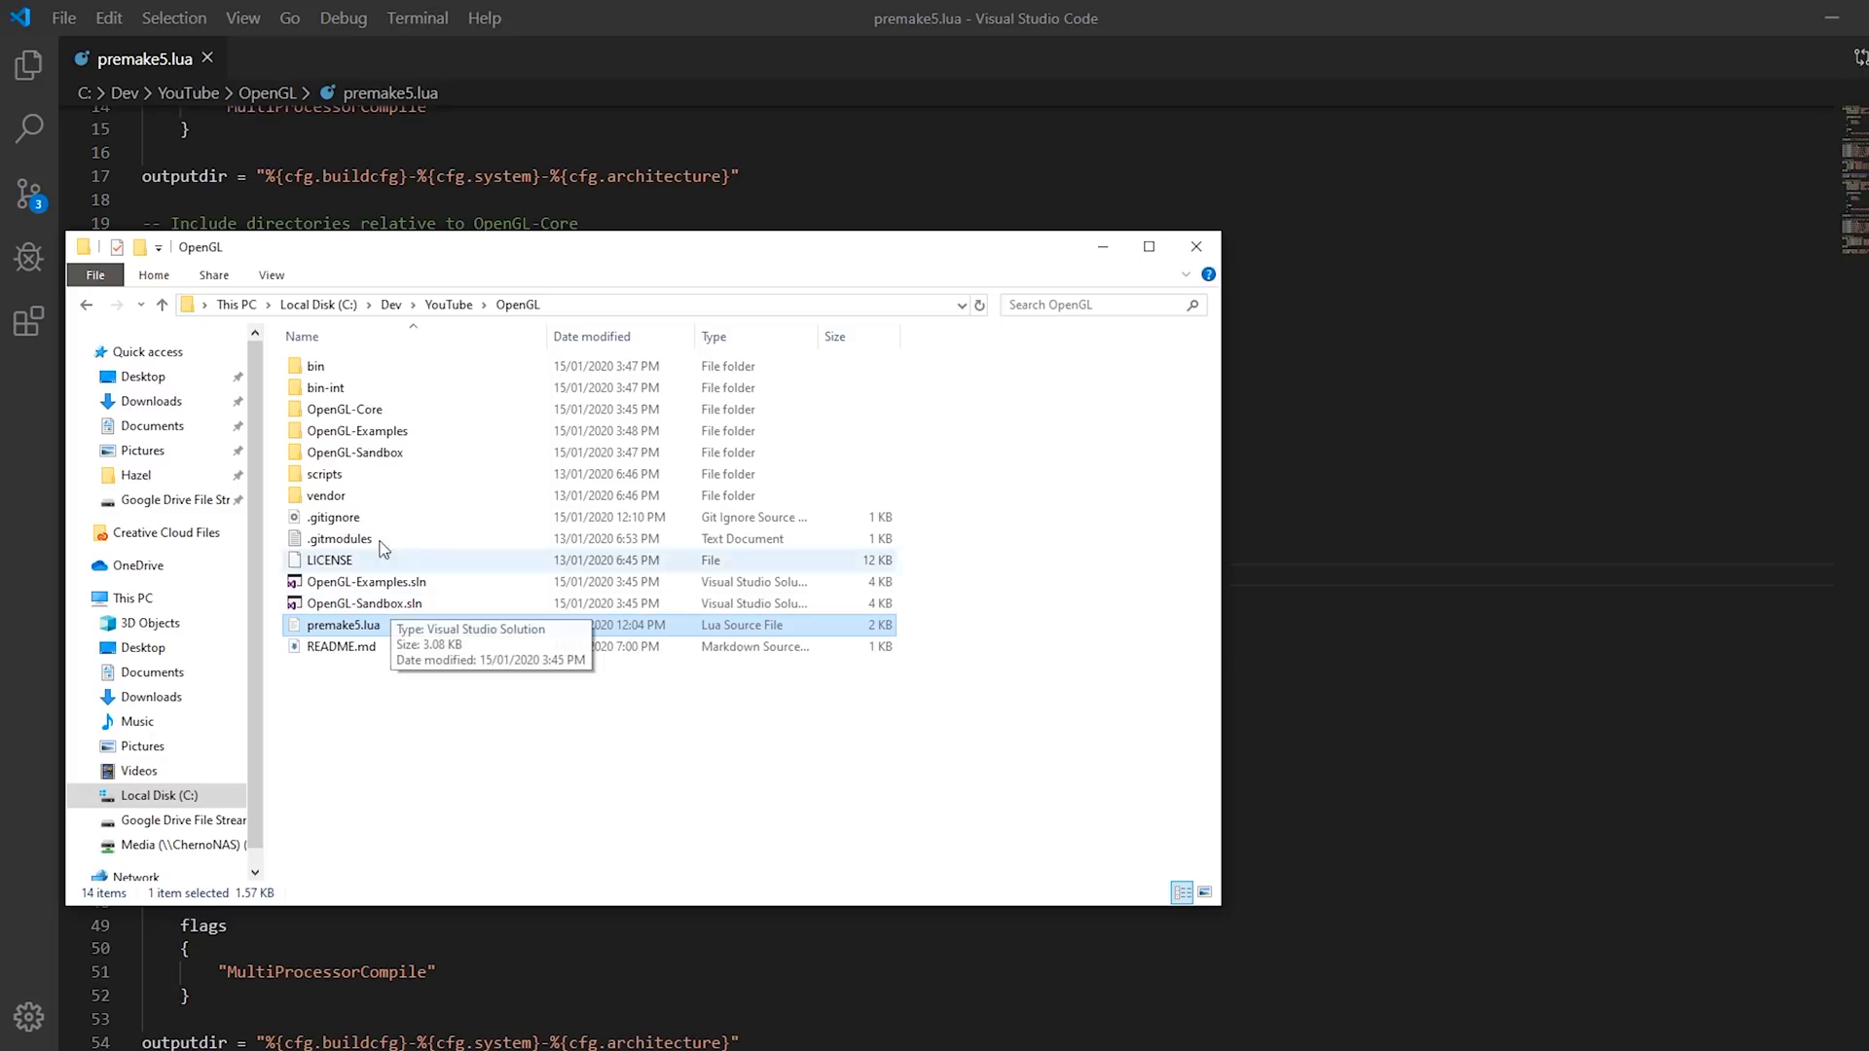
Go into the OpenGL-Core folder and open its premake5.lua in VS Code.
{"action": "left_click", "coordinate": [345, 408]}
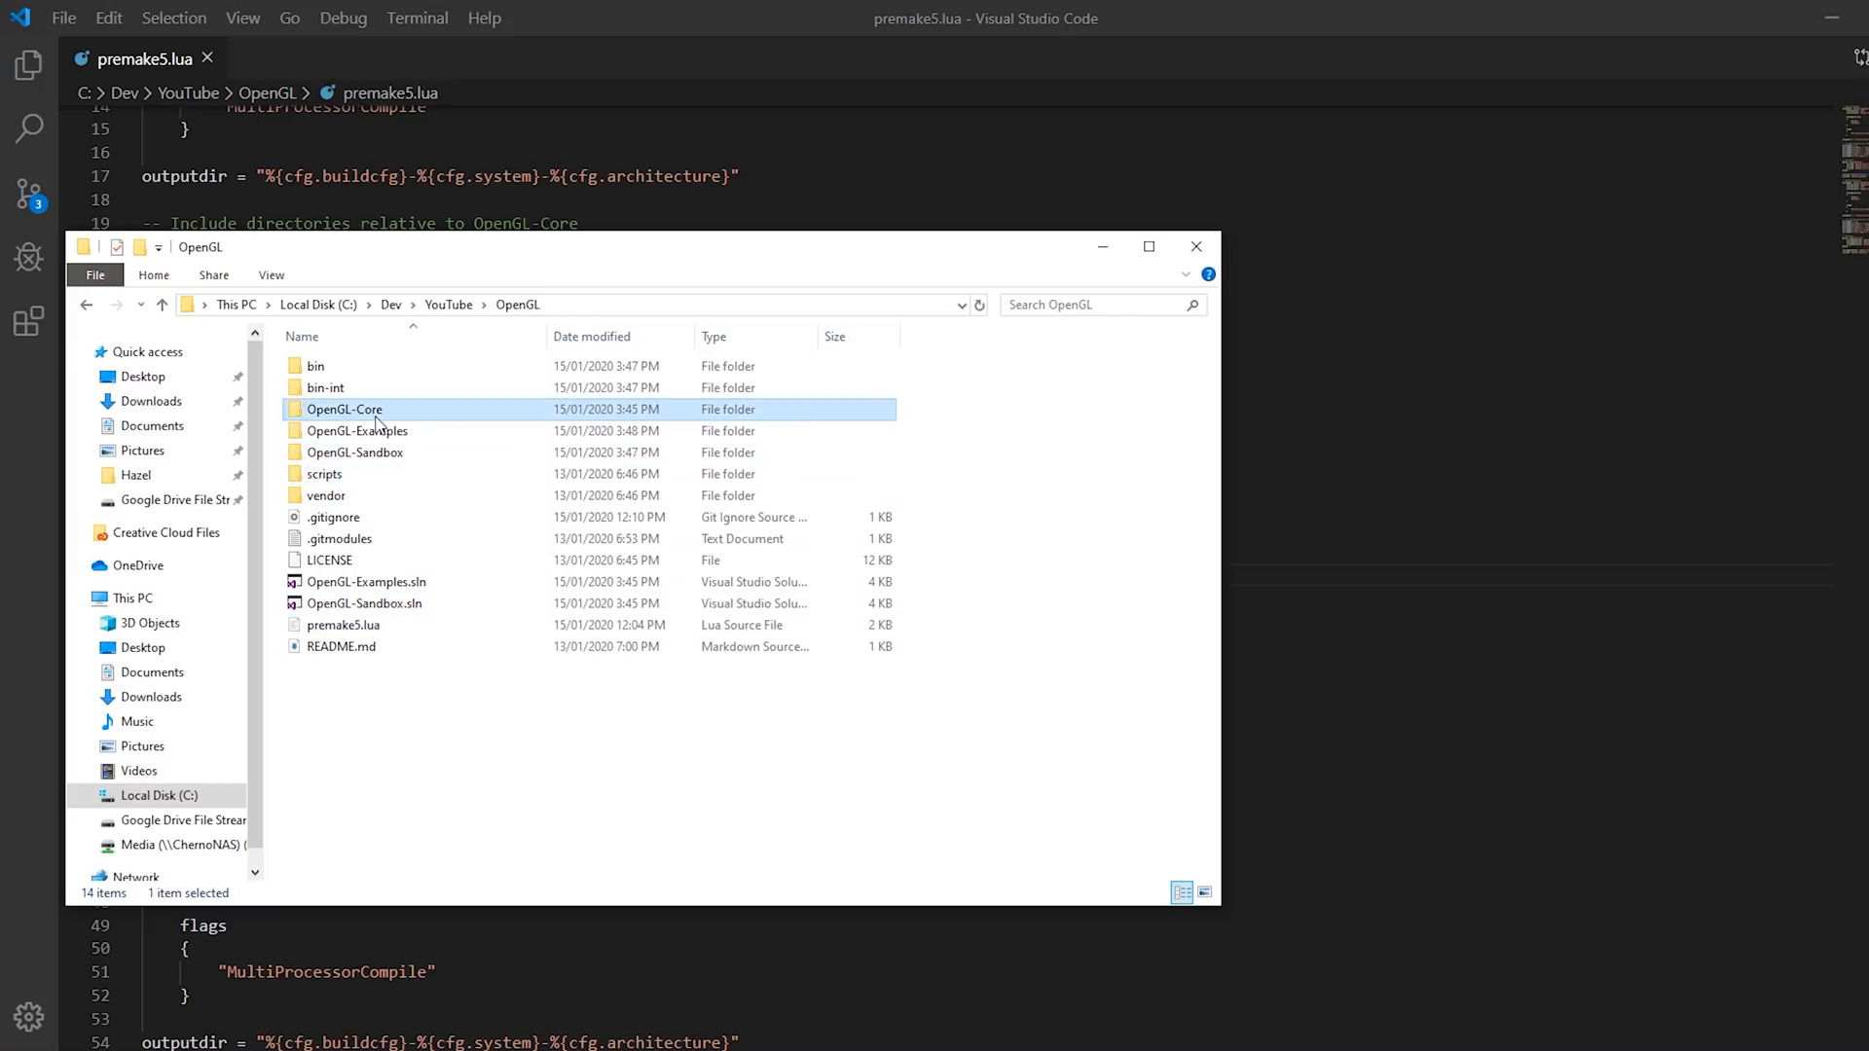
{"action": "double_click", "coordinate": [345, 409]}
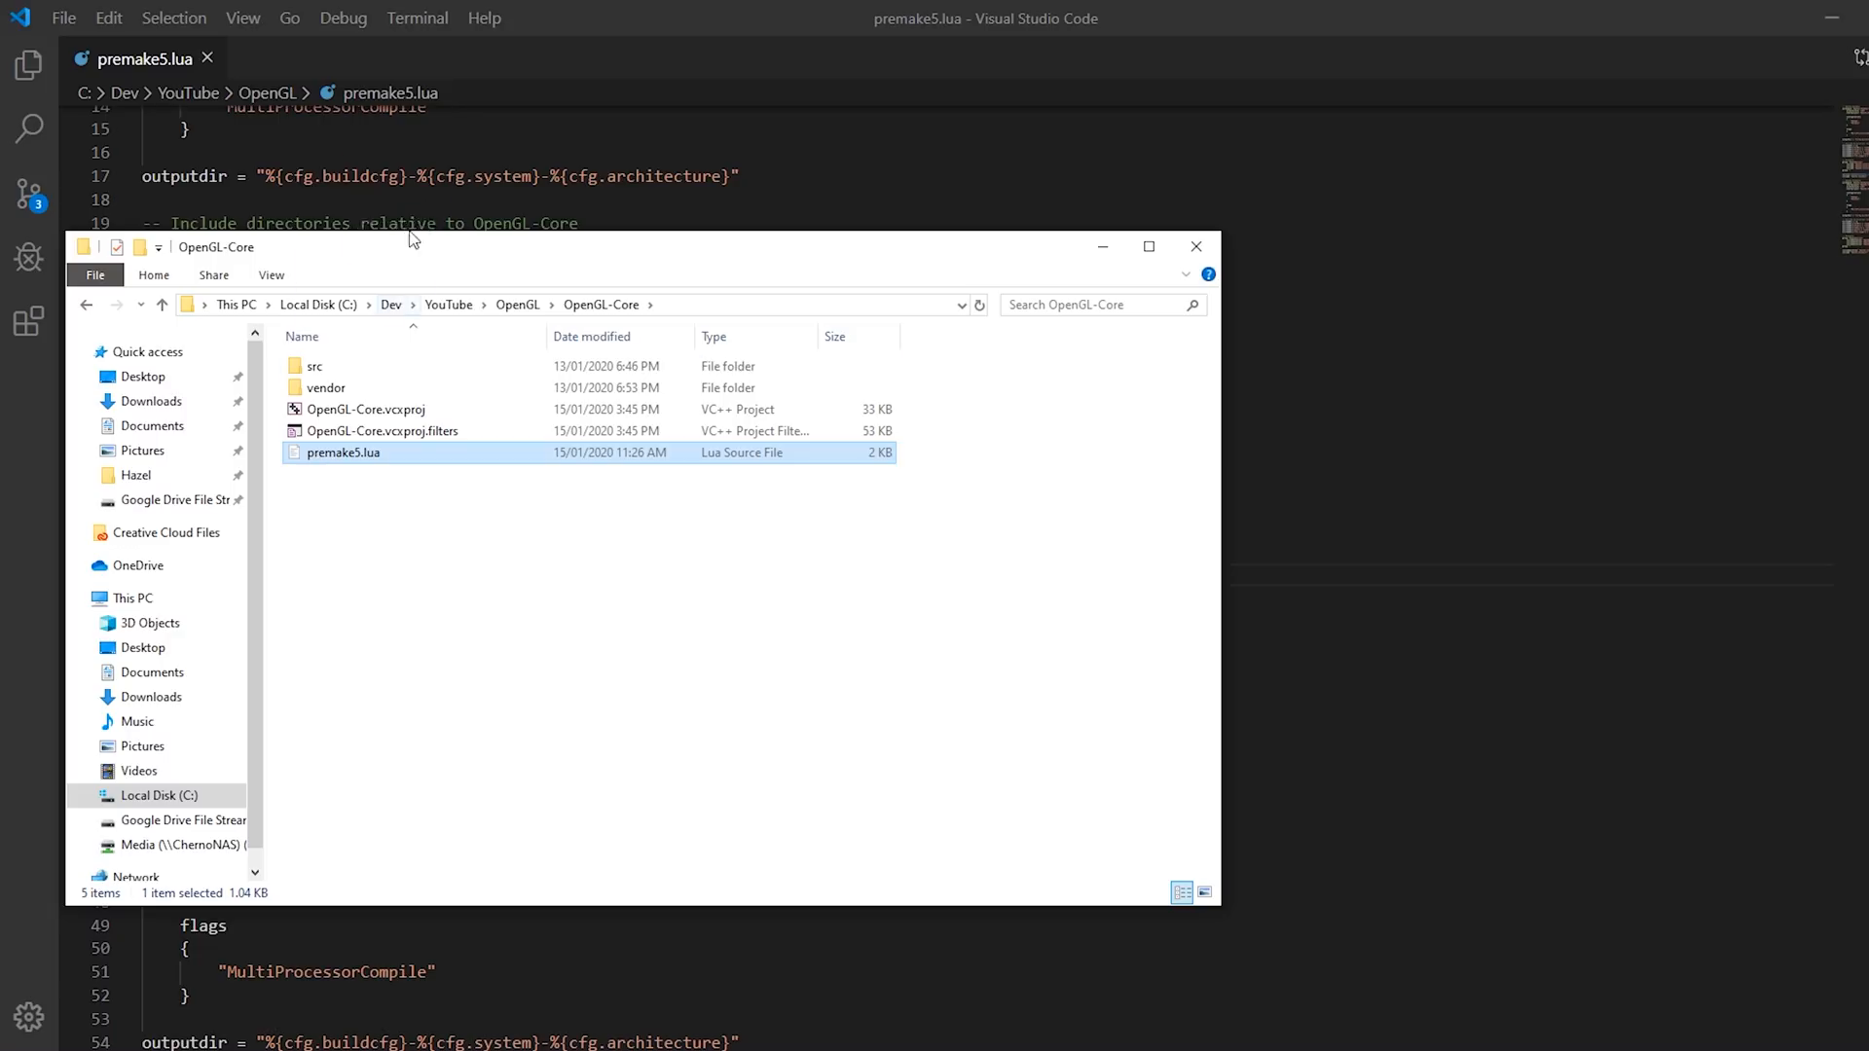
{"action": "double_click", "coordinate": [344, 452]}
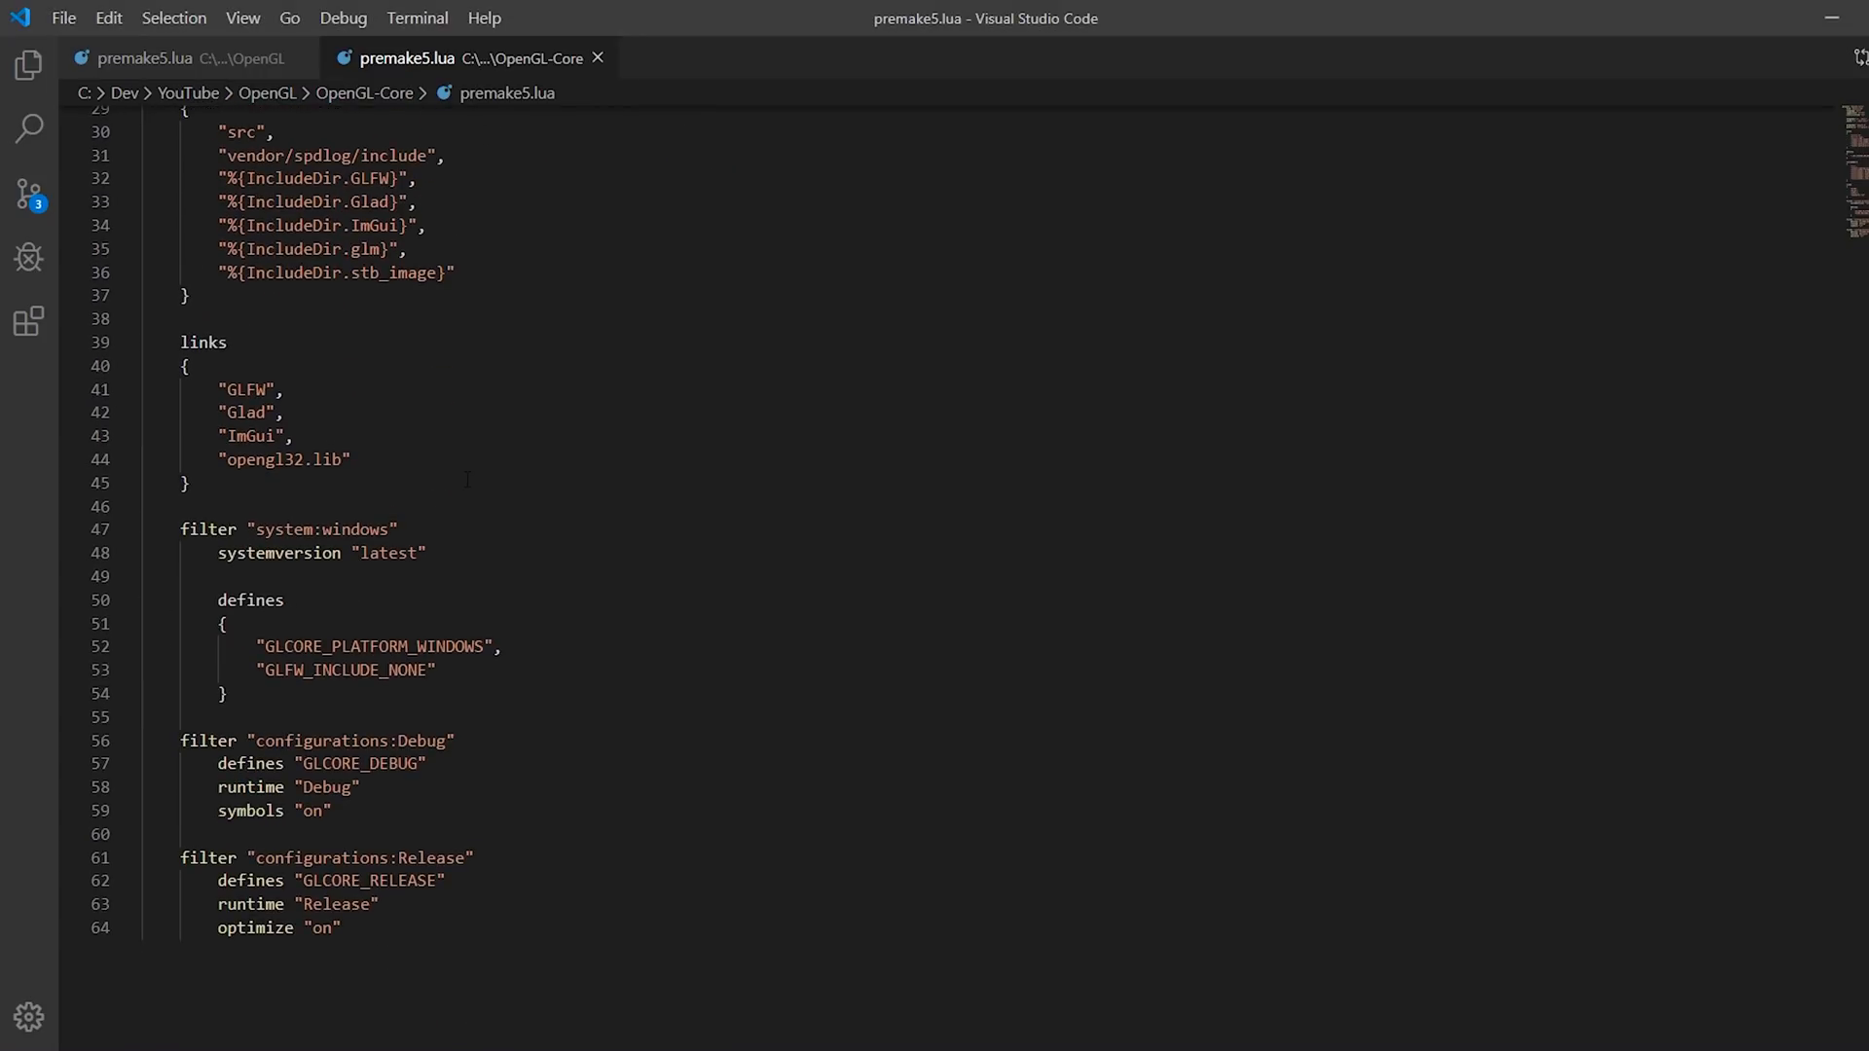
Review OpenGL-Core's premake5.lua, then return to the root script's includeexternal project lines.
{"action": "scroll", "scroll_direction": "up", "scroll_amount": 3}
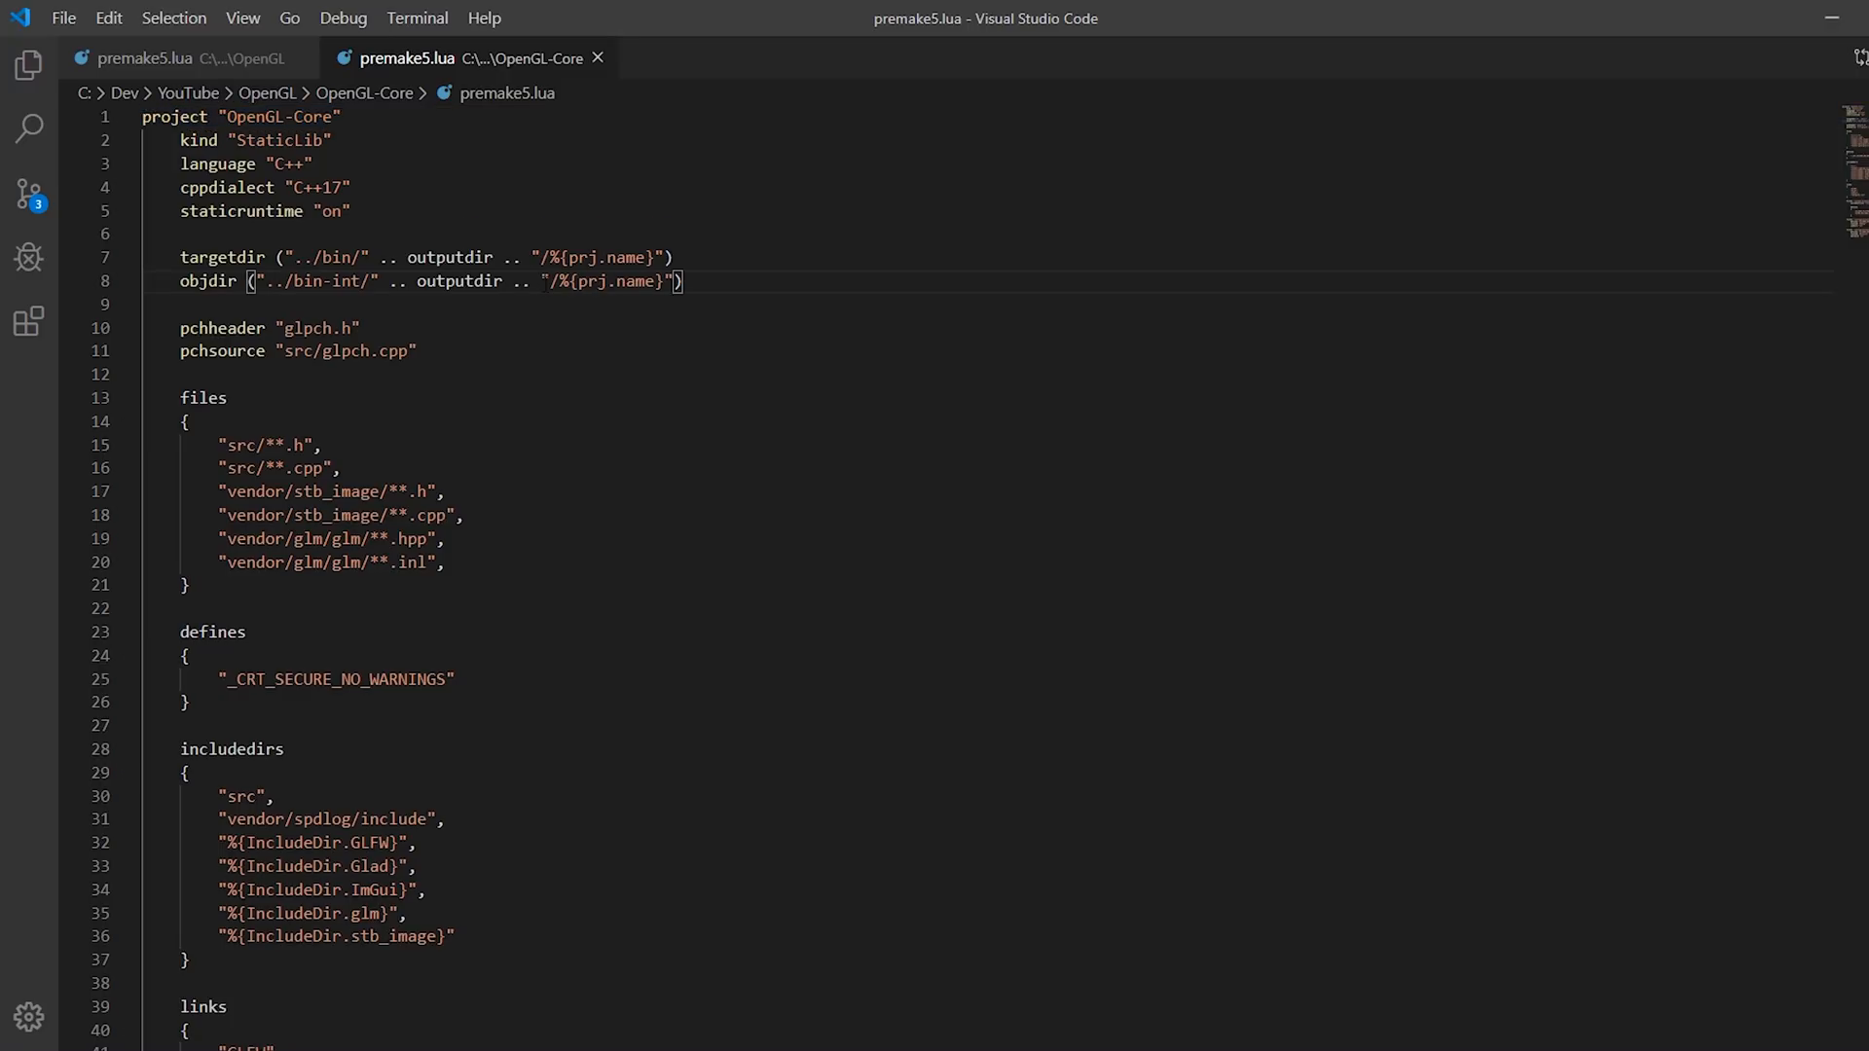
{"action": "left_click", "coordinate": [146, 58]}
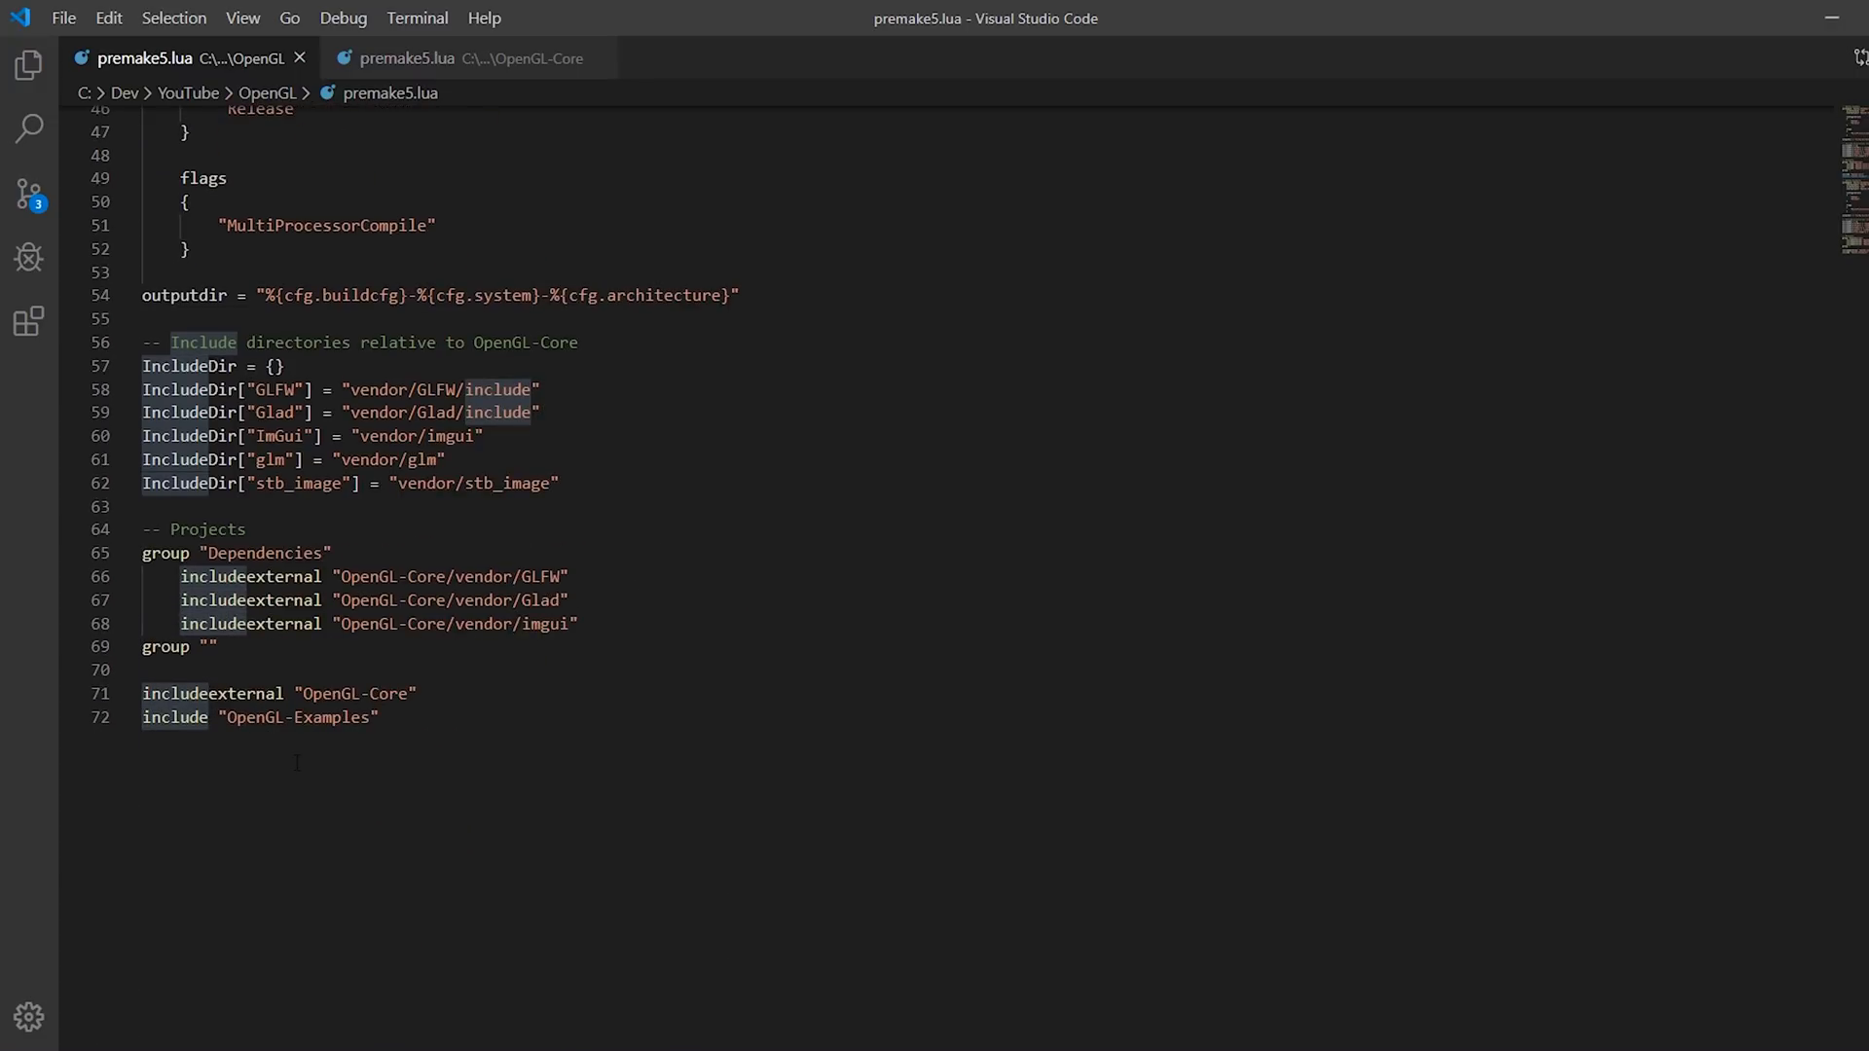
Compare both premake5.lua tabs and delete the second startproject "OpenGL-Examples" line.
{"action": "double_click", "coordinate": [249, 600]}
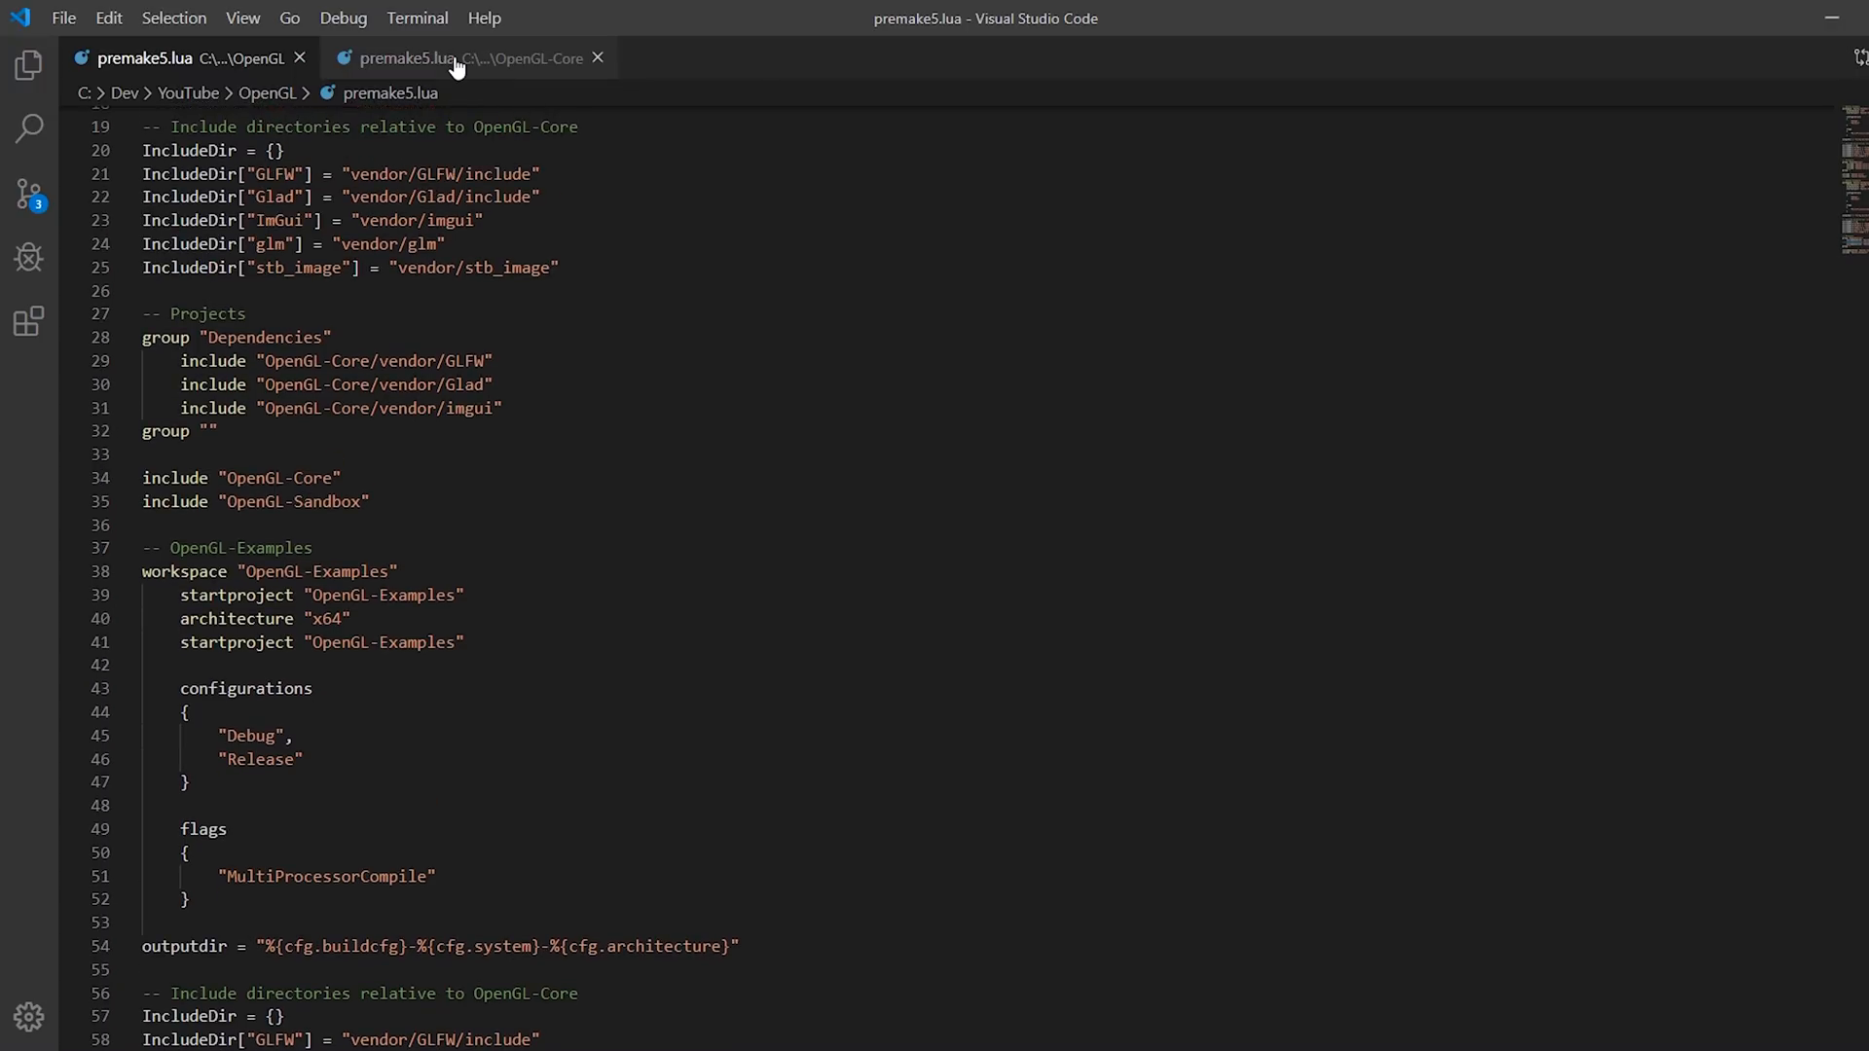
{"action": "left_click", "coordinate": [456, 58]}
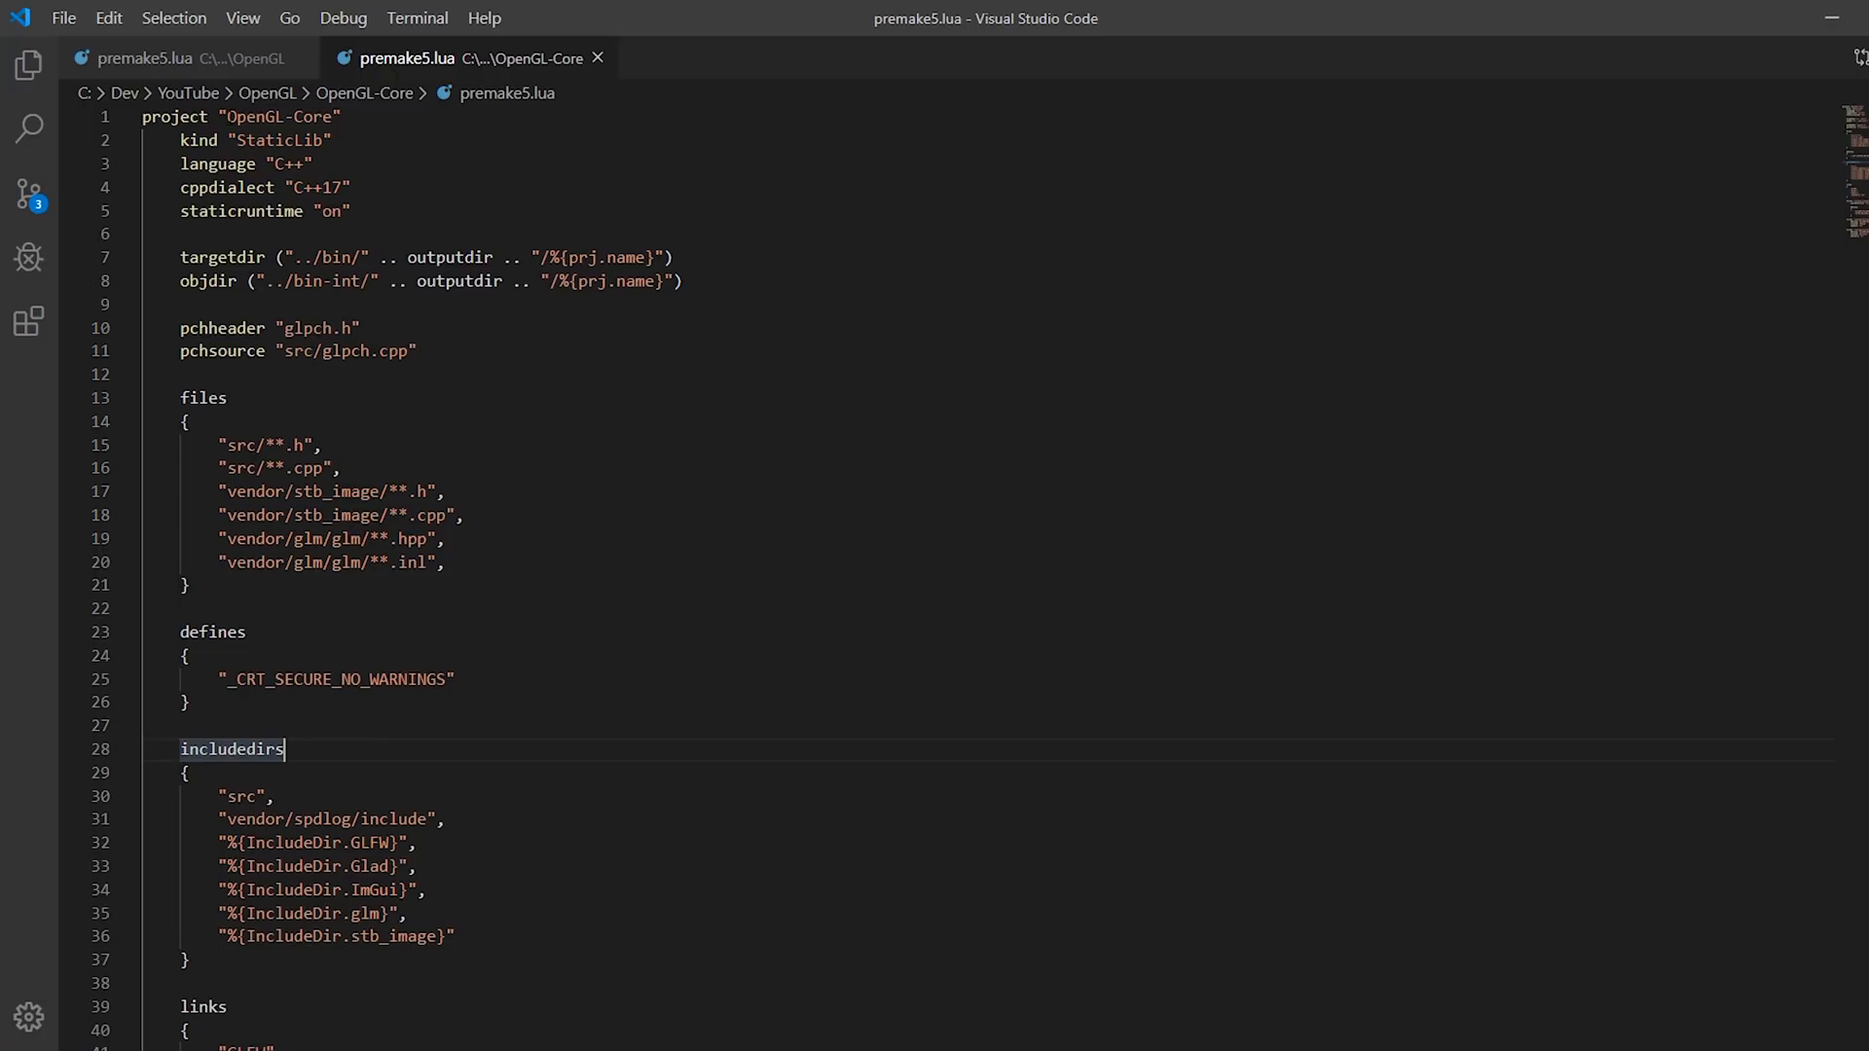
{"action": "left_click", "coordinate": [156, 55]}
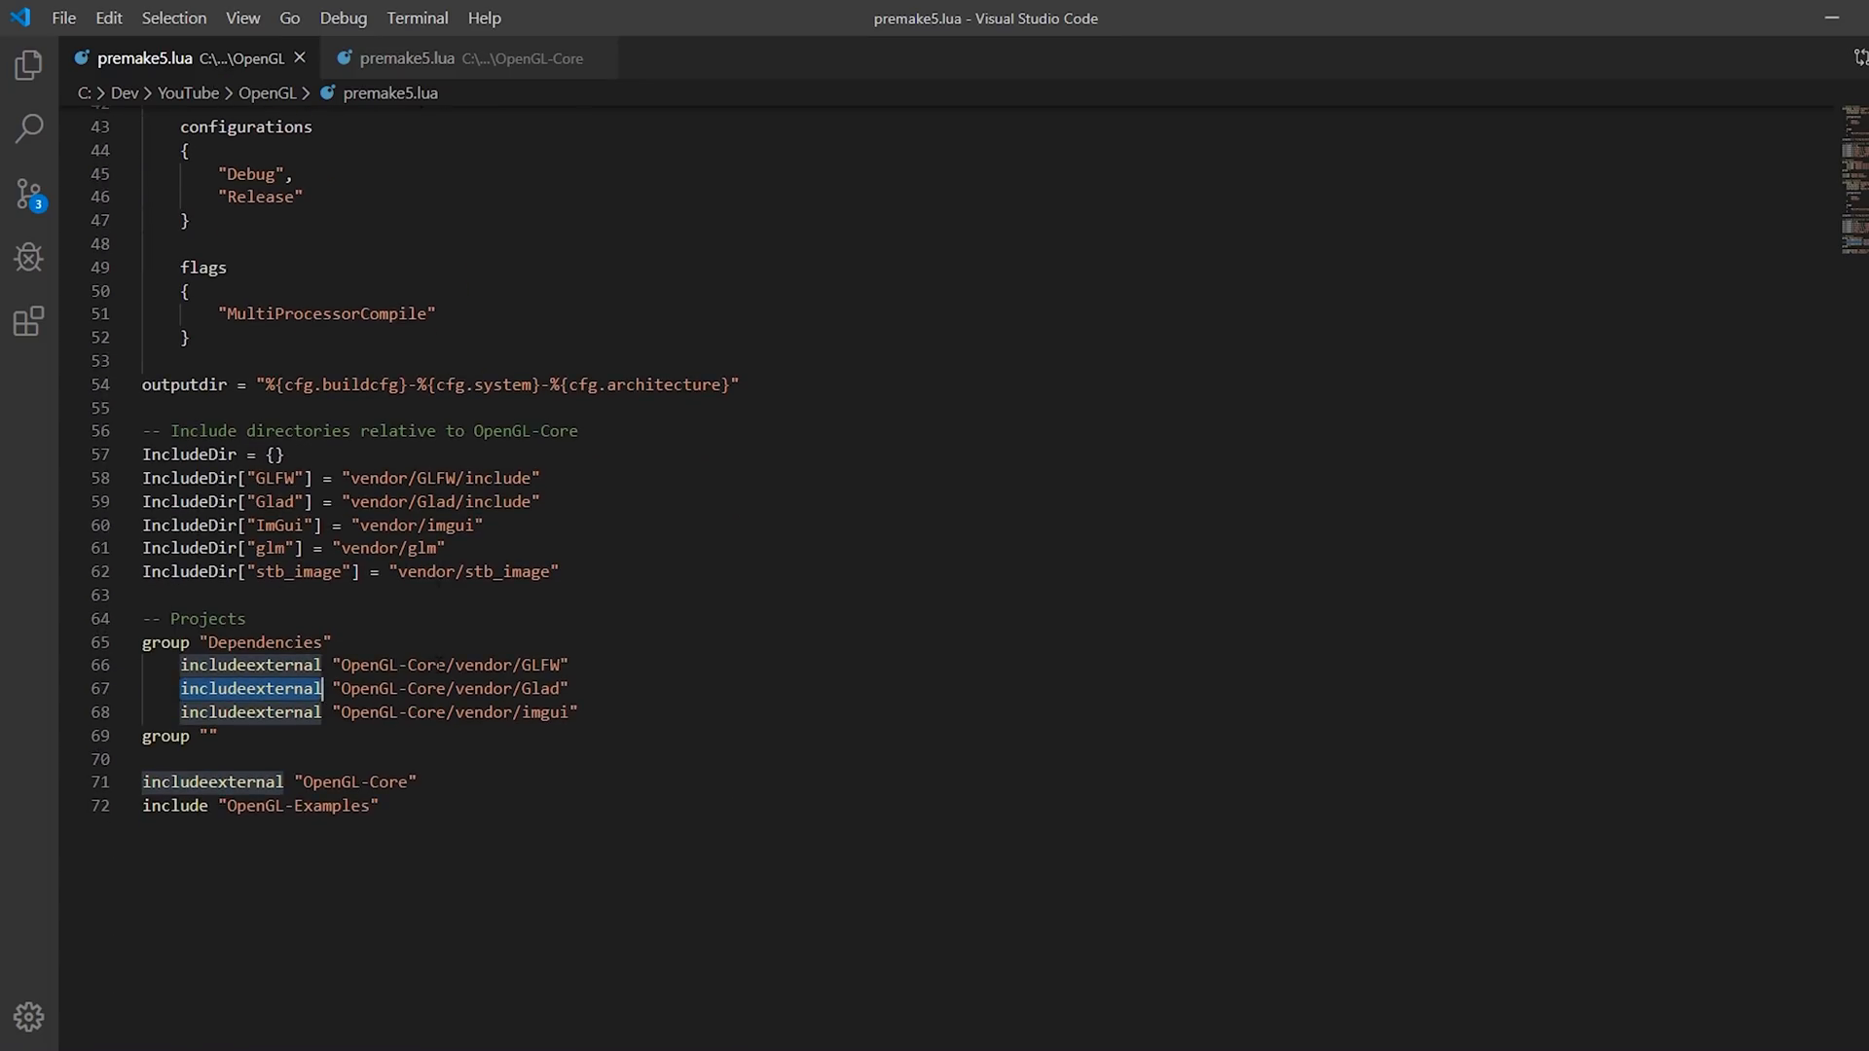
{"action": "scroll", "scroll_direction": "up", "scroll_amount": 3}
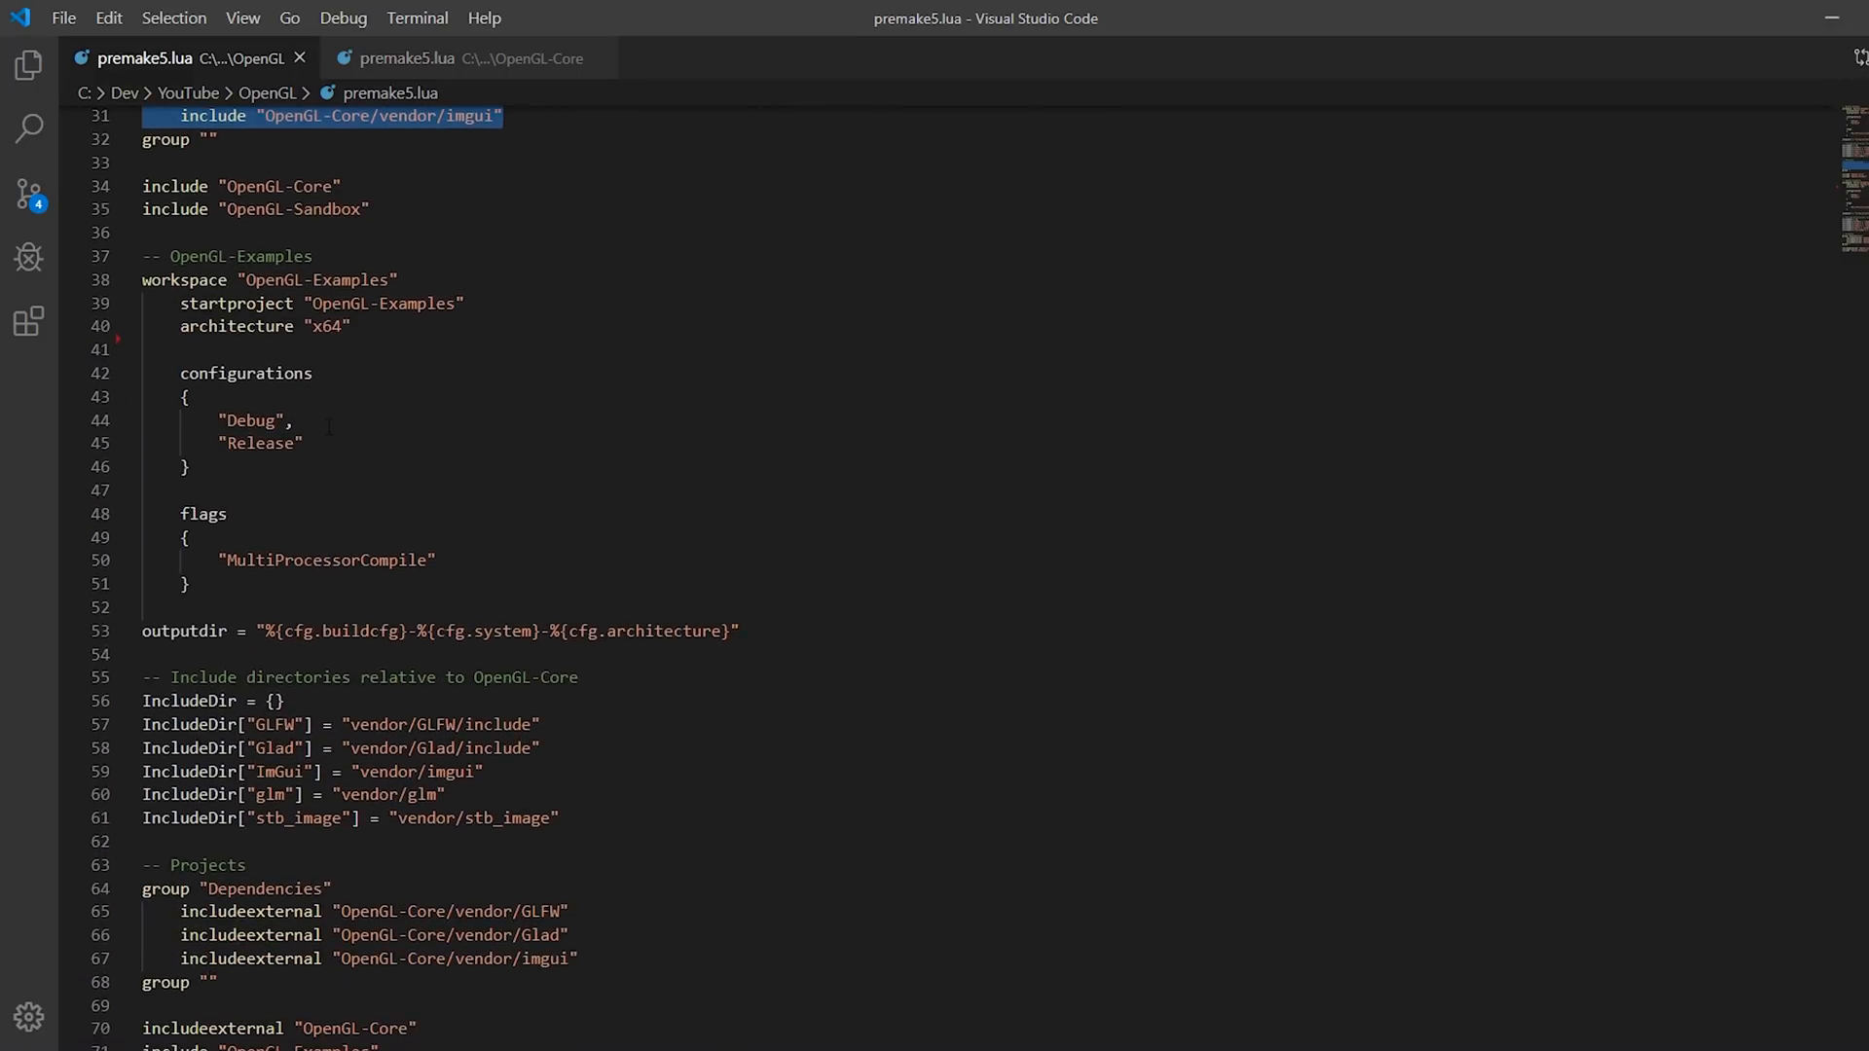
{"action": "scroll", "scroll_direction": "down", "scroll_amount": 3}
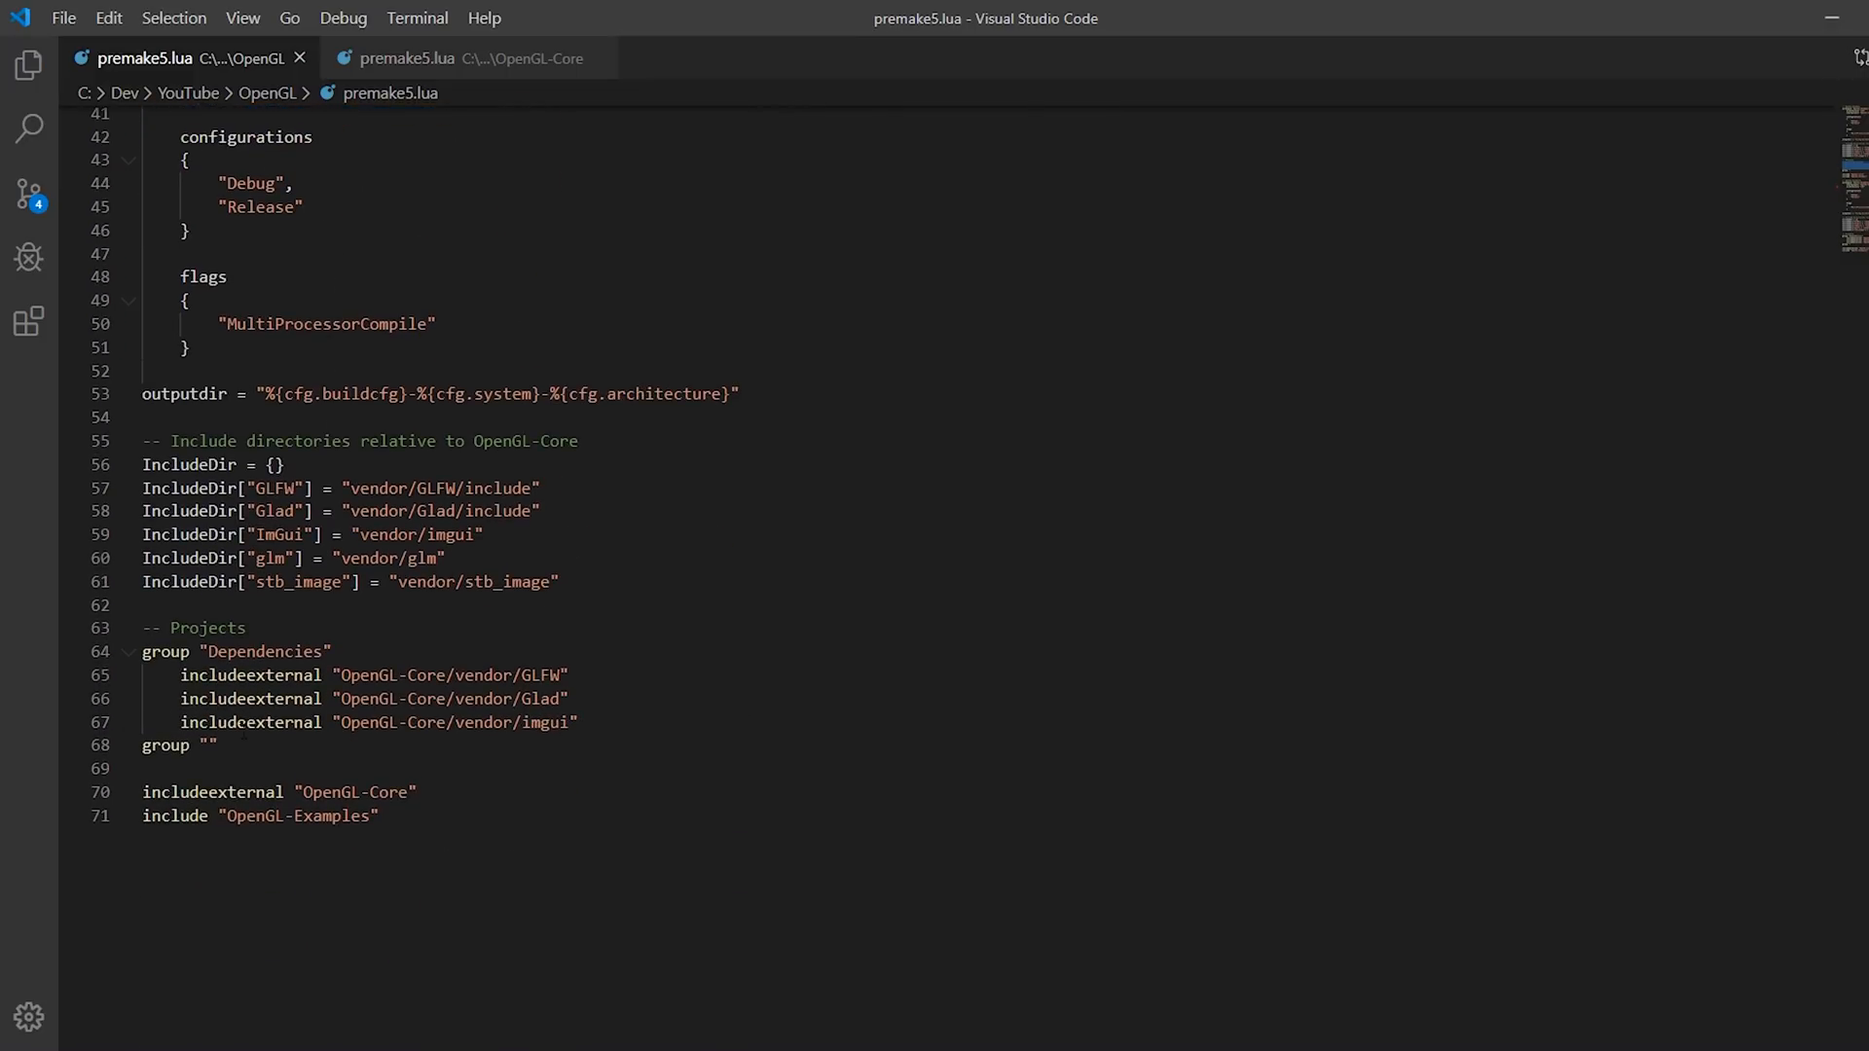